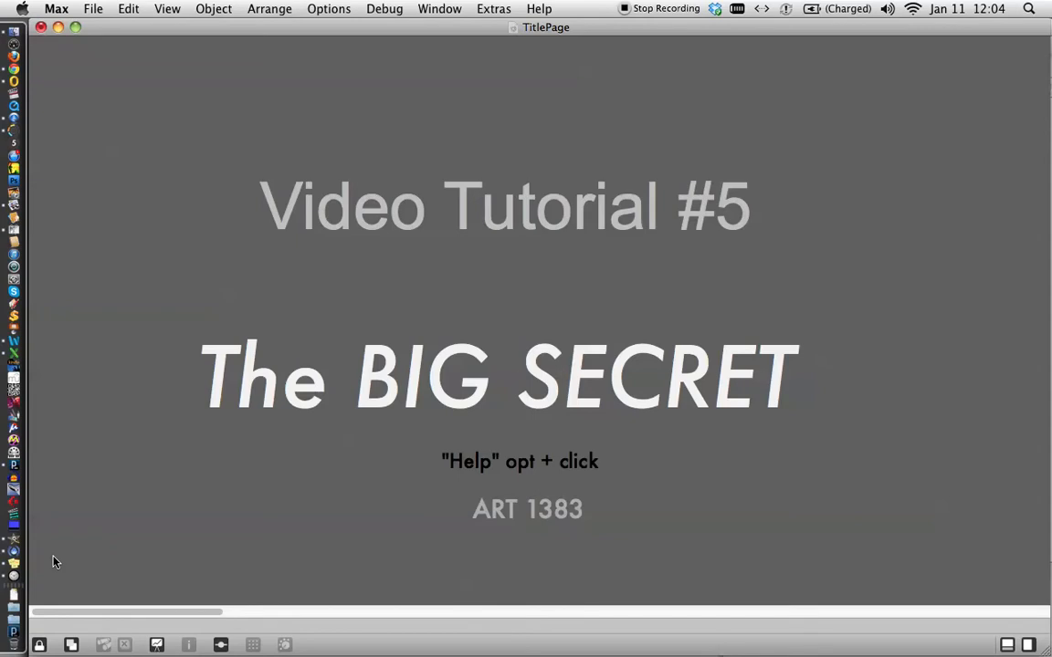
mouse_move(40, 584)
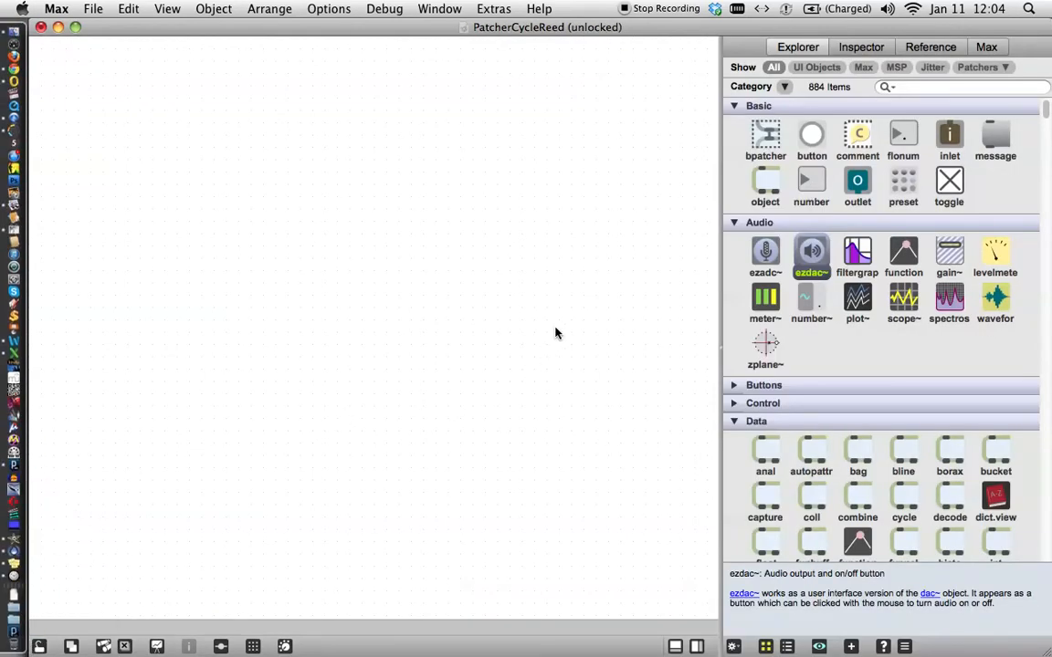
mouse_move(577, 288)
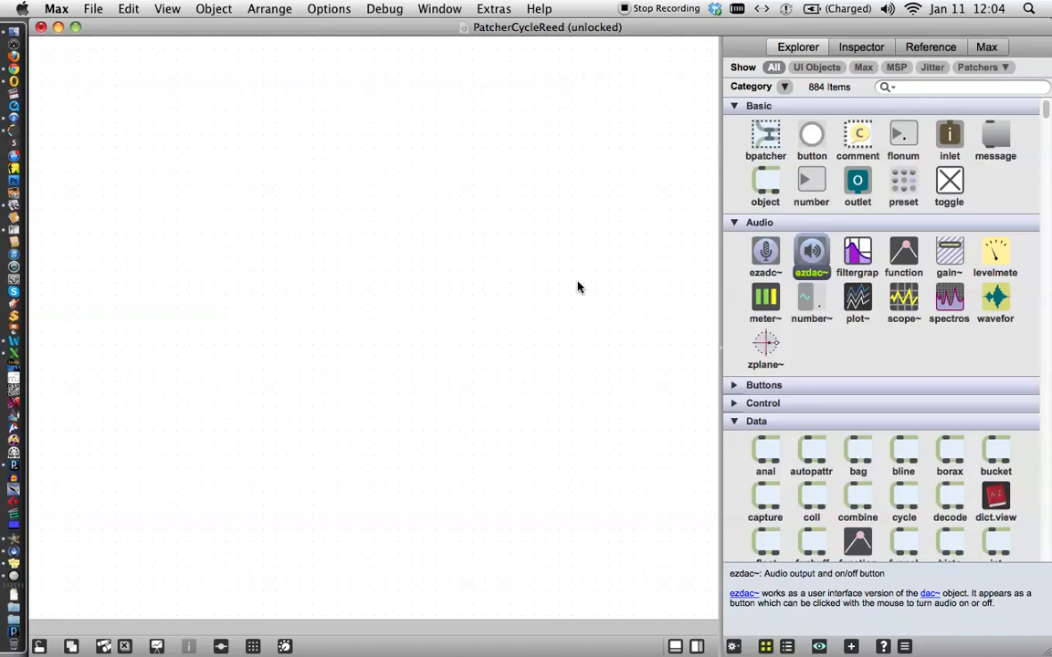
mouse_move(789, 128)
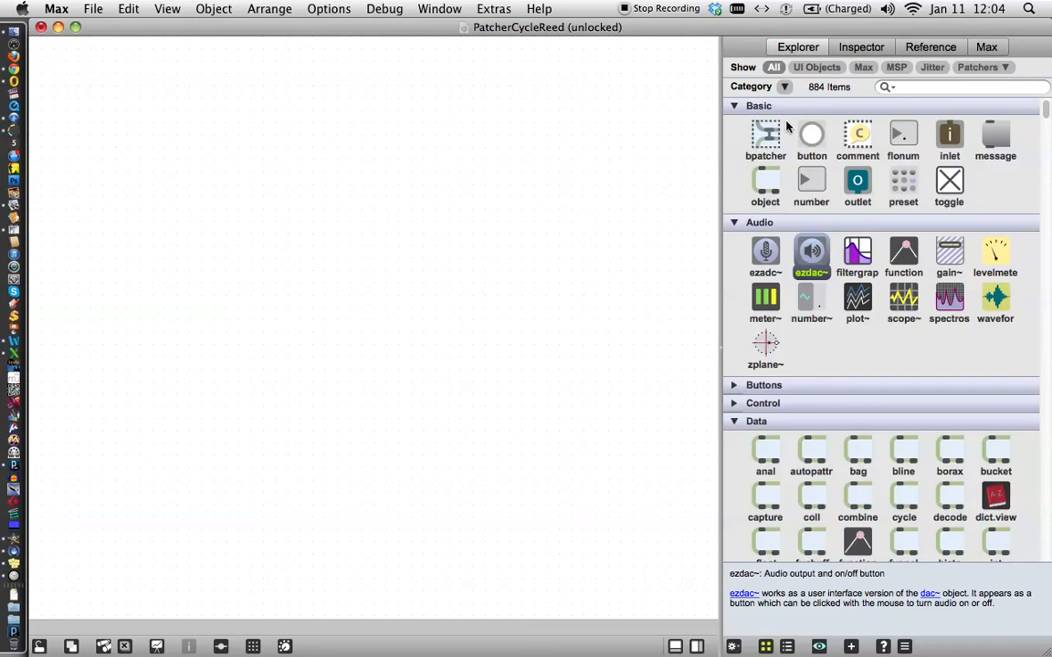
mouse_move(836, 100)
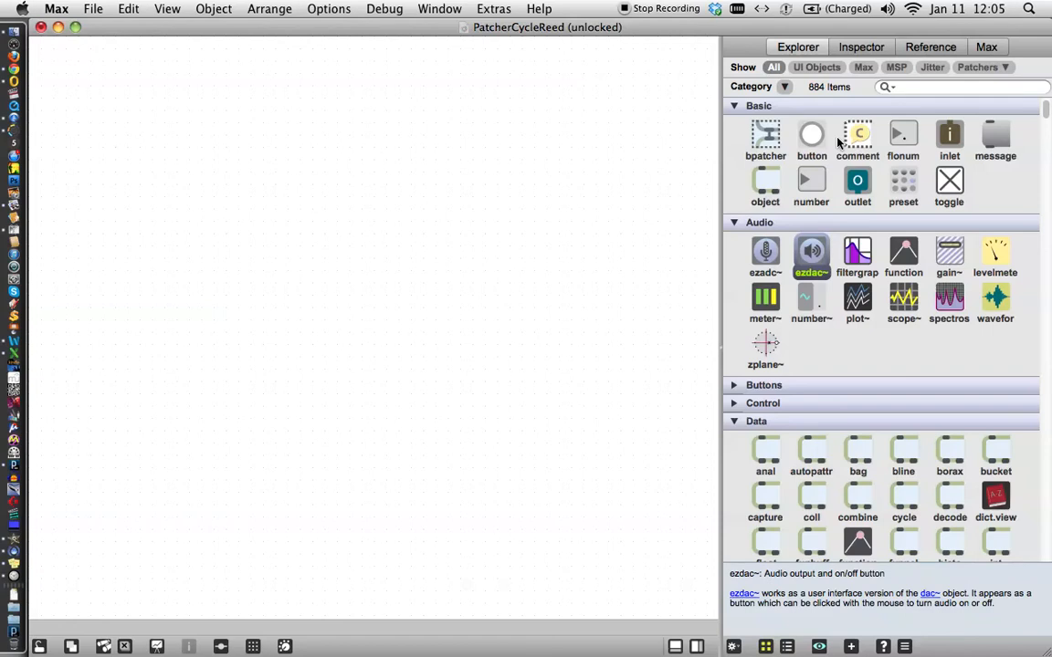
mouse_move(675, 179)
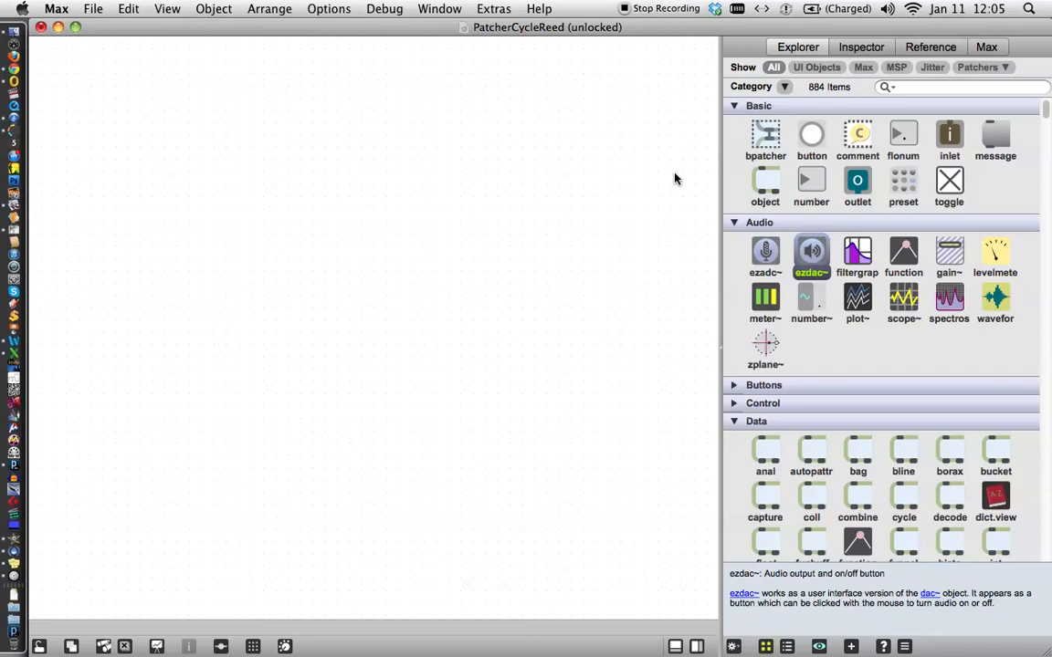
mouse_move(809, 283)
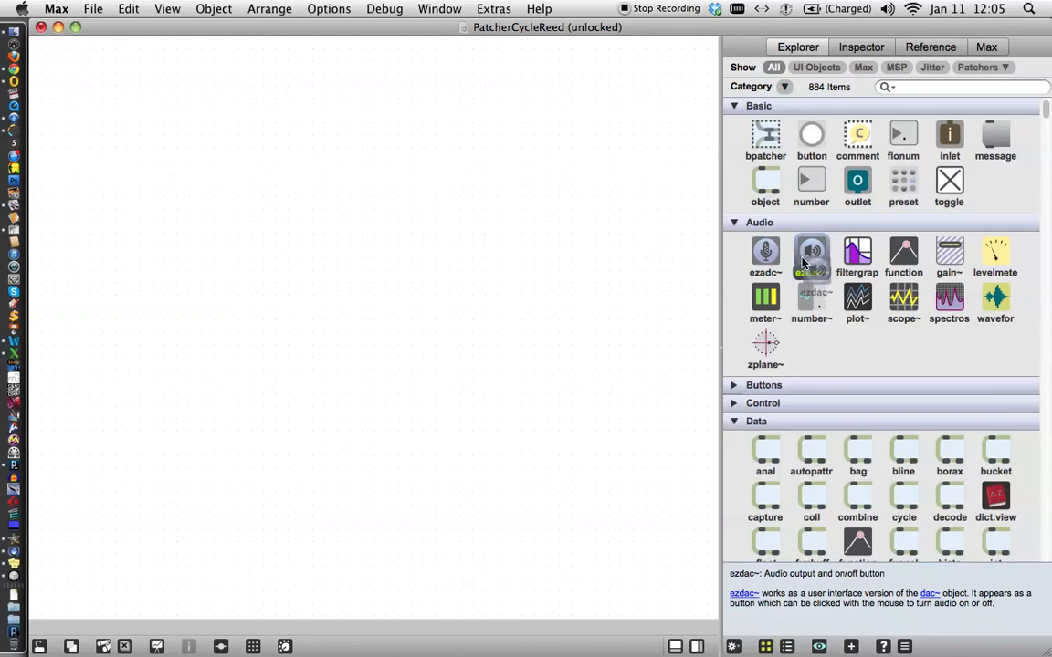
Step: Place an ezdac~ output and wire the gain~ slider's outlet into it
left_click_drag(810, 252, 563, 520)
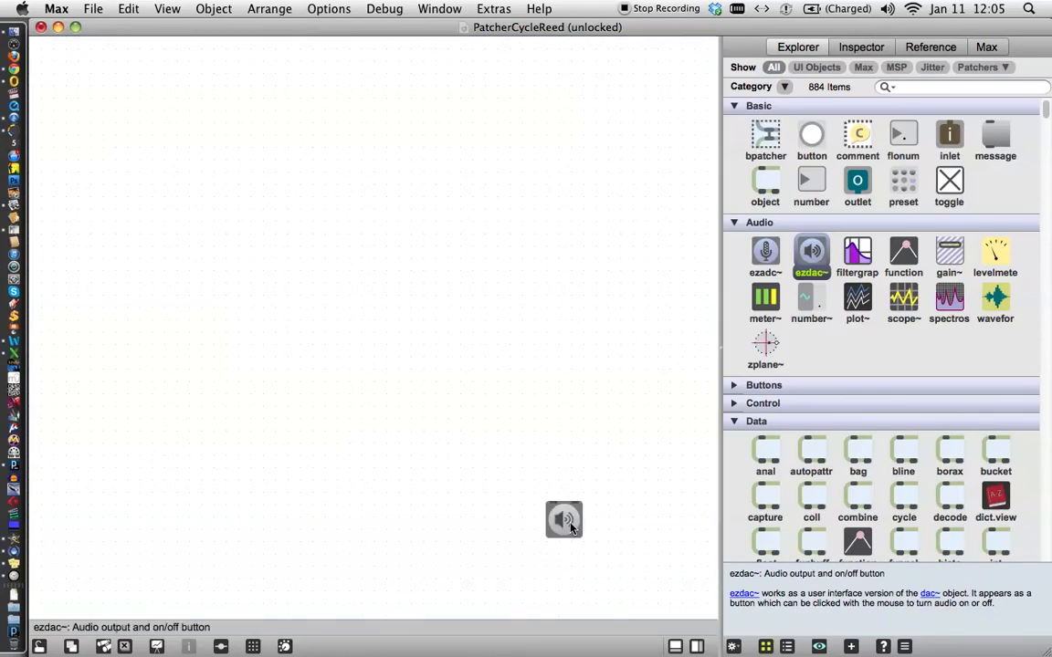
mouse_move(899, 319)
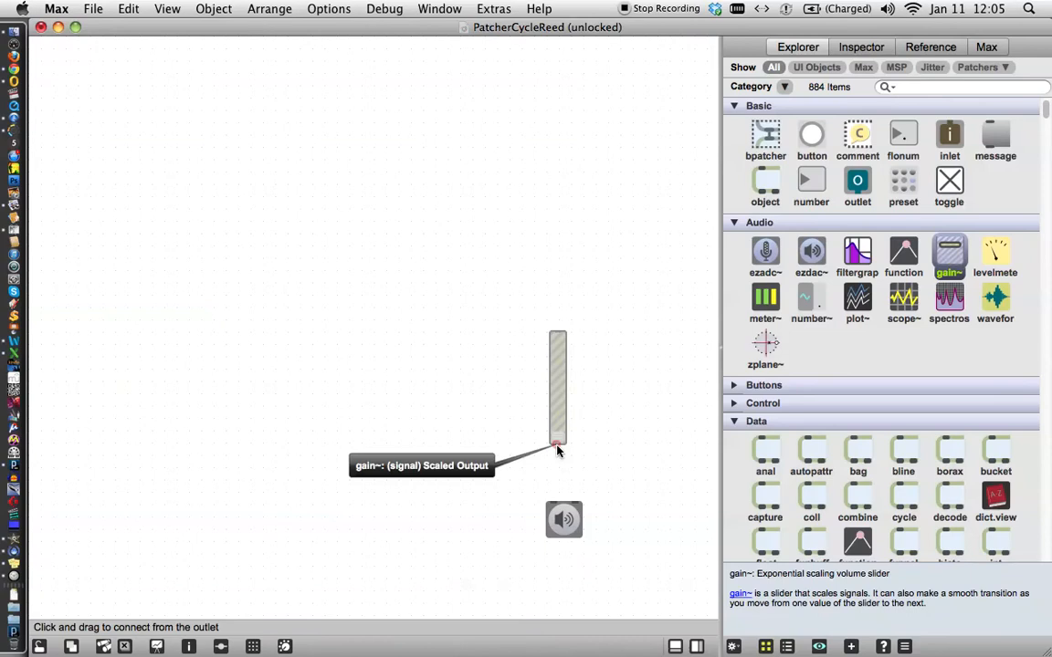
left_click_drag(557, 447, 558, 508)
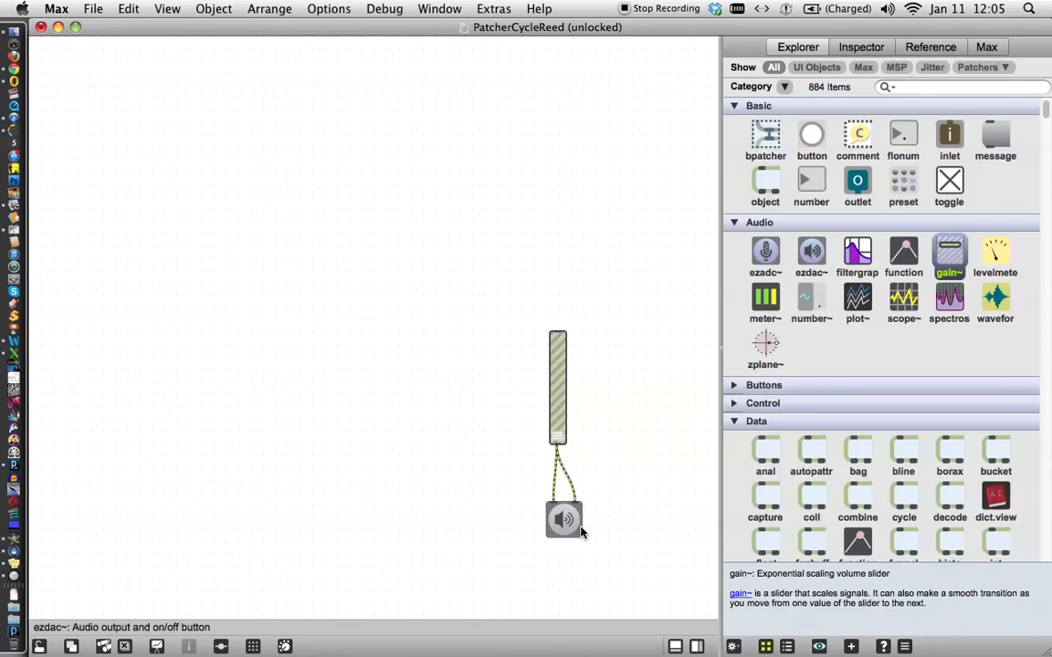
mouse_move(668, 321)
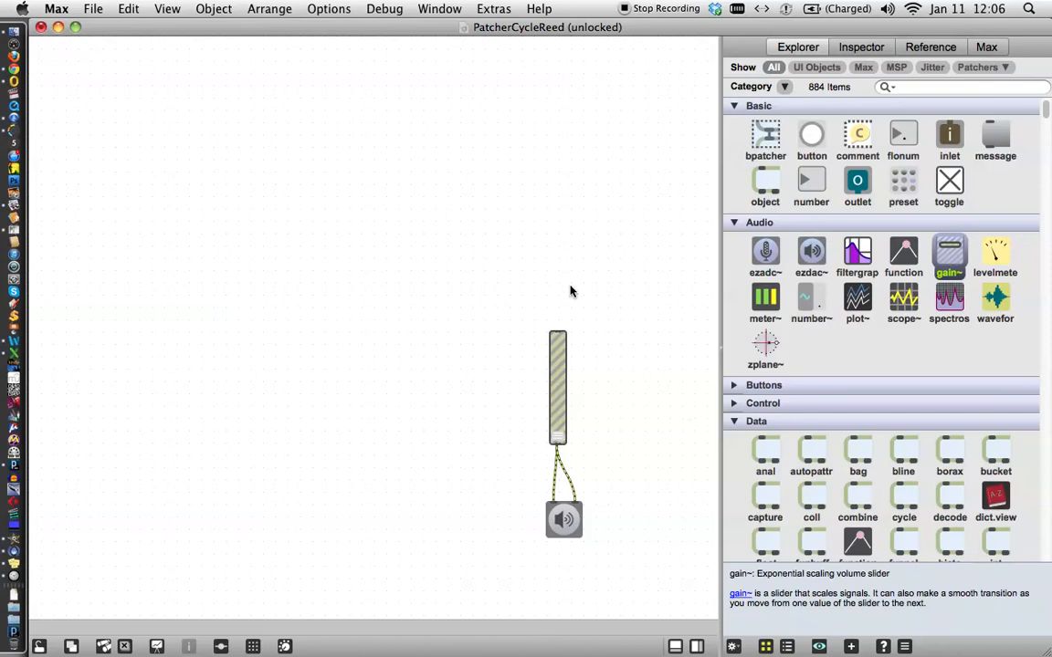
mouse_move(552, 294)
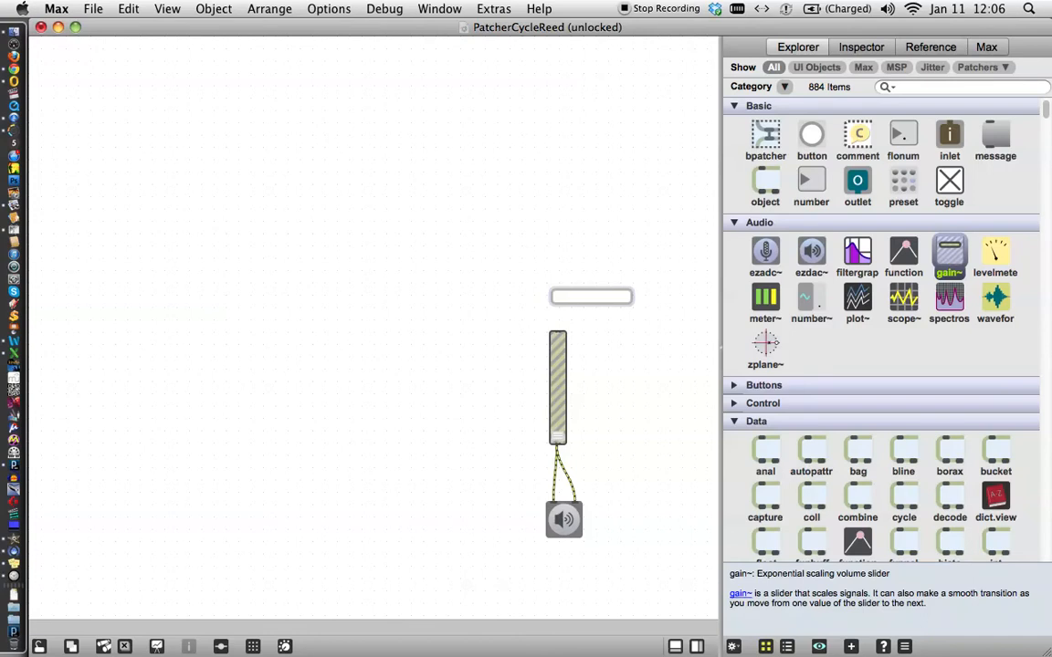
Step: Create a cycle~ sine oscillator with frequency argument 110 above the gain slider
type("cycle~")
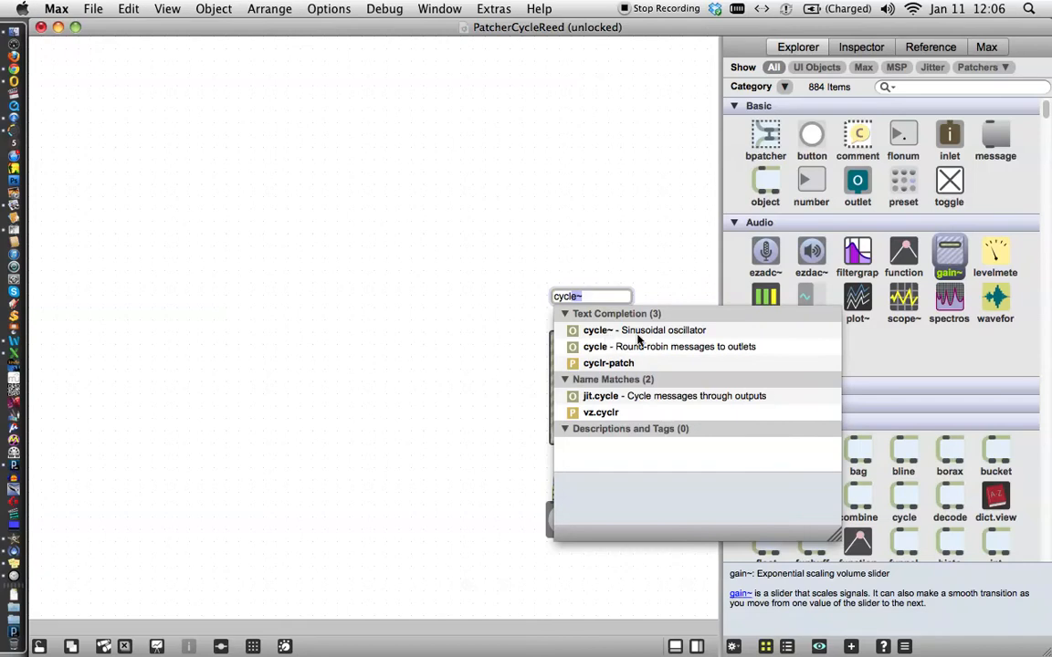
mouse_move(599, 355)
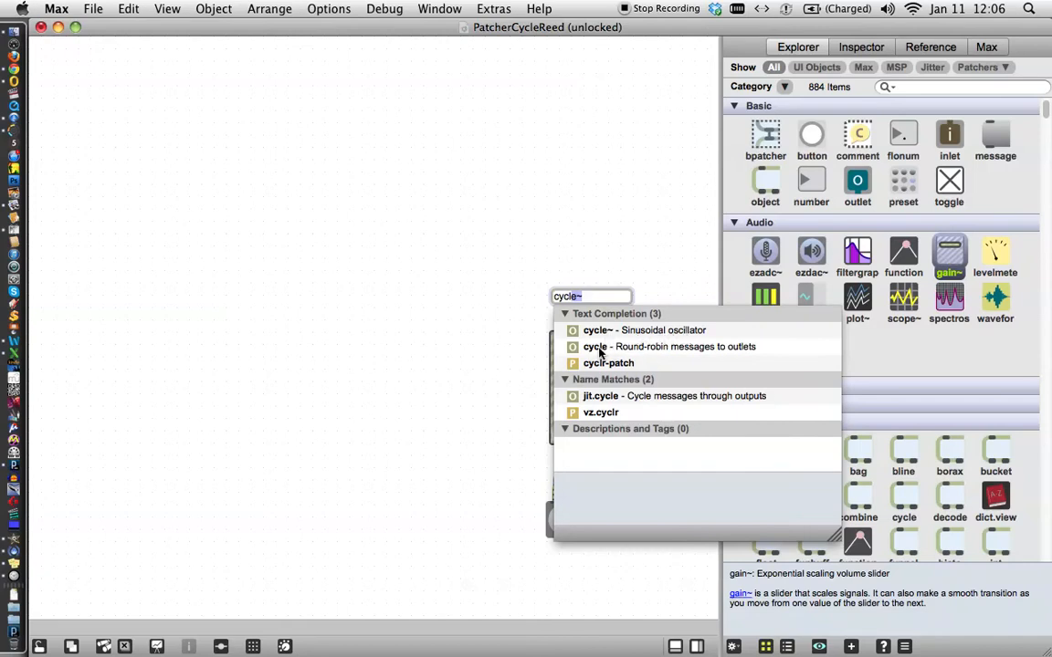
mouse_move(602, 327)
type("~")
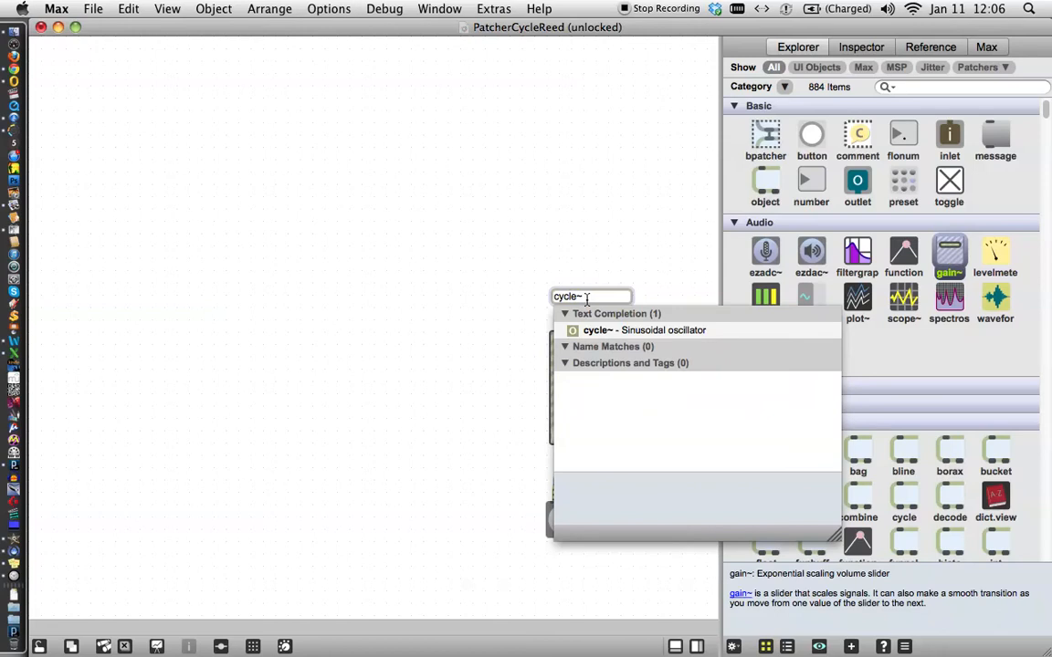
key("space")
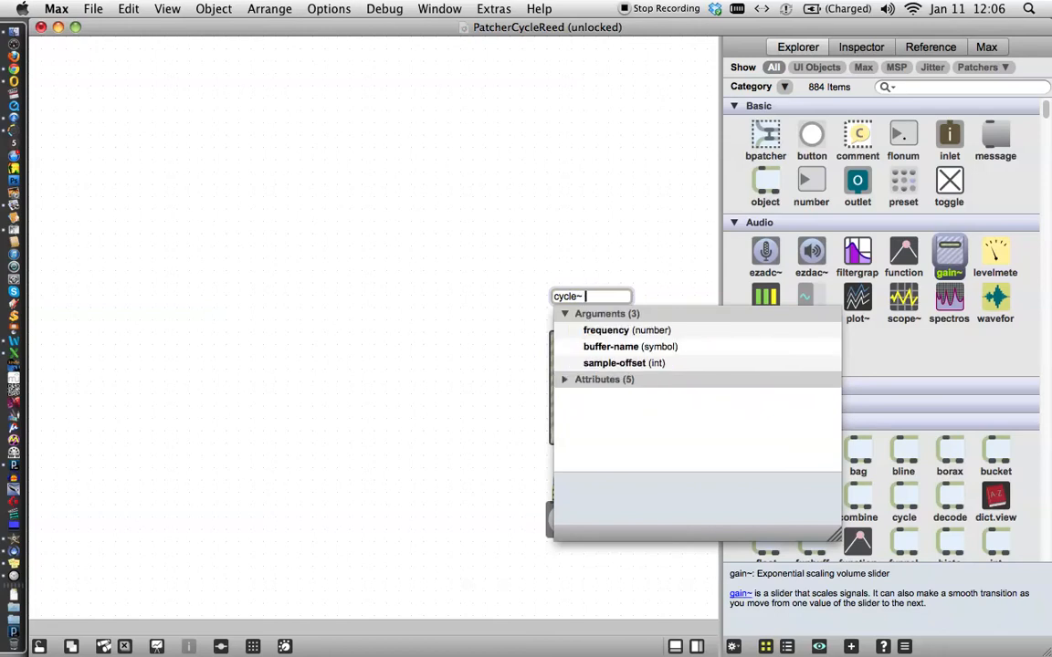
type("110")
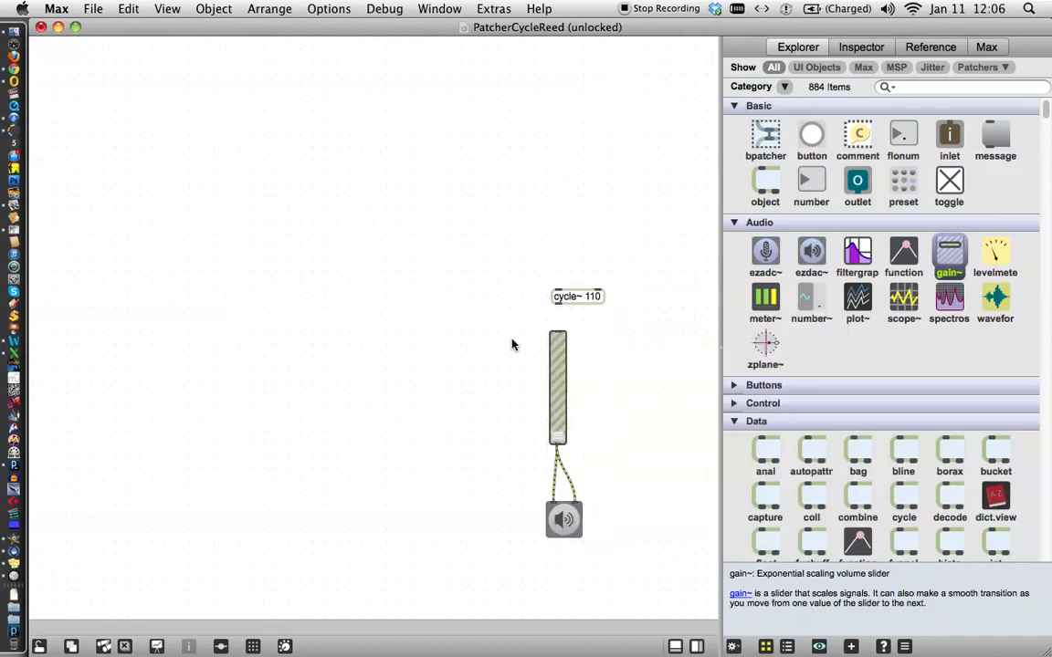
mouse_move(563, 308)
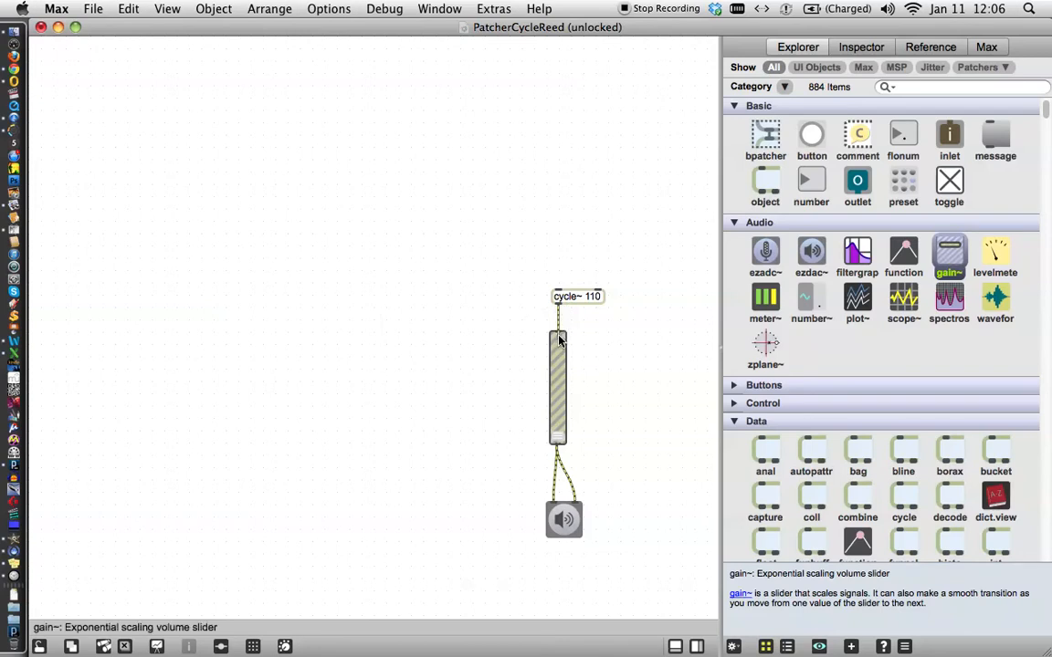
mouse_move(557, 327)
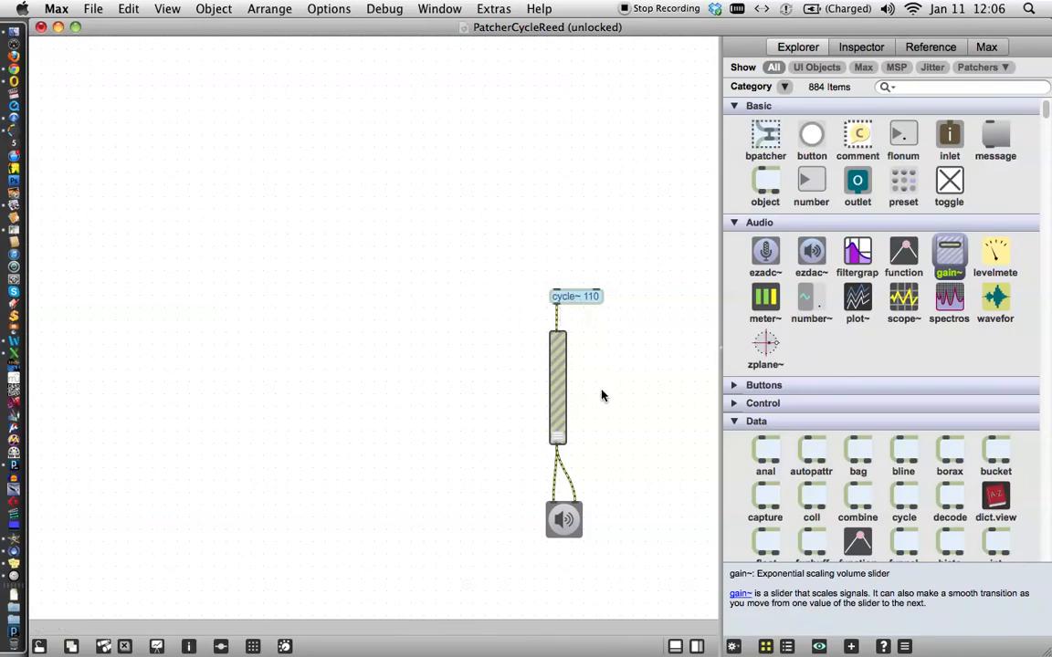
mouse_move(564, 536)
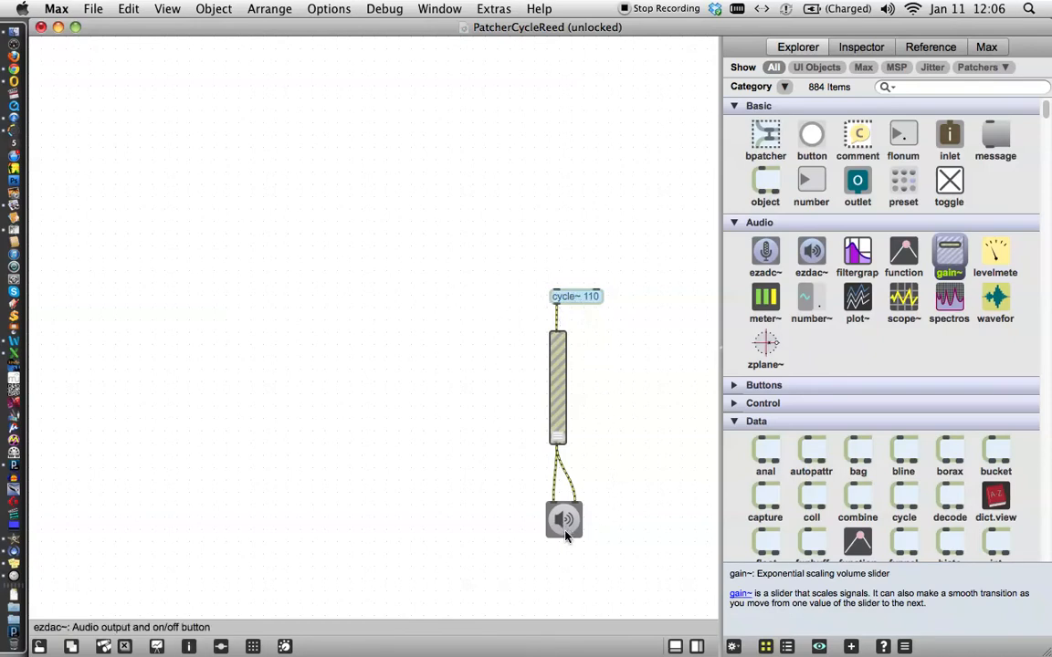
mouse_move(636, 513)
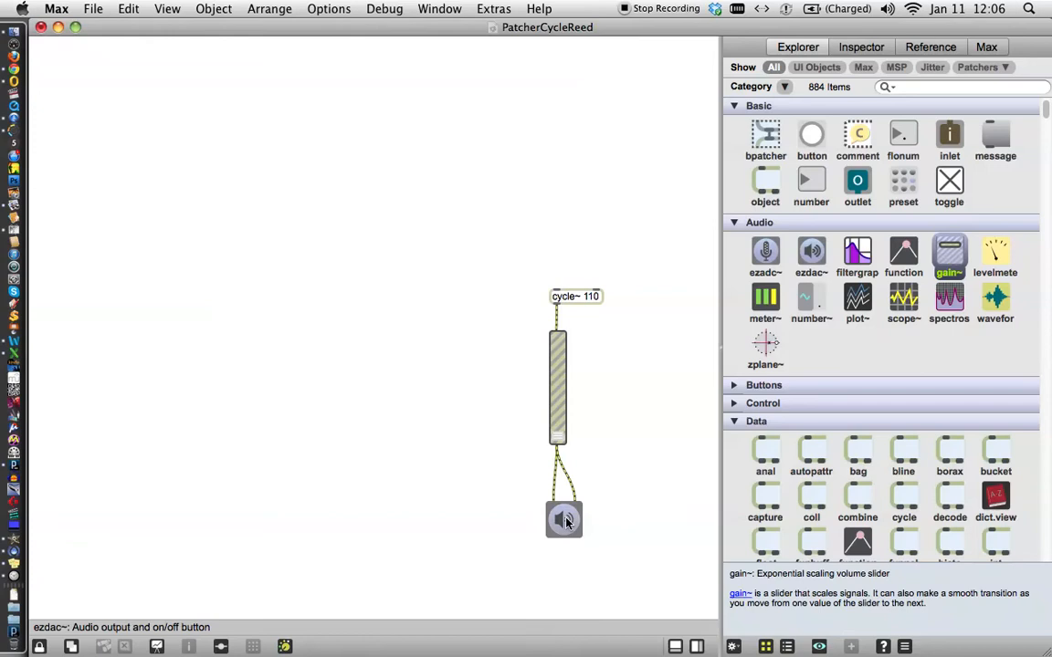
mouse_move(559, 443)
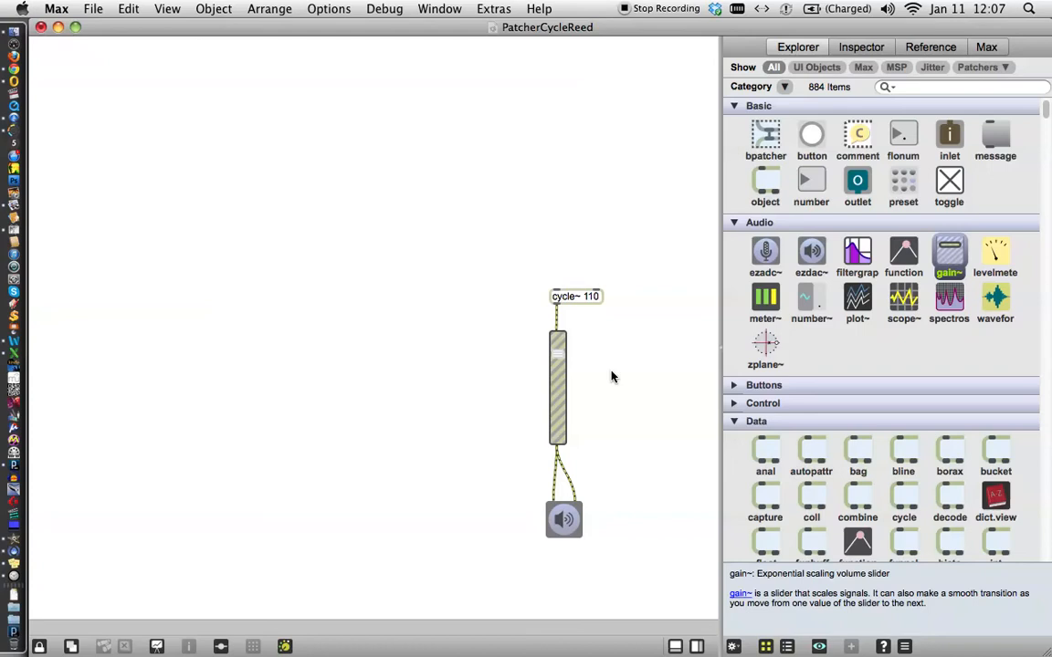
mouse_move(559, 358)
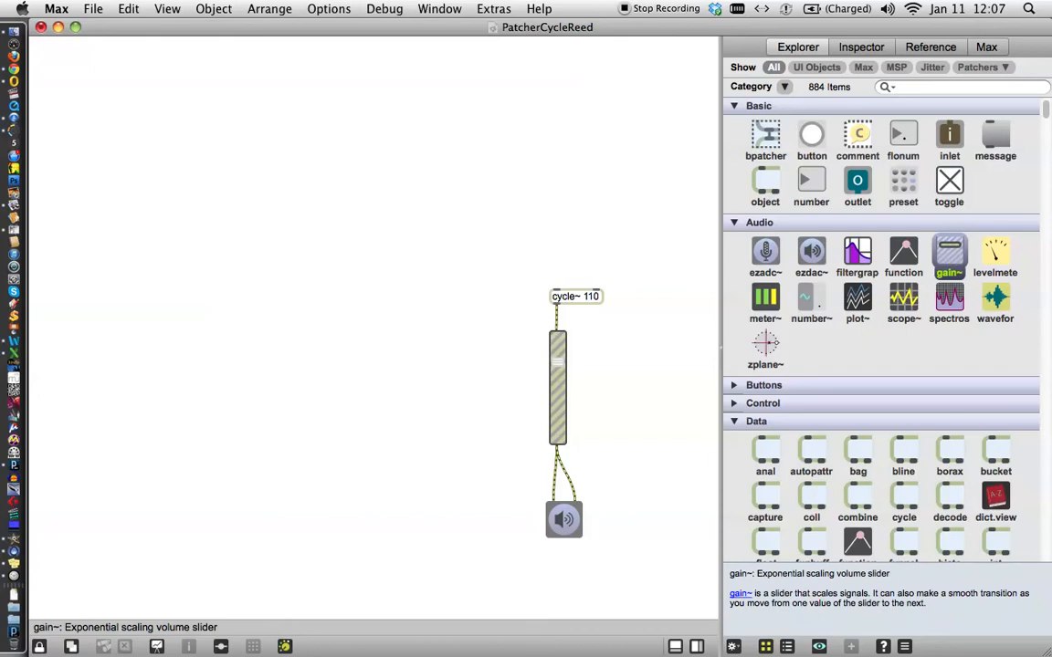
mouse_move(559, 356)
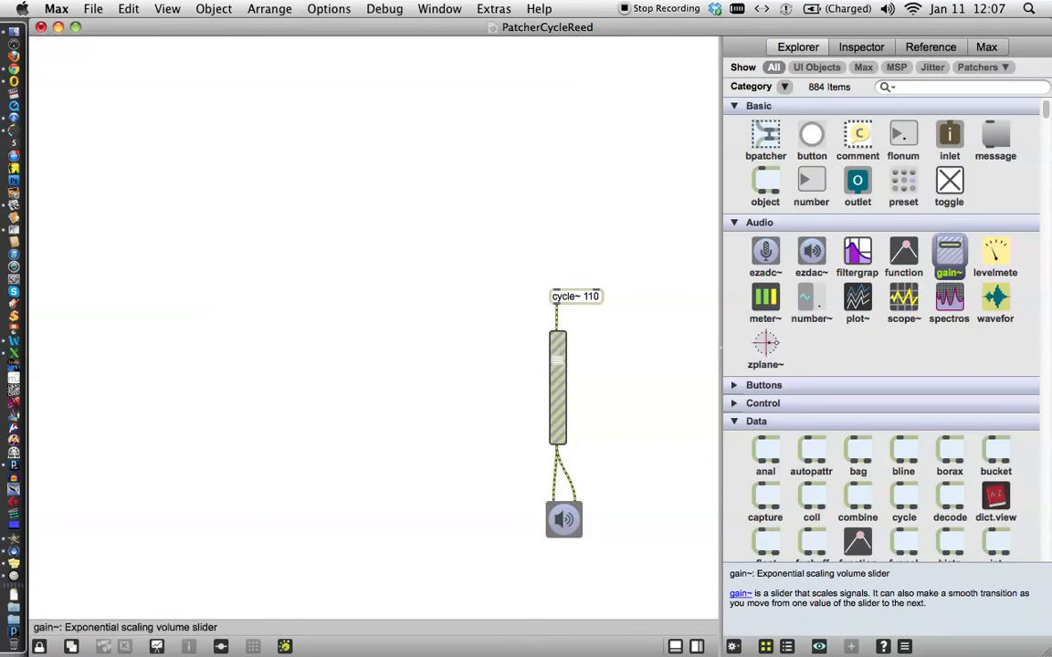
mouse_move(617, 268)
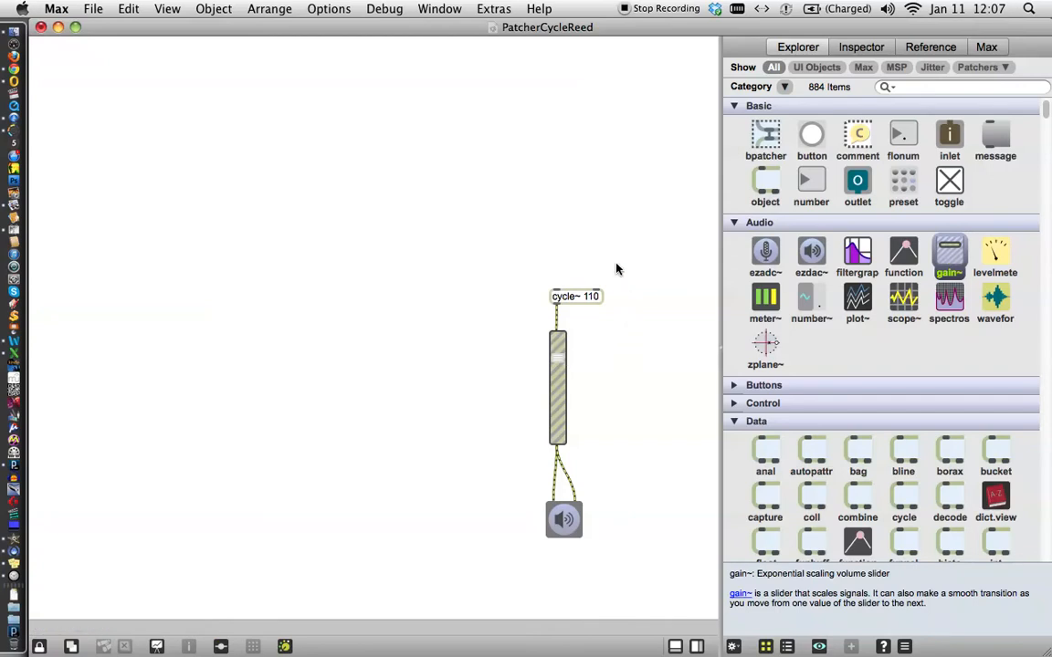
Step: Unlock the patcher and lay out a row of message boxes above cycle~ 110
left_click(40, 647)
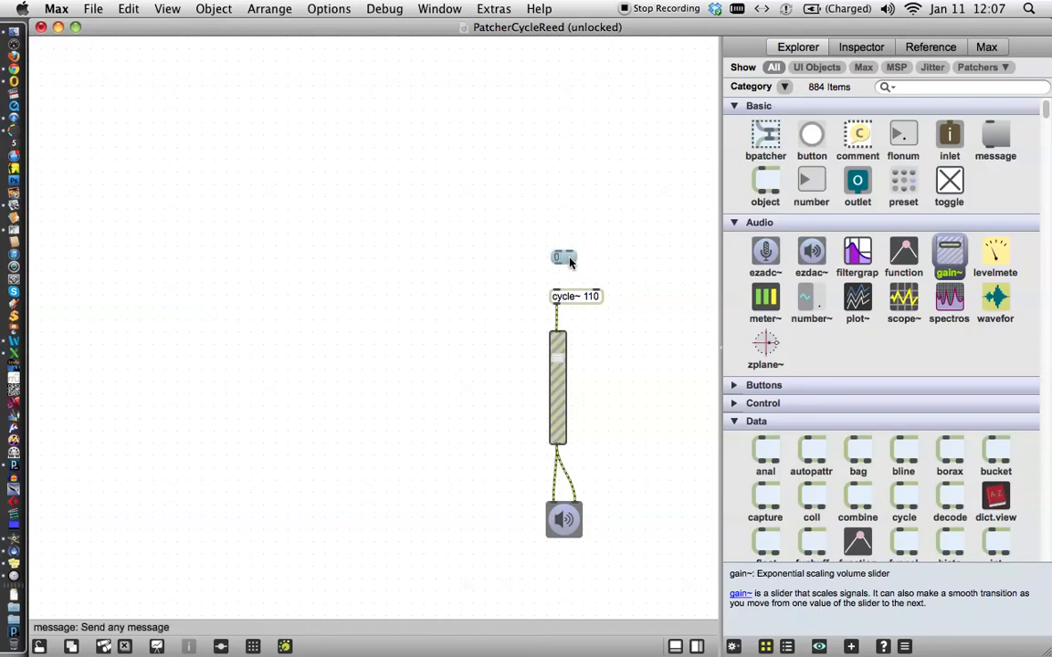
left_click_drag(562, 256, 522, 241)
type("220")
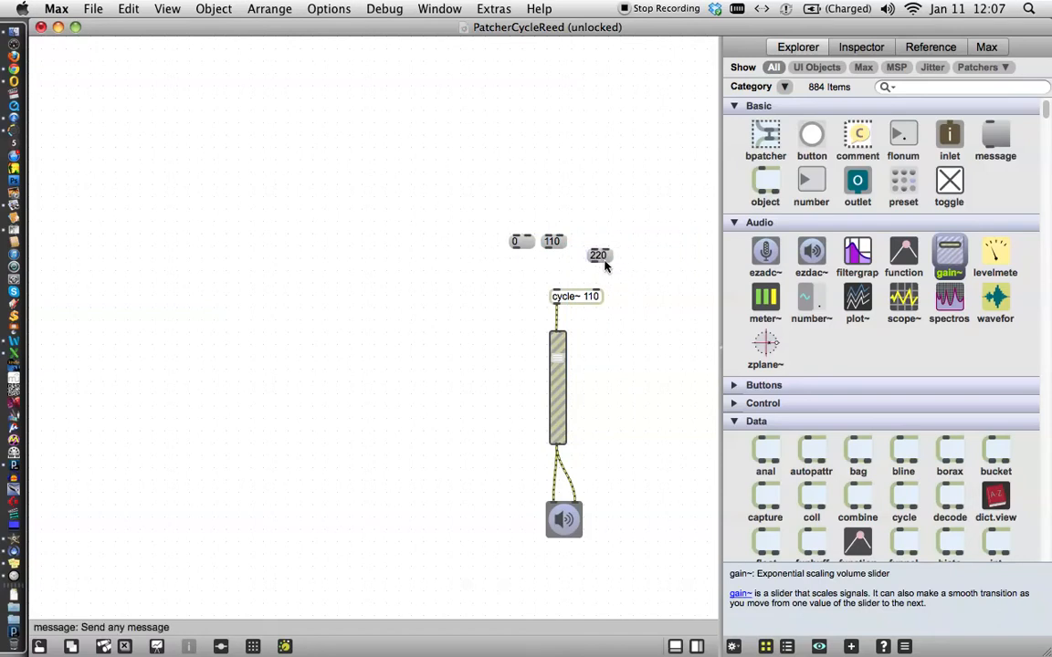
left_click_drag(599, 256, 577, 241)
type("440")
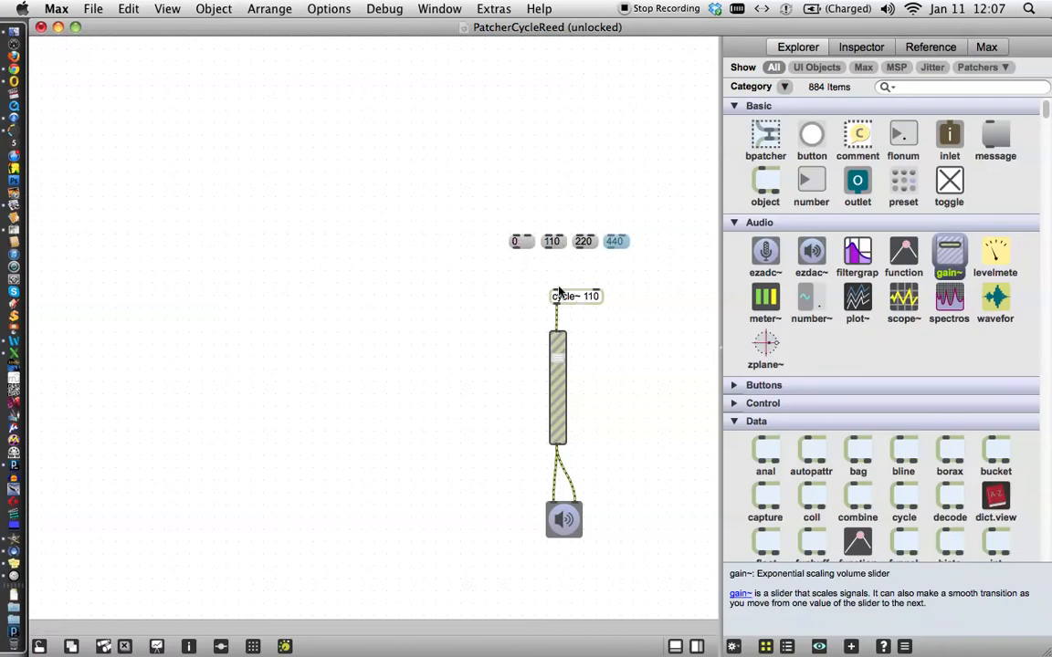
mouse_move(557, 293)
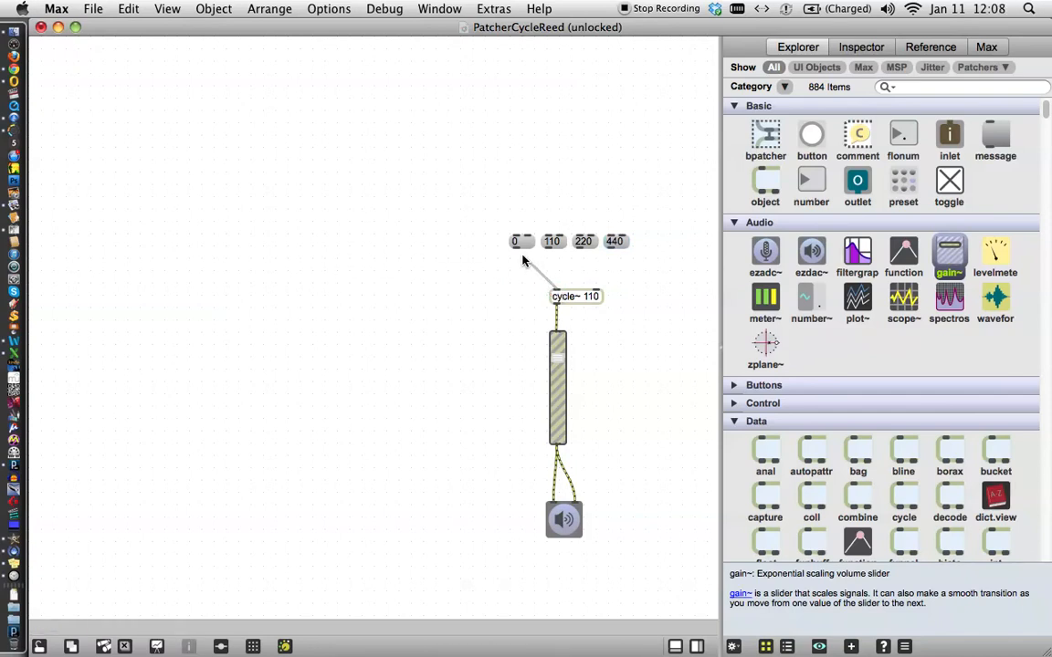
mouse_move(515, 246)
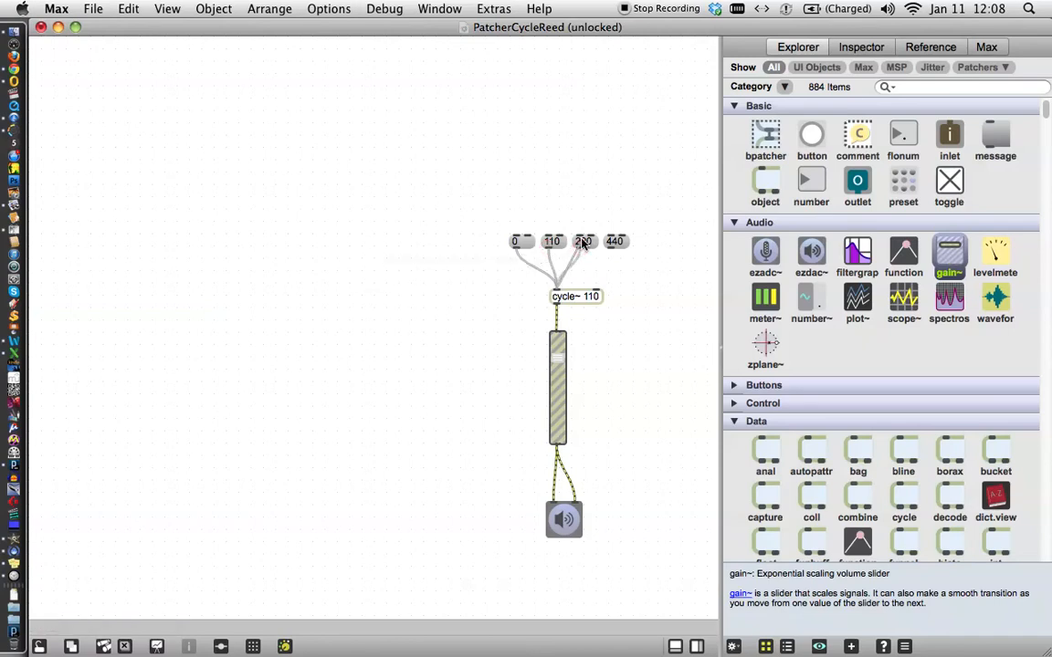
mouse_move(614, 241)
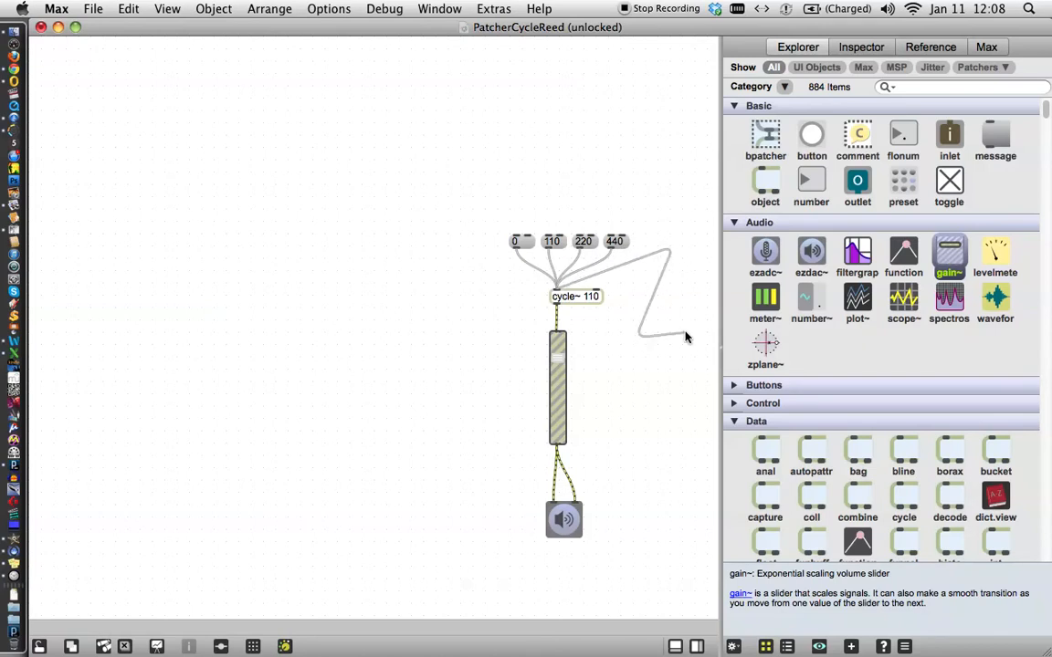
mouse_move(665, 387)
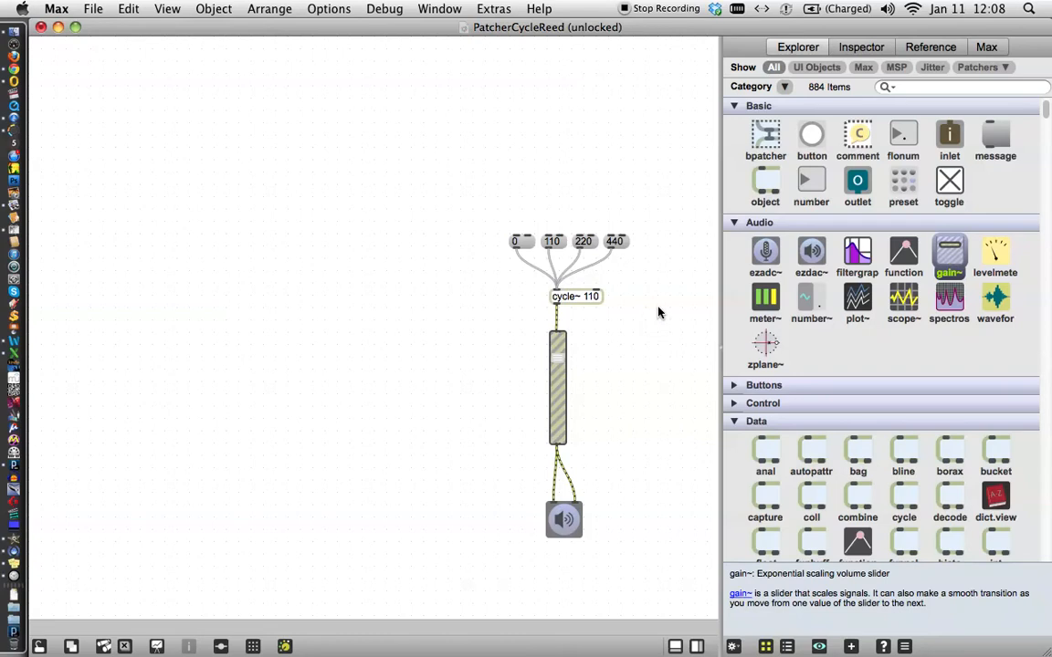
mouse_move(664, 272)
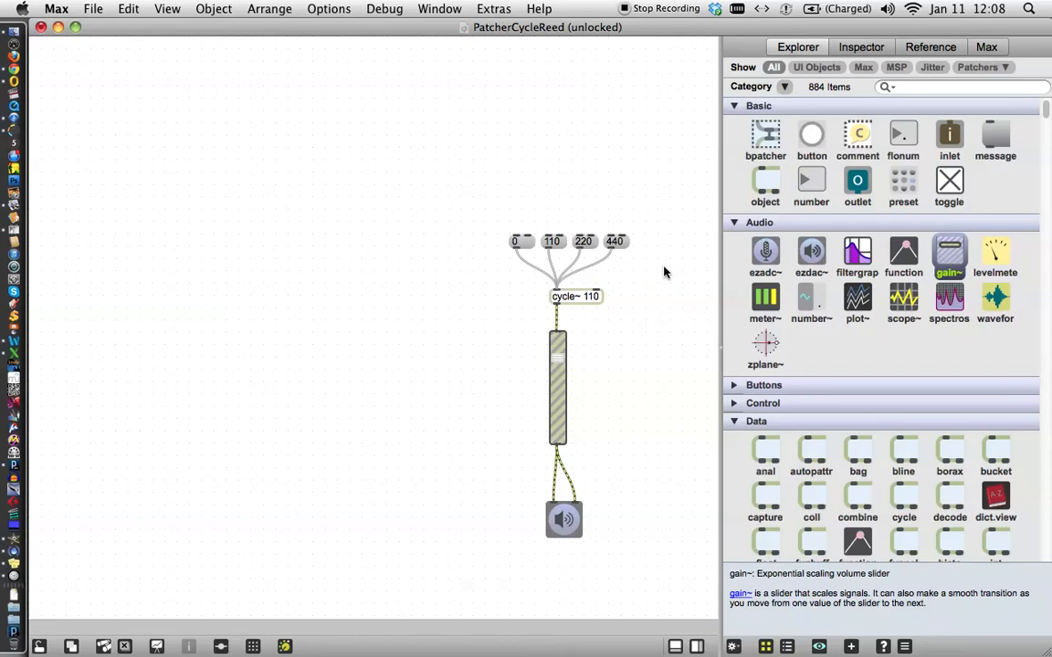
mouse_move(650, 372)
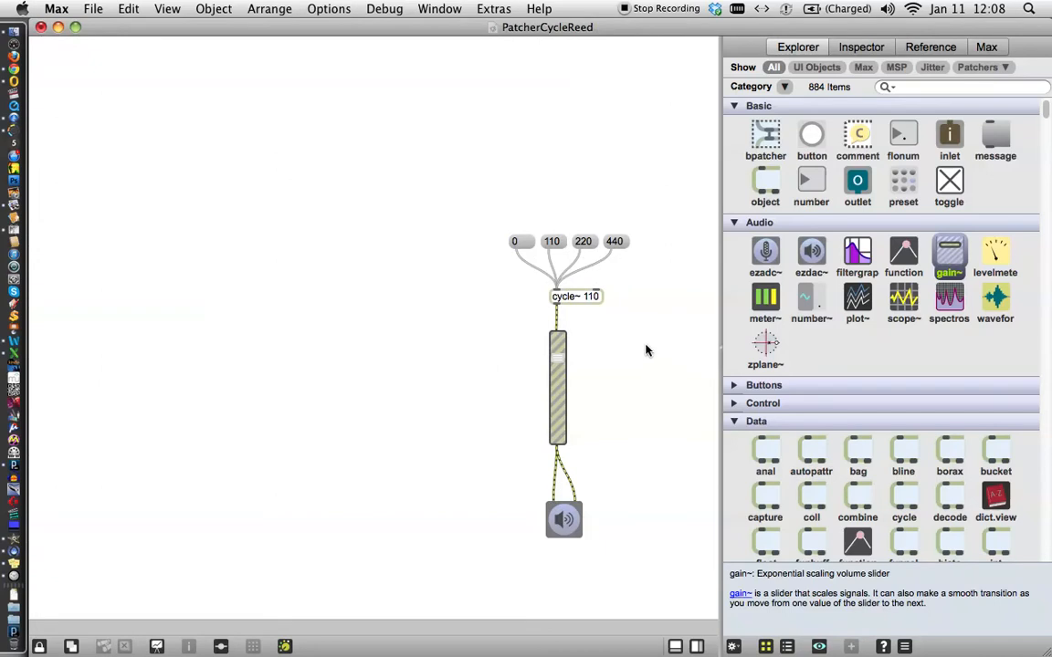
mouse_move(582, 325)
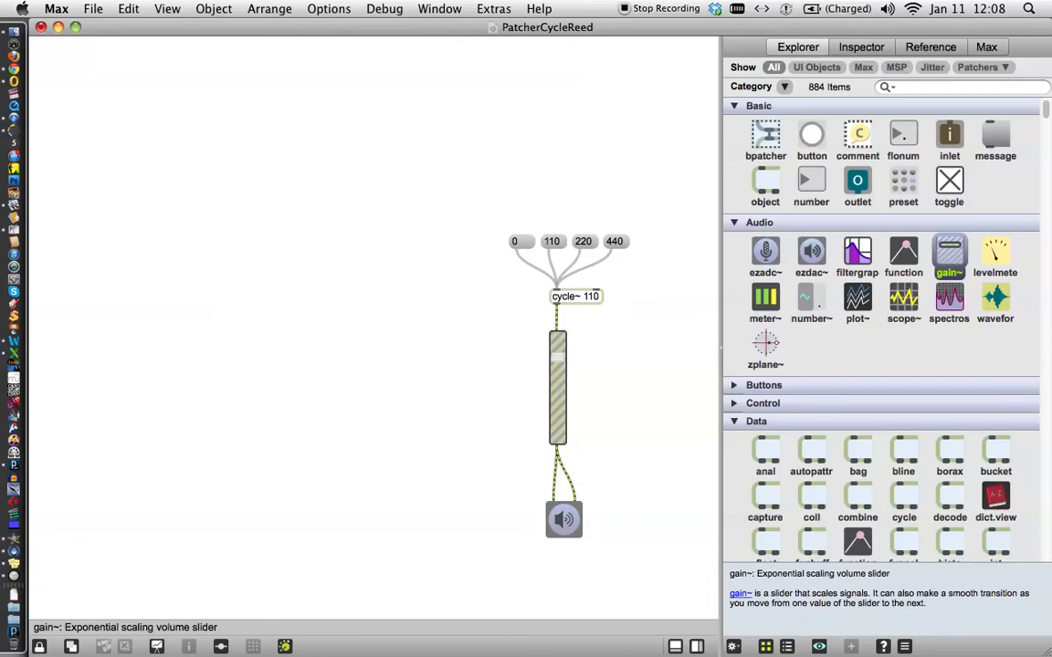
mouse_move(592, 319)
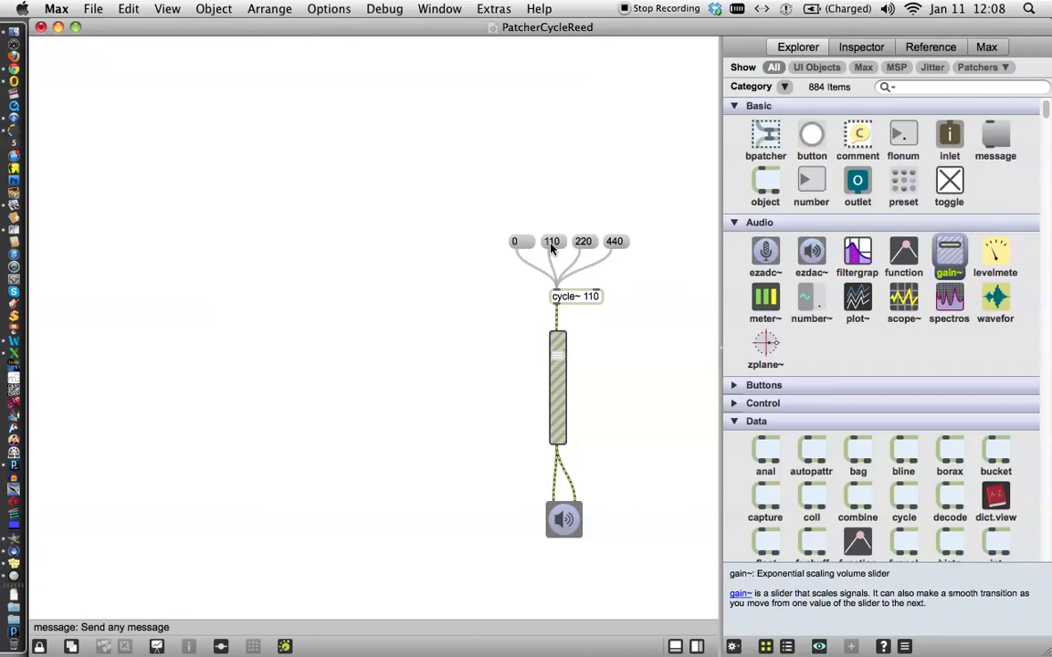
mouse_move(577, 245)
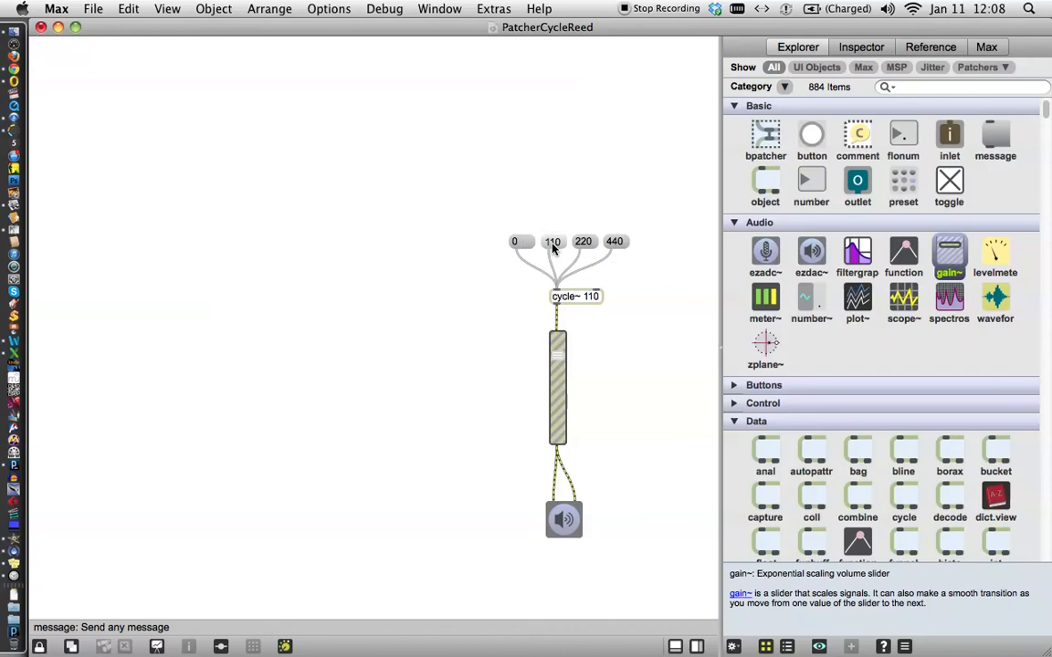
mouse_move(533, 252)
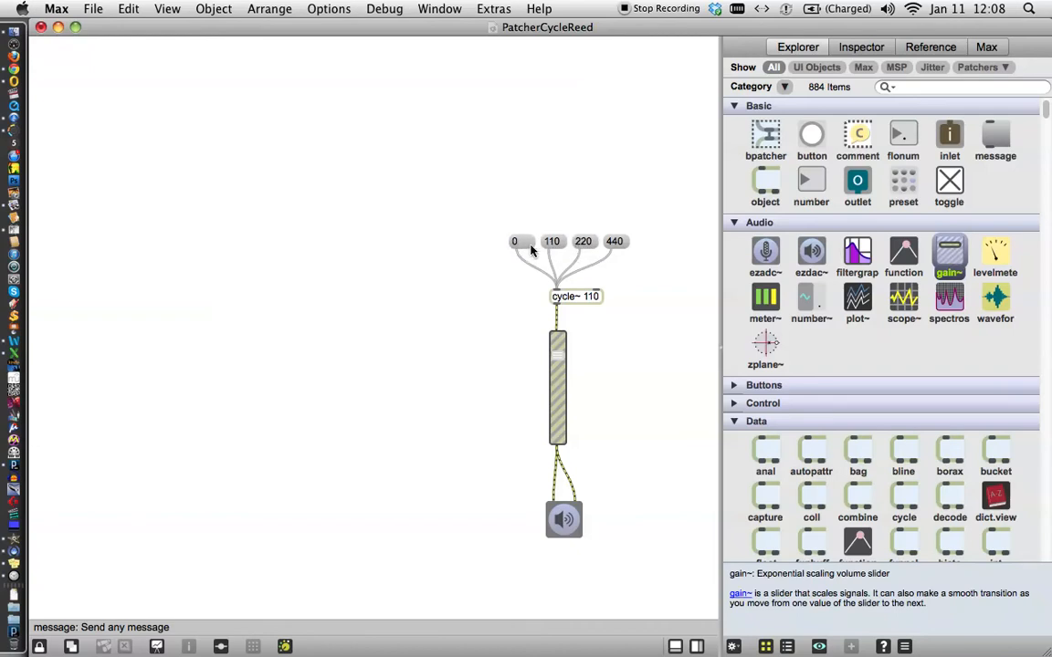
mouse_move(530, 252)
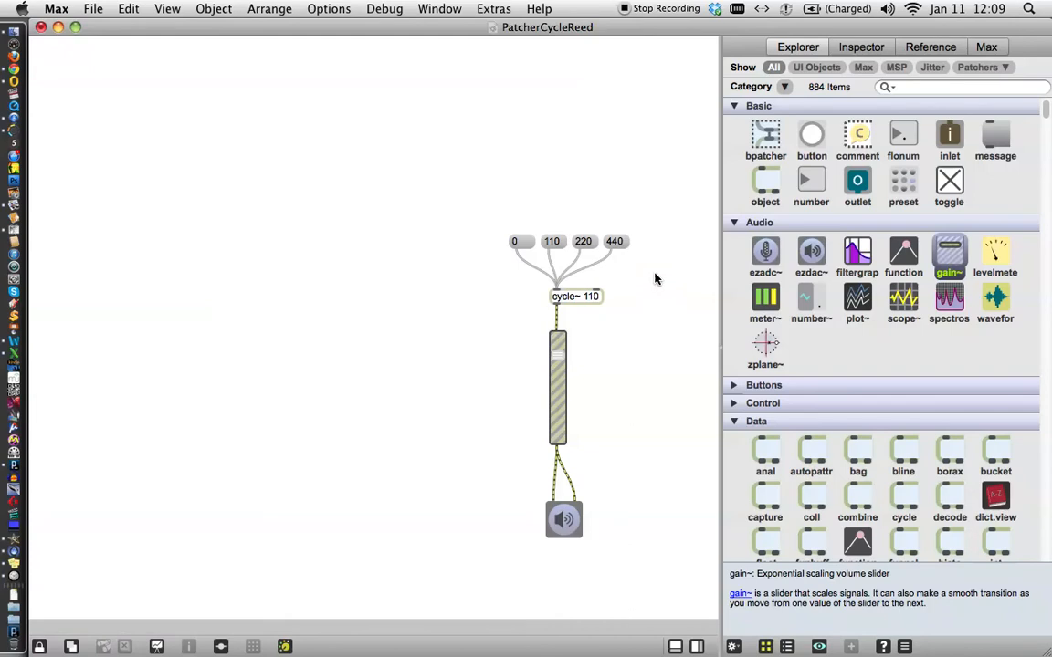
mouse_move(489, 569)
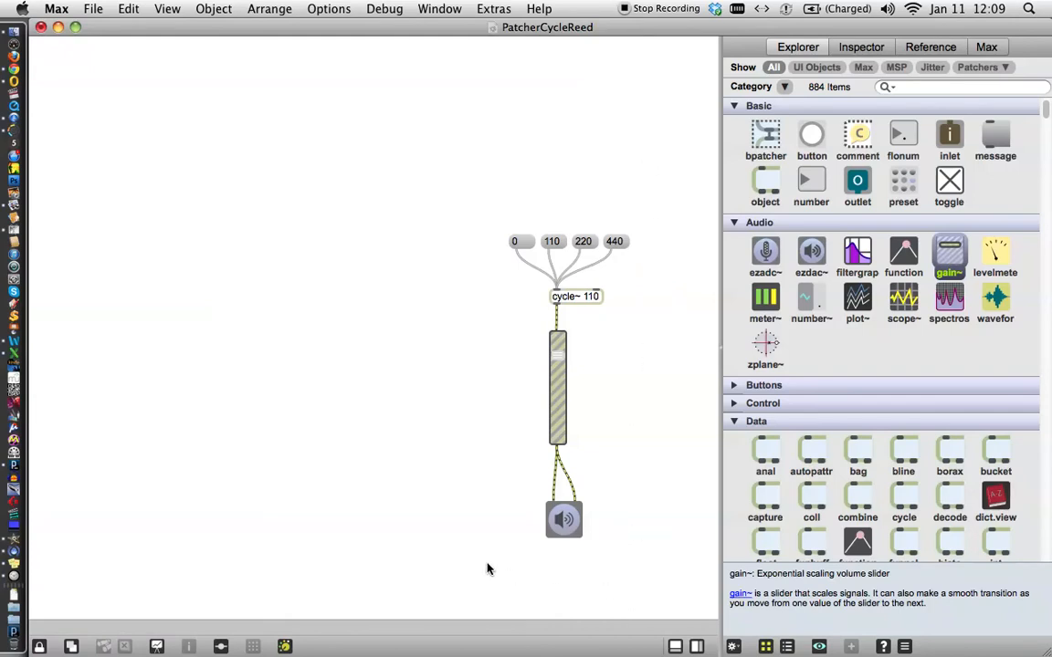
mouse_move(652, 449)
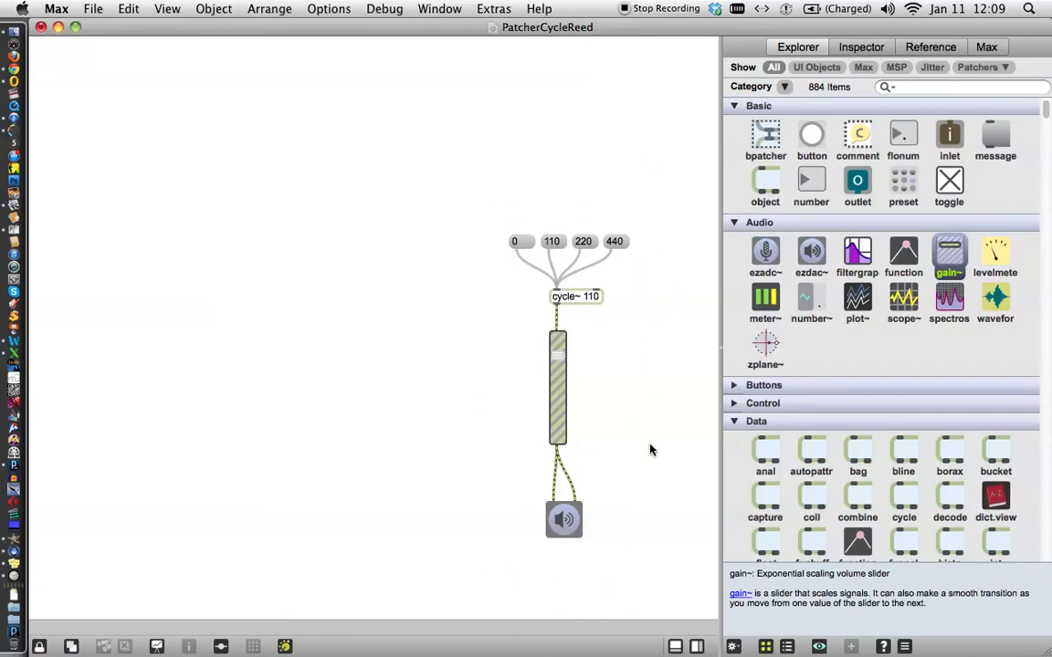
mouse_move(500, 500)
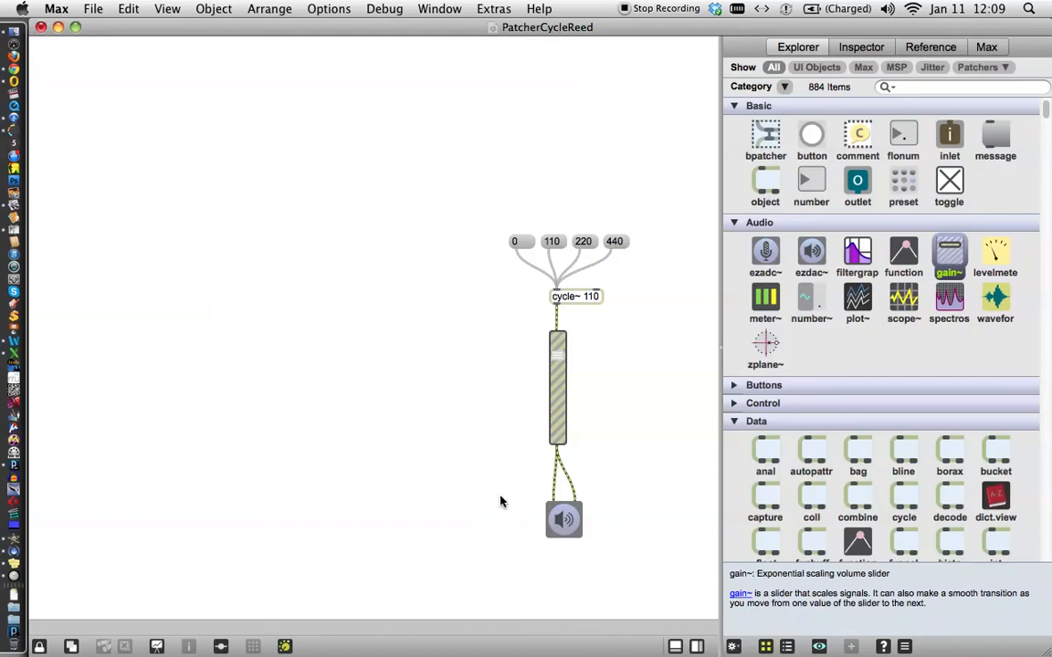
mouse_move(628, 307)
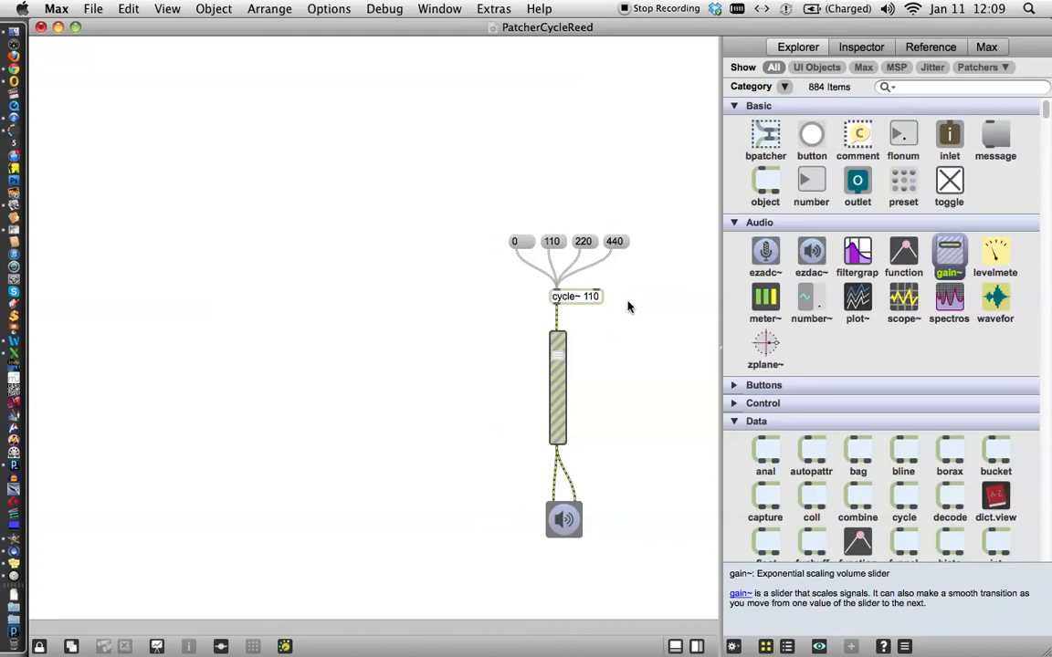
mouse_move(610, 323)
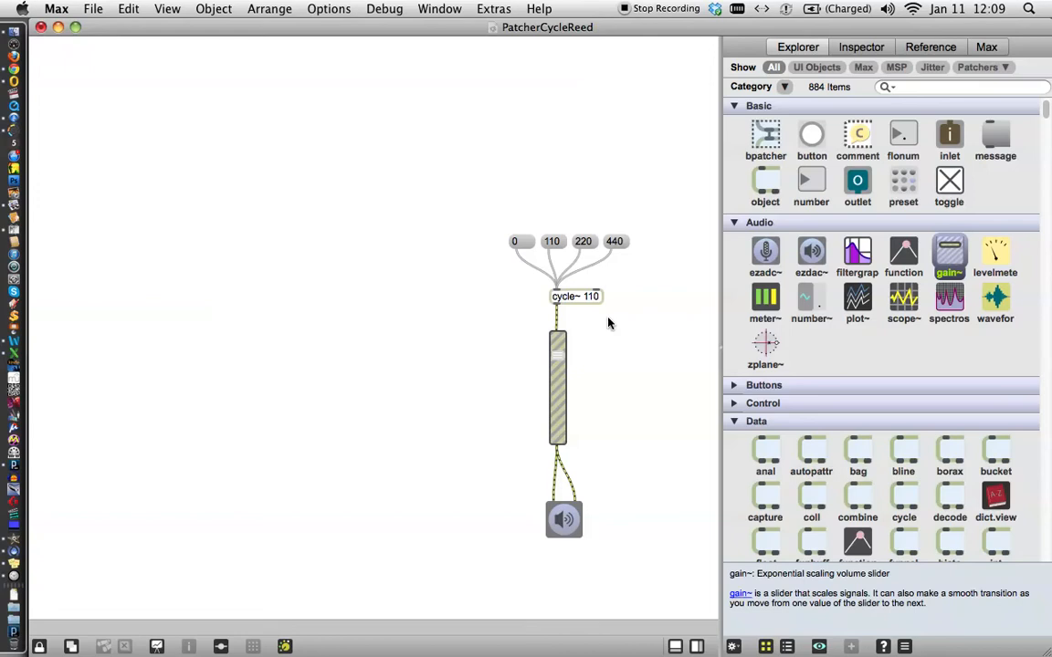
mouse_move(610, 317)
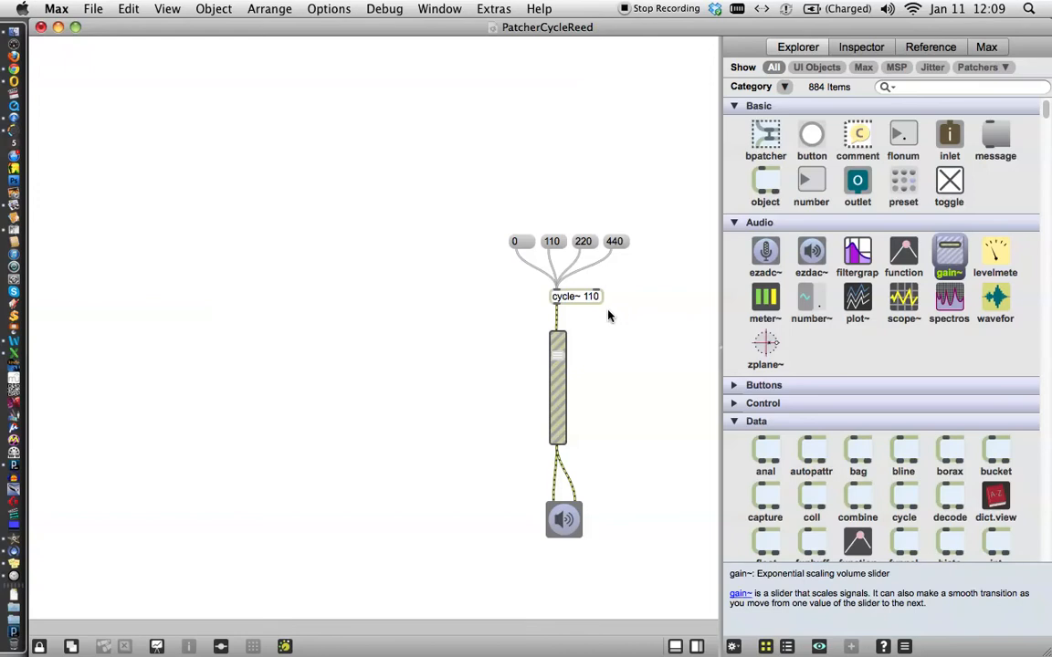
mouse_move(655, 305)
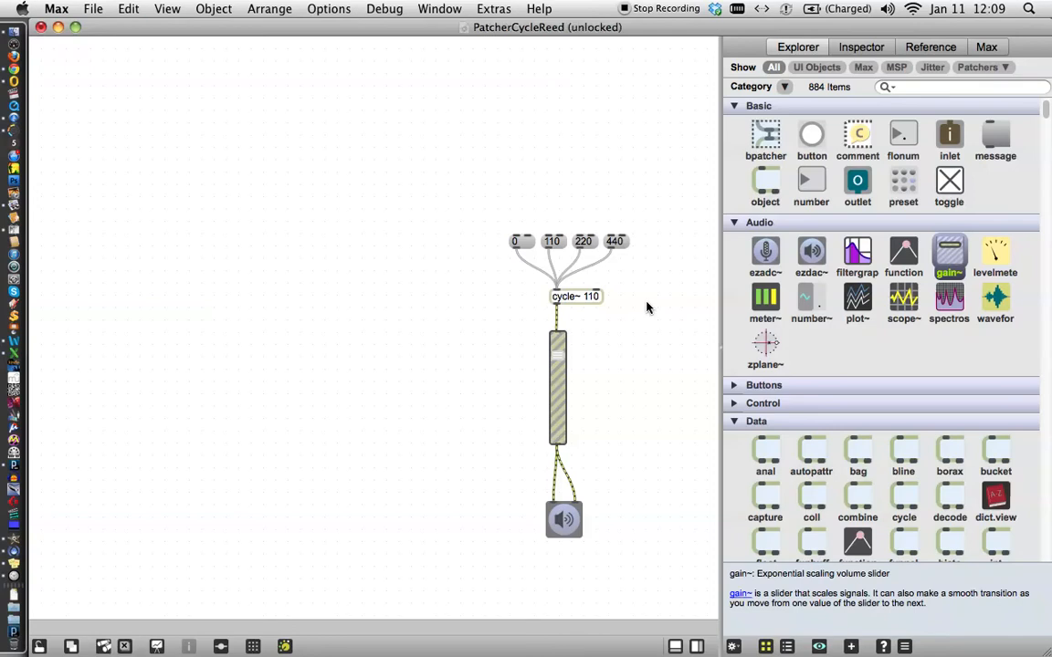
mouse_move(813, 237)
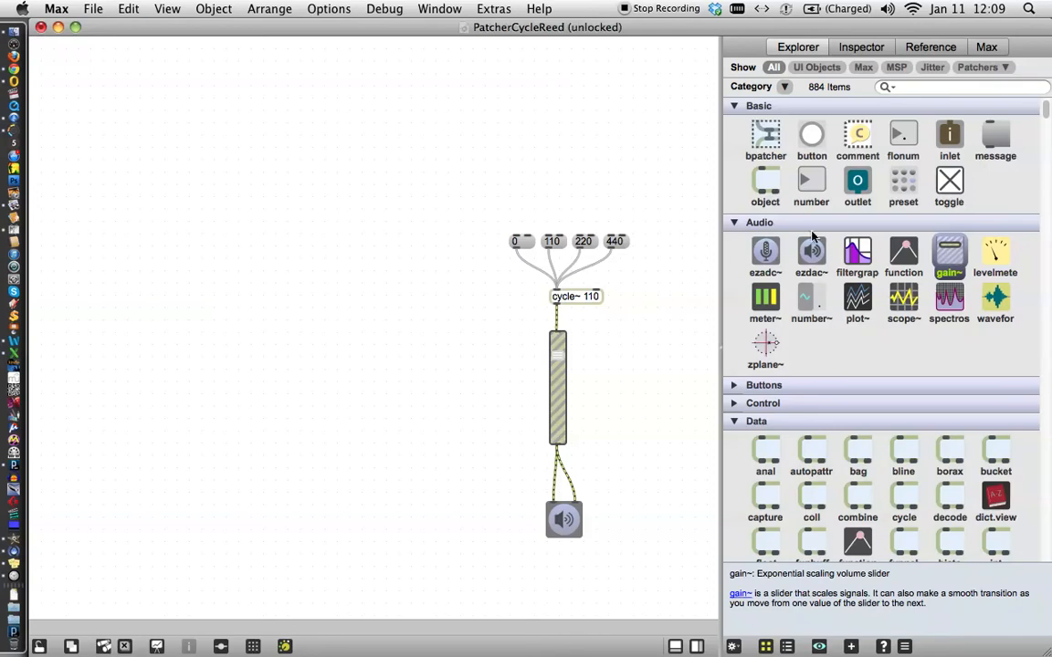
mouse_move(810, 253)
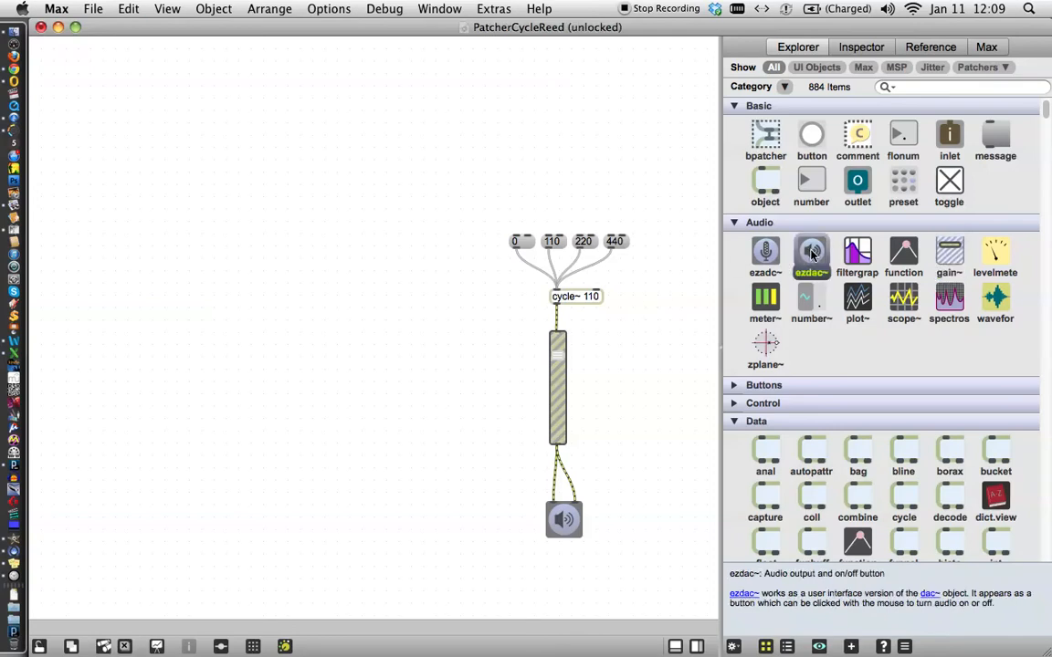
Step: Place a second ezdac~ output object at the lower left of the patch
left_click_drag(811, 256, 208, 513)
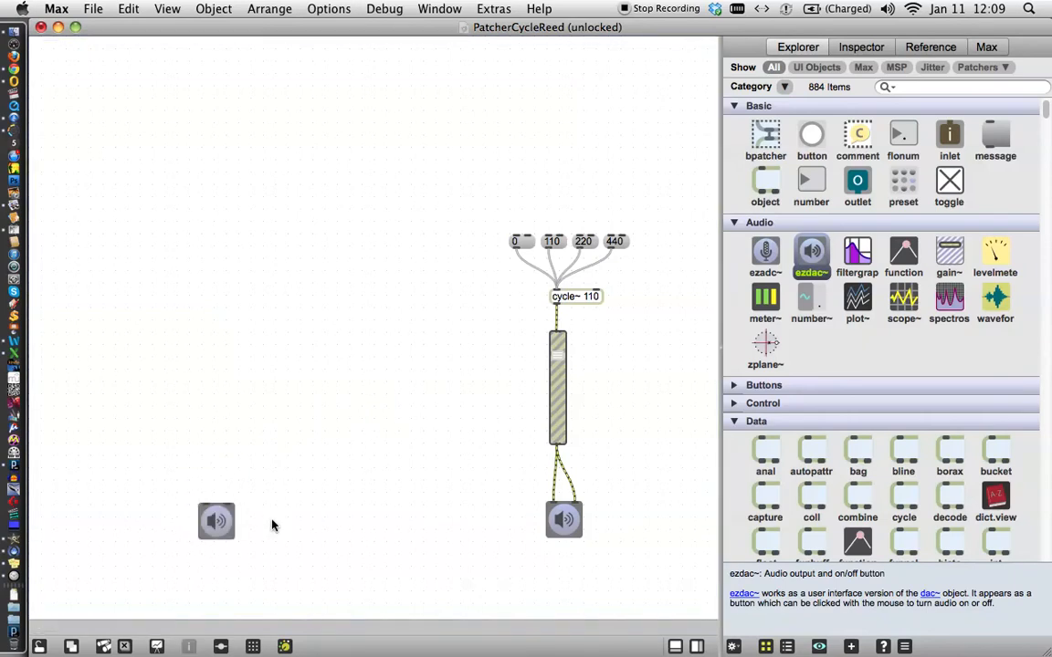
mouse_move(270, 533)
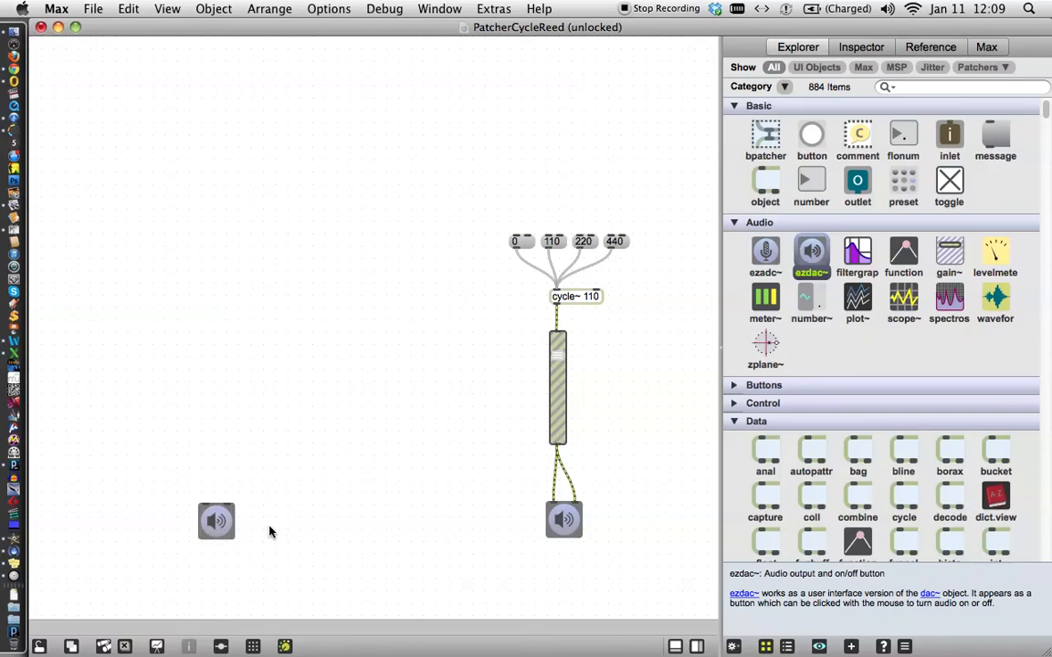
mouse_move(292, 519)
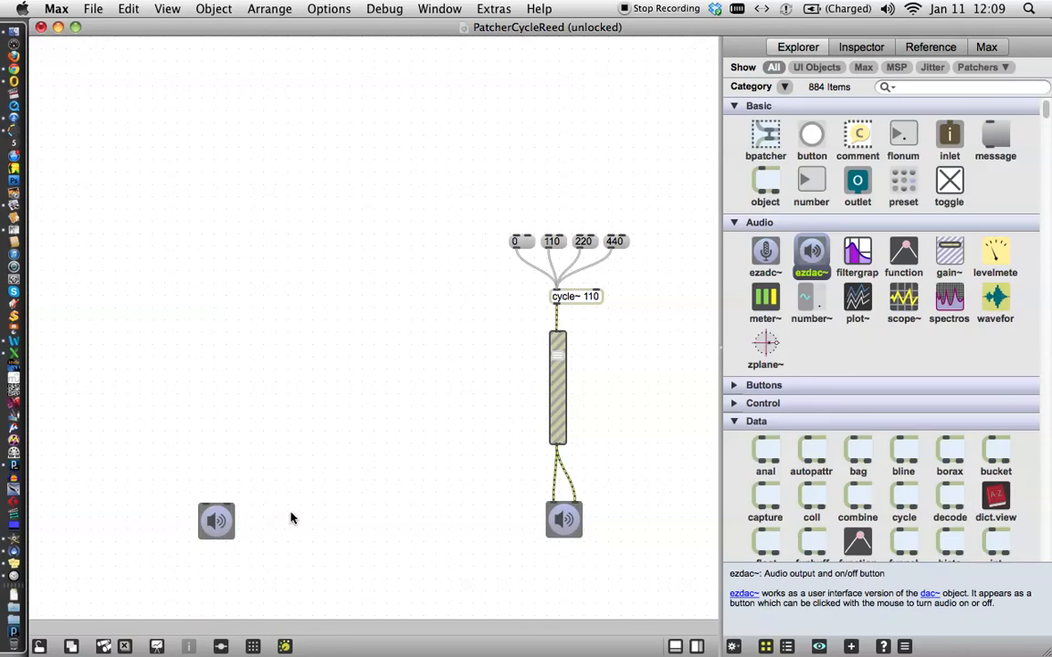
mouse_move(298, 507)
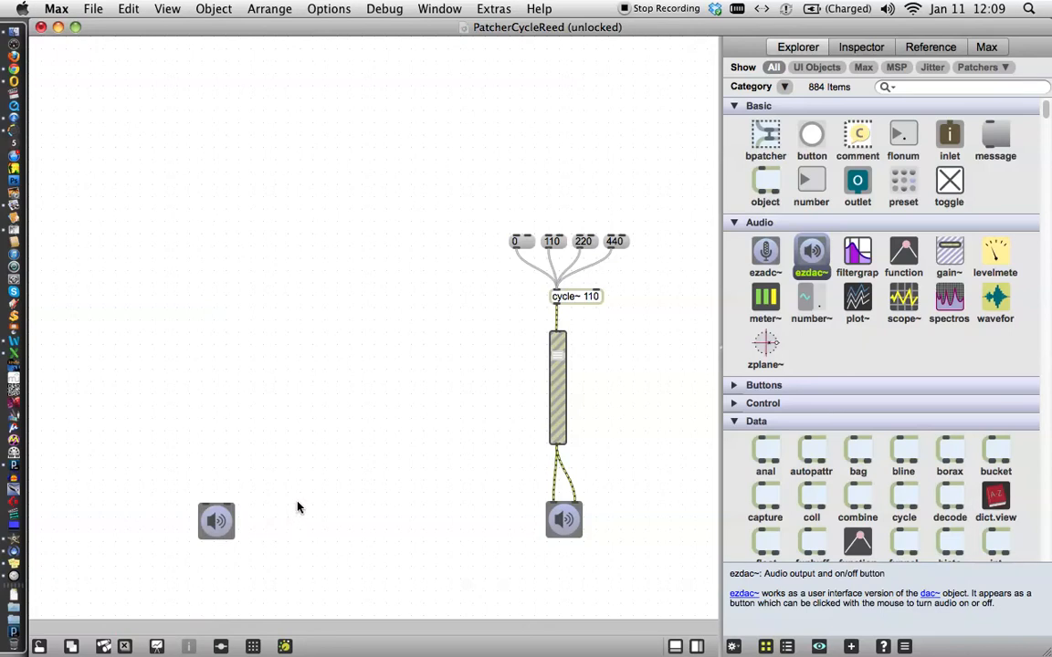
mouse_move(234, 491)
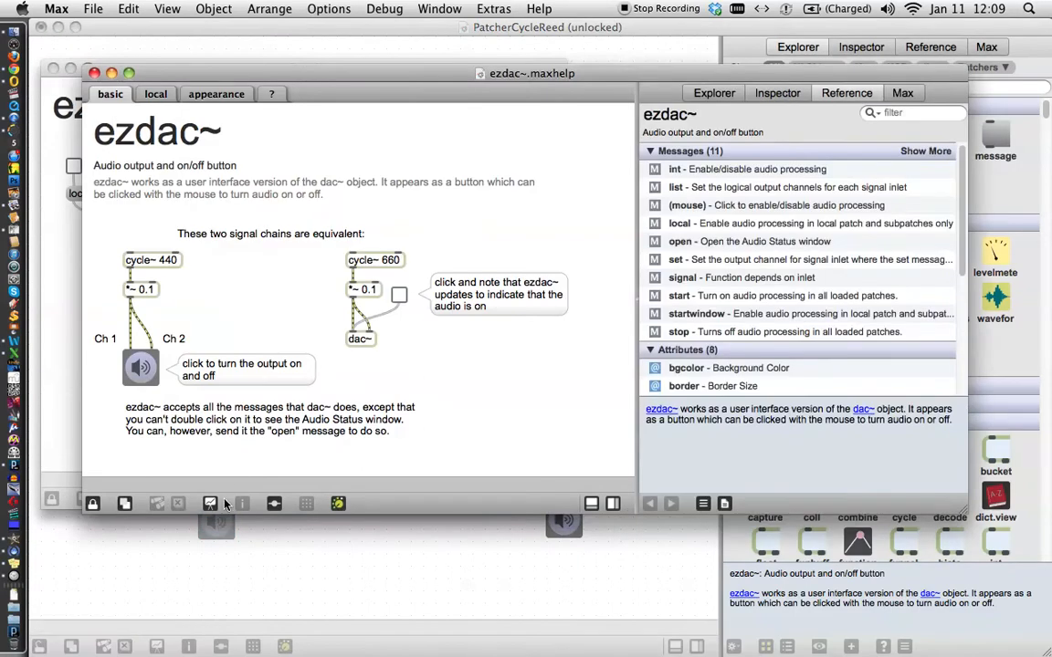
mouse_move(183, 405)
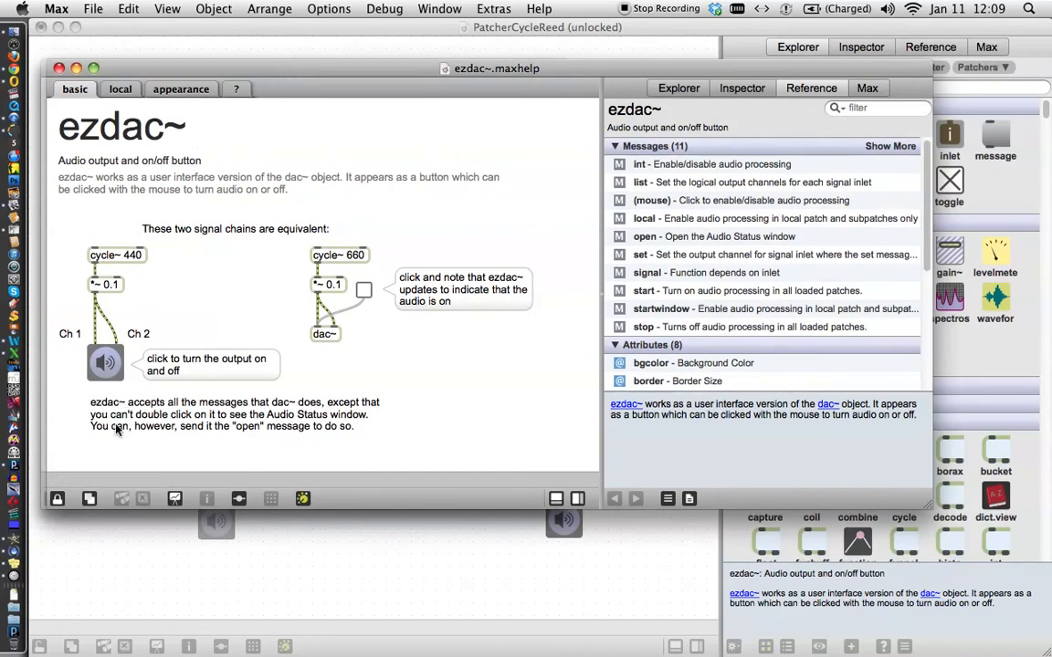
mouse_move(283, 464)
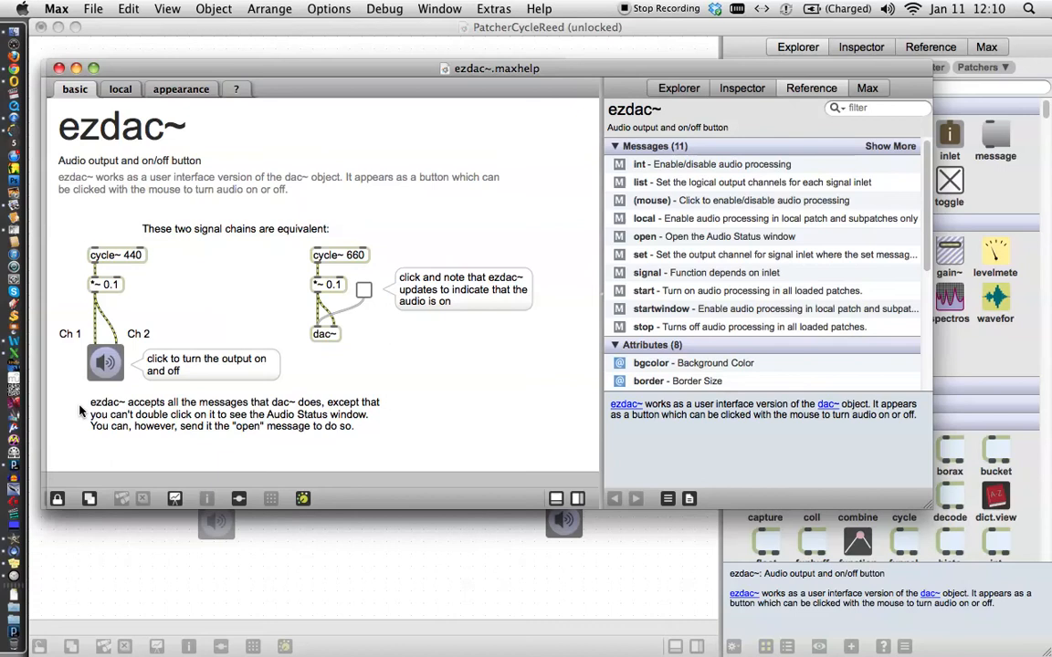
Step: Unlock the ezdac~ help patcher and close it, bringing up the save-changes prompt
left_click(106, 361)
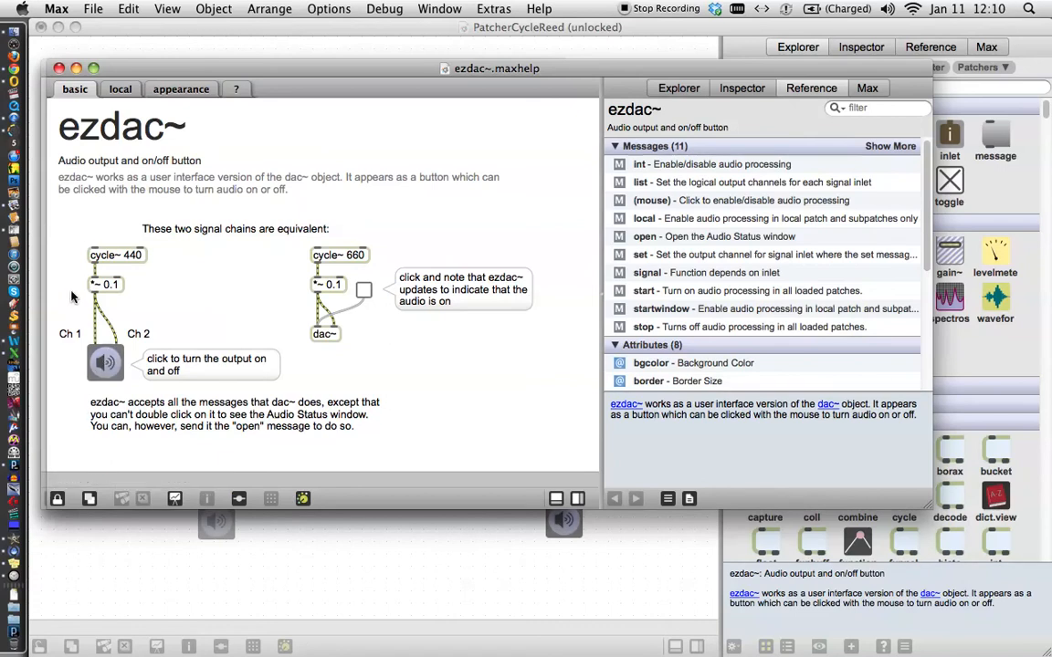
mouse_move(124, 255)
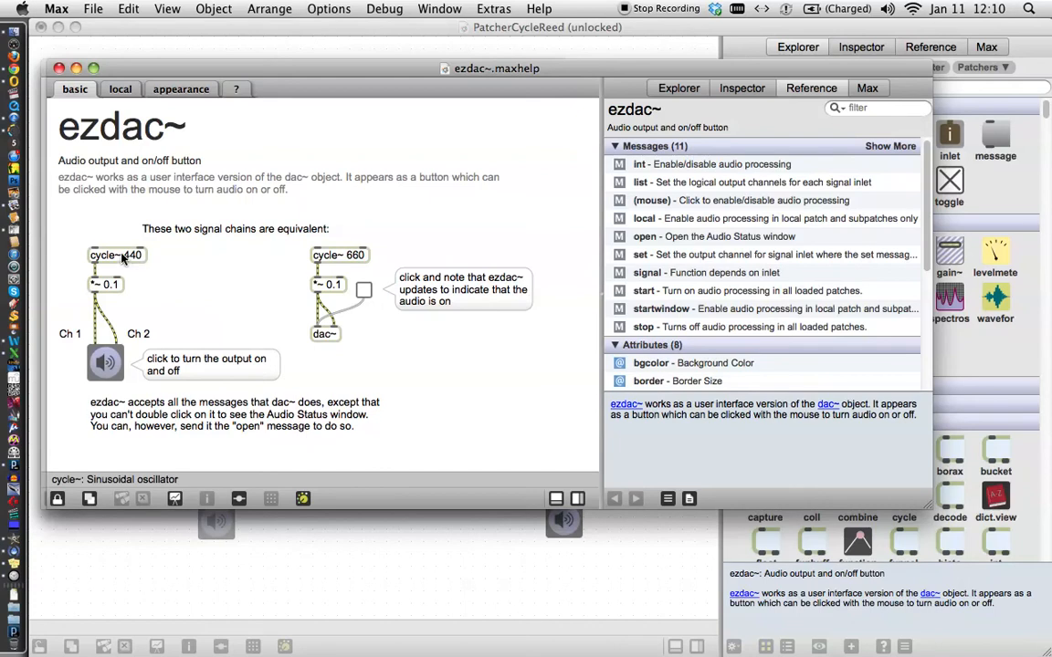
mouse_move(59, 499)
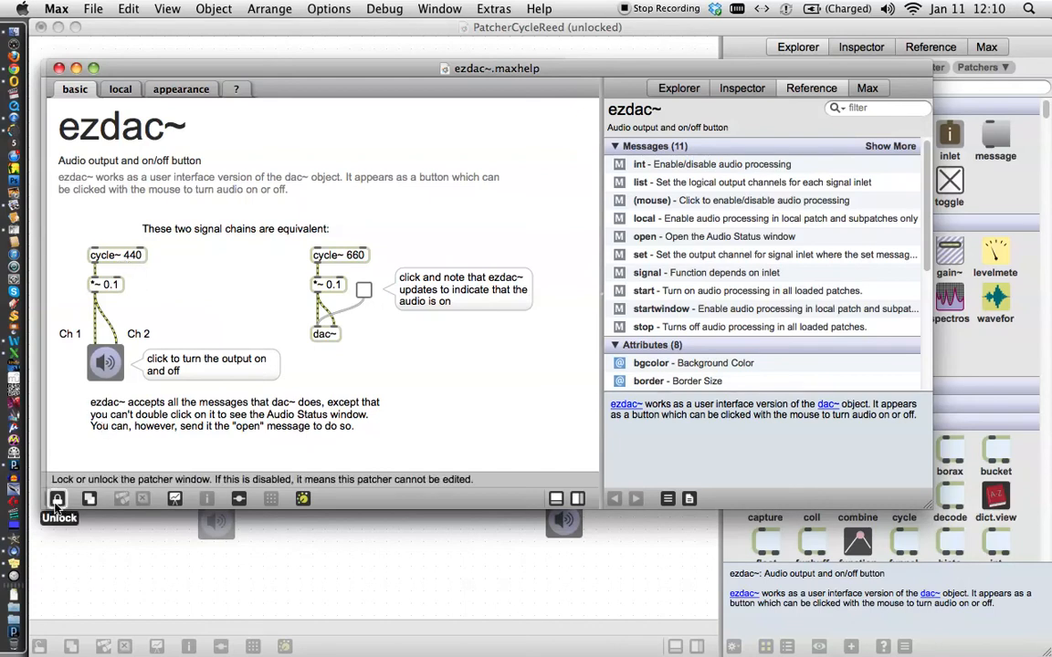
left_click(58, 498)
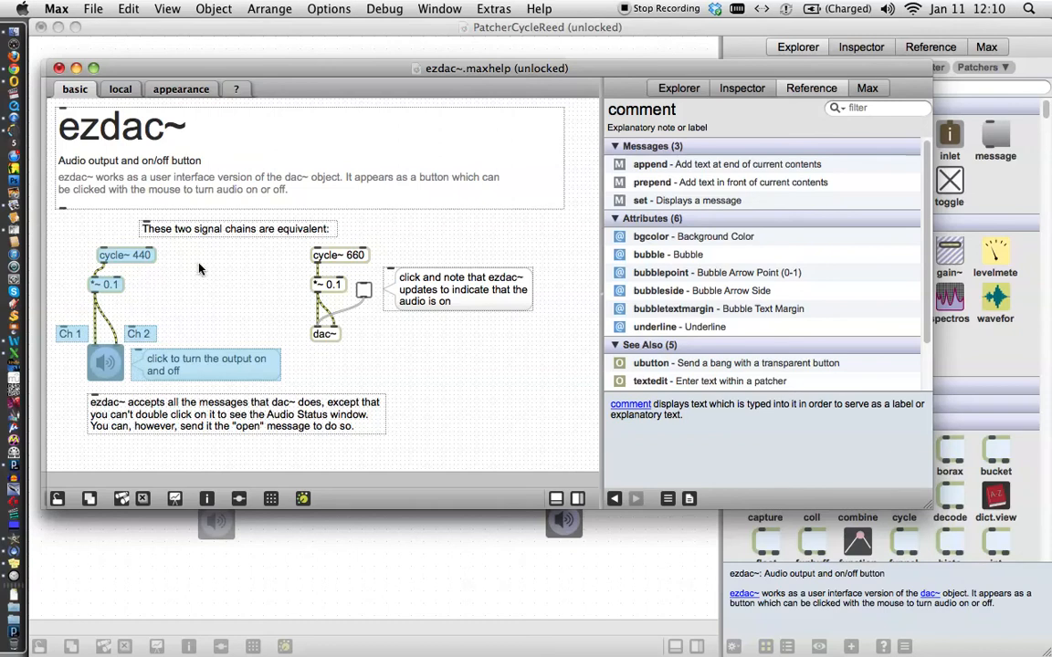
left_click(58, 68)
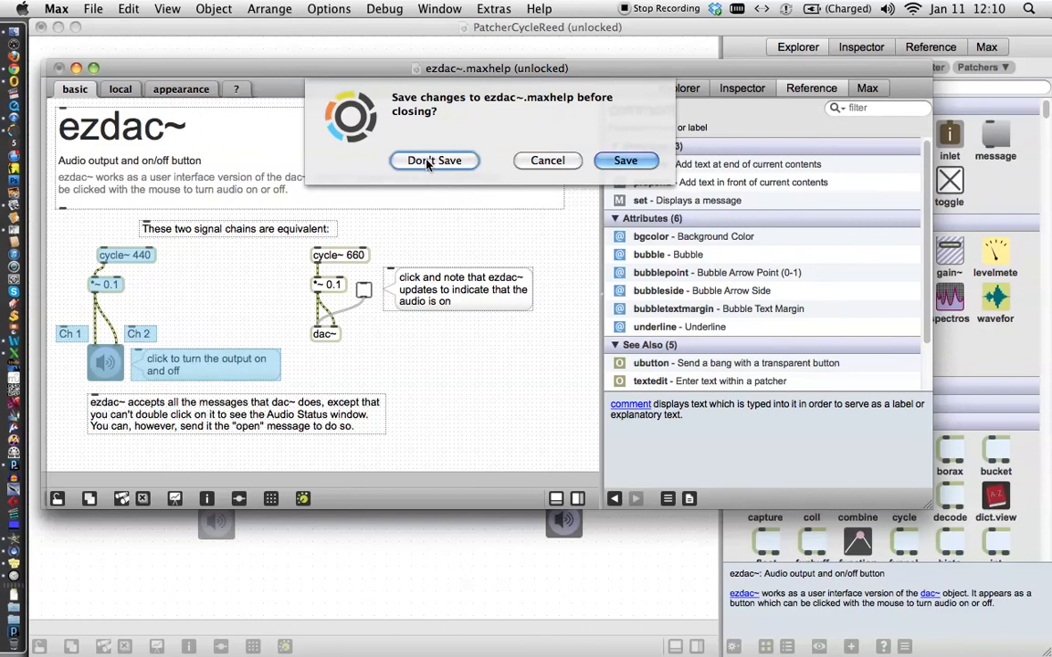
Step: Paste the cycle~ 440 → *~ 0.1 → ezdac~ chain, remove the lone ezdac~, and move the chain lower
left_click(435, 161)
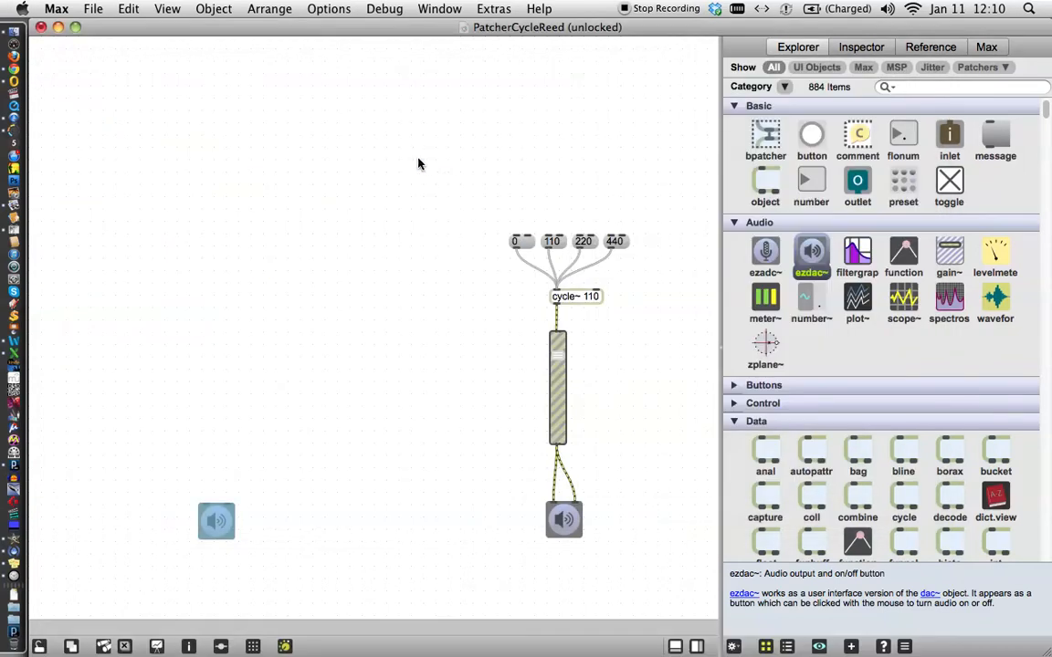
mouse_move(201, 435)
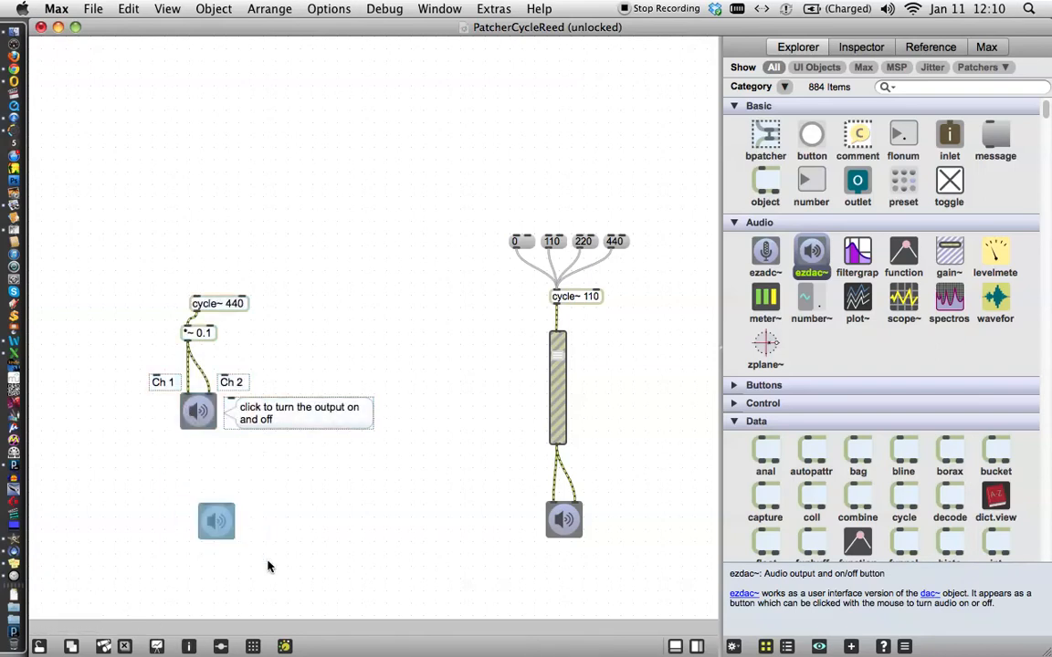
left_click(198, 411)
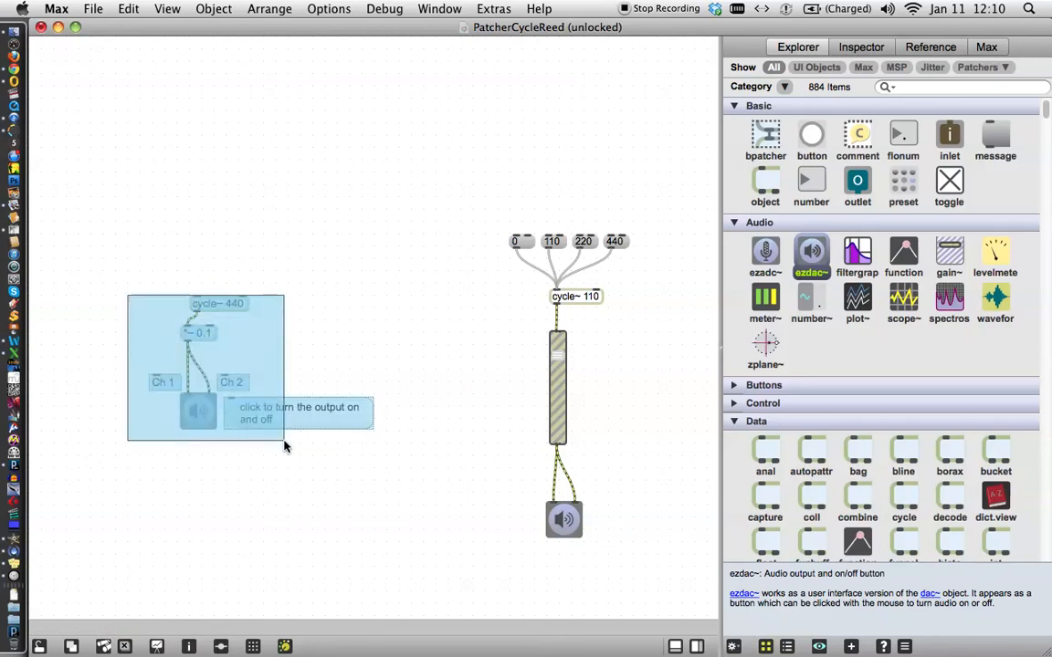
left_click(384, 454)
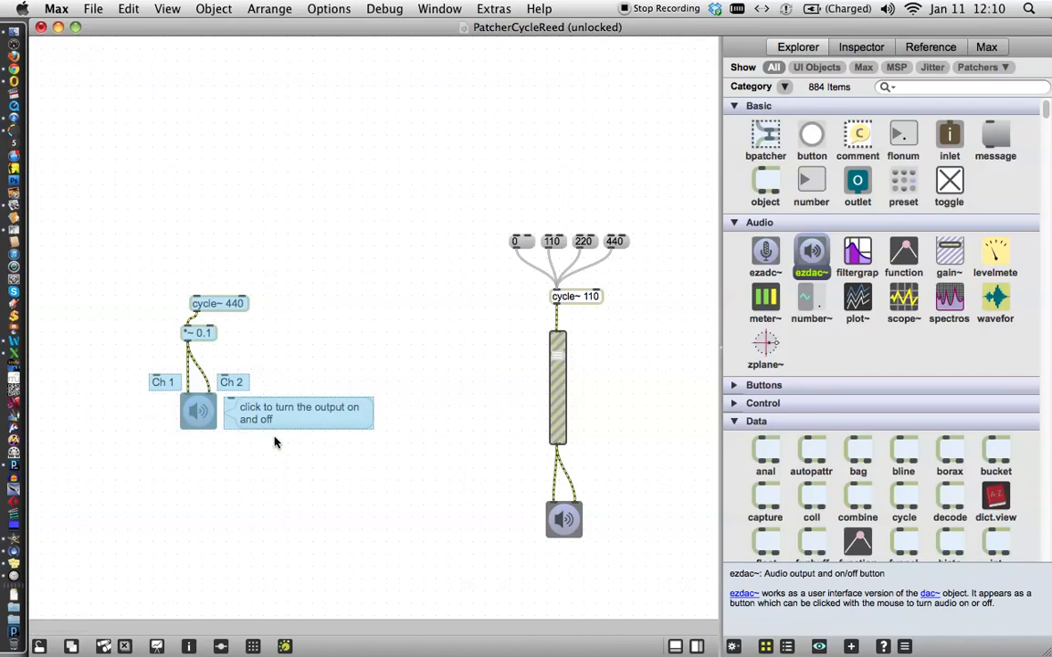
mouse_move(197, 413)
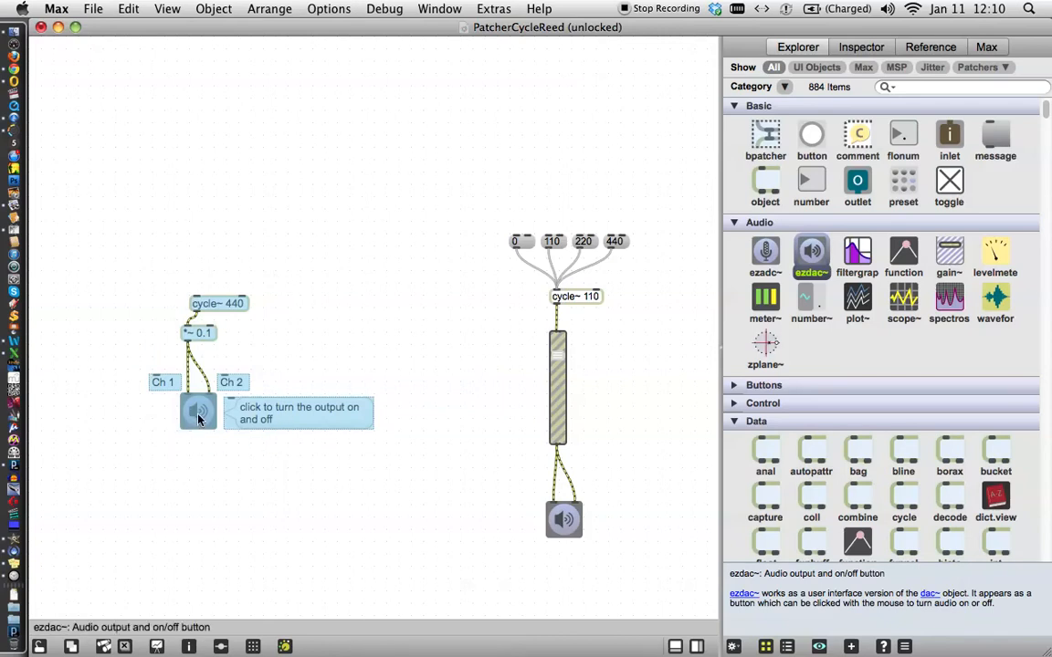
left_click_drag(197, 413, 179, 504)
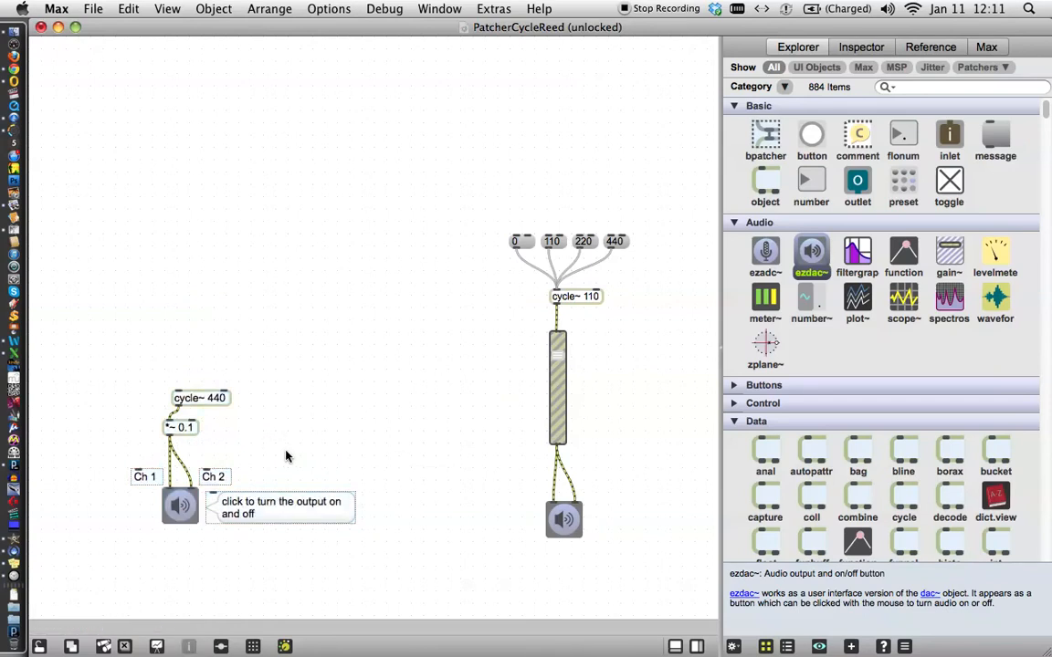
mouse_move(237, 424)
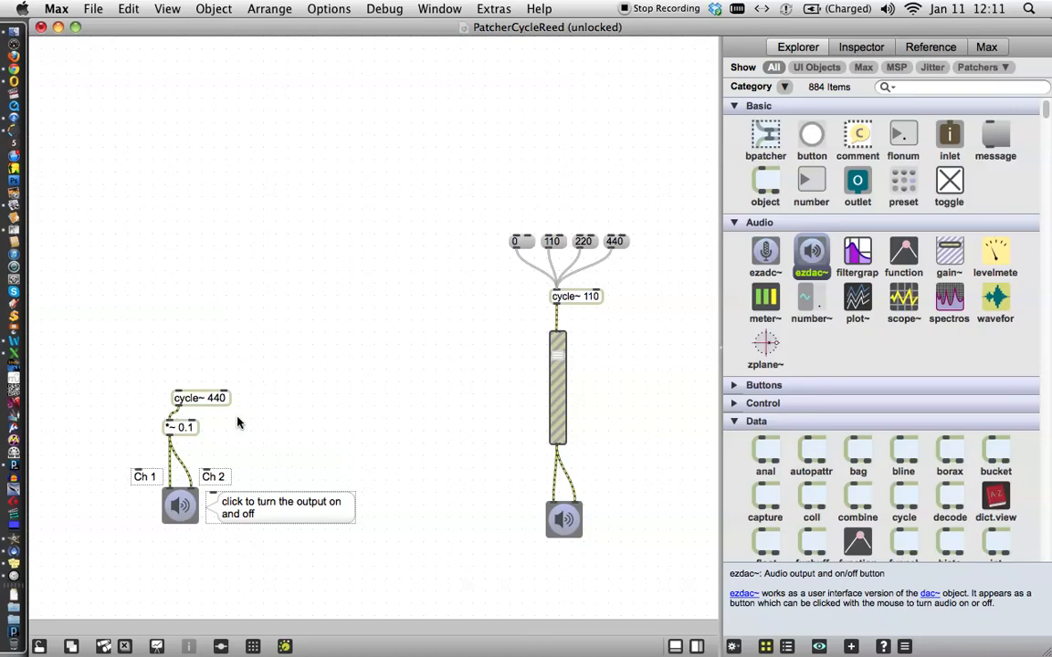
mouse_move(192, 435)
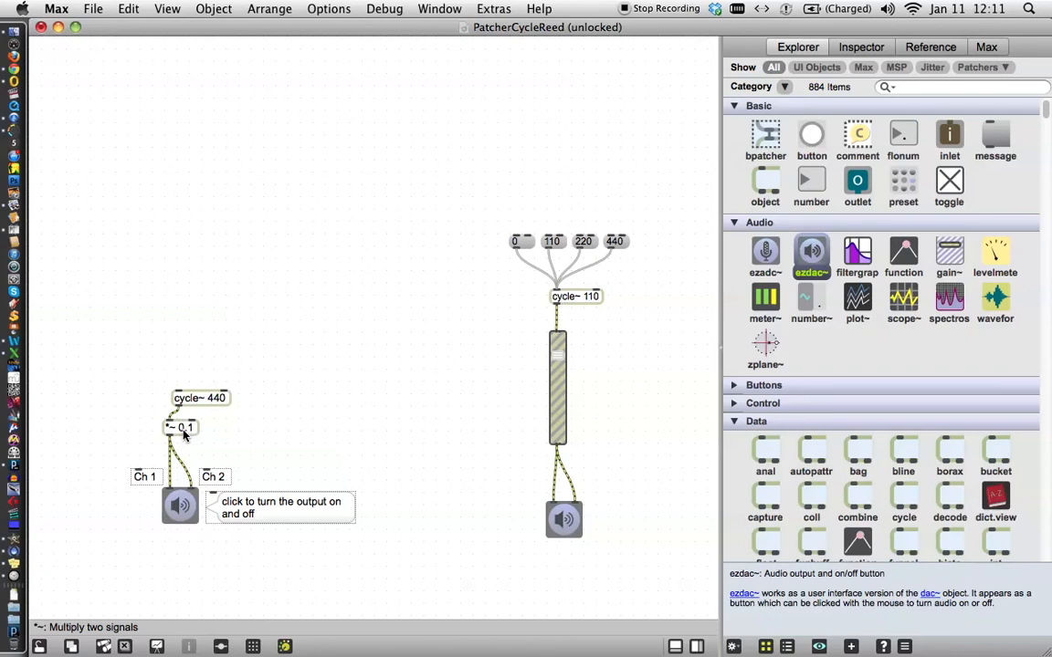
mouse_move(190, 438)
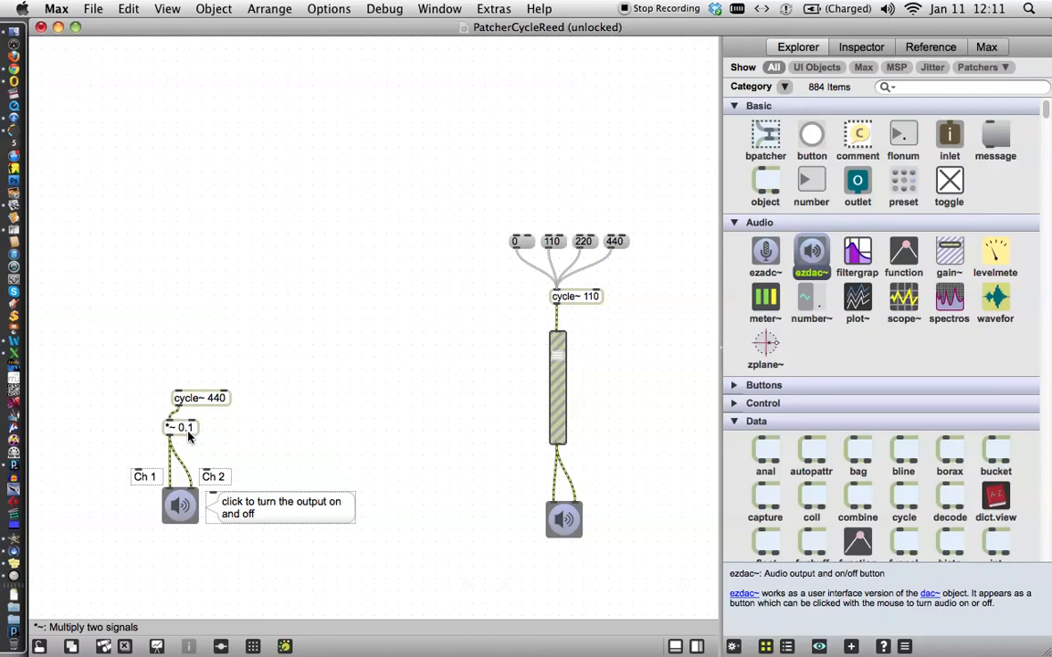
mouse_move(208, 434)
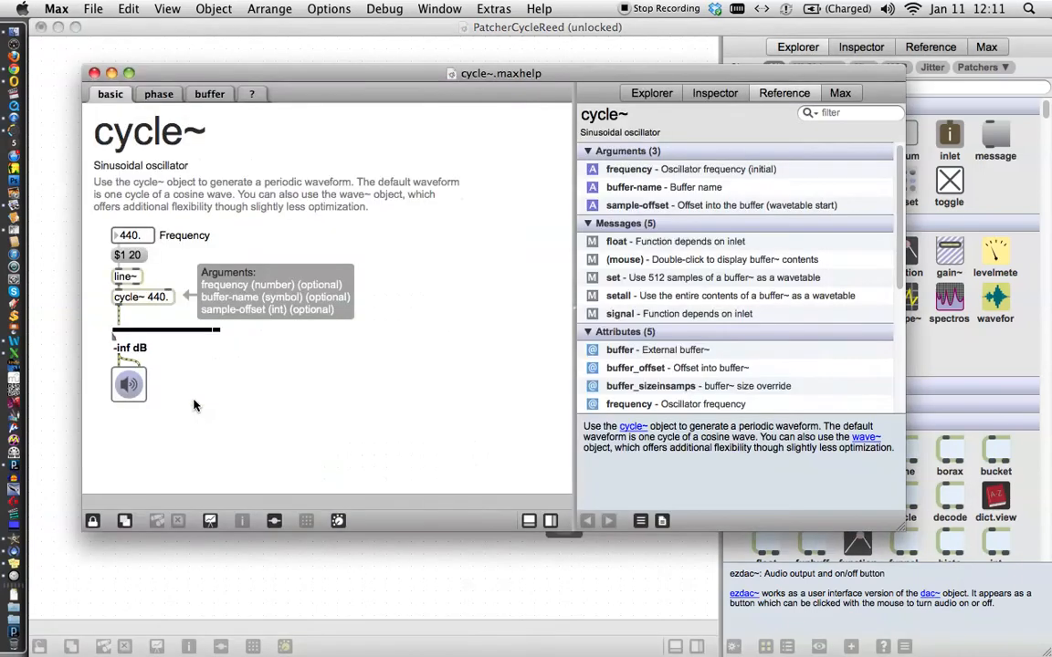
mouse_move(186, 413)
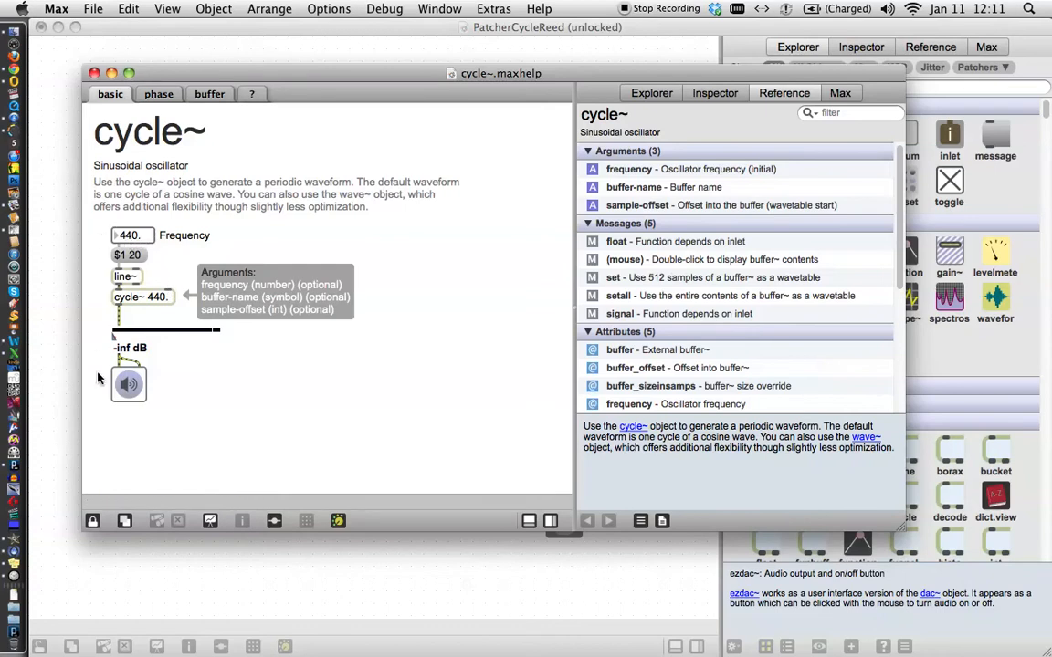
mouse_move(160, 241)
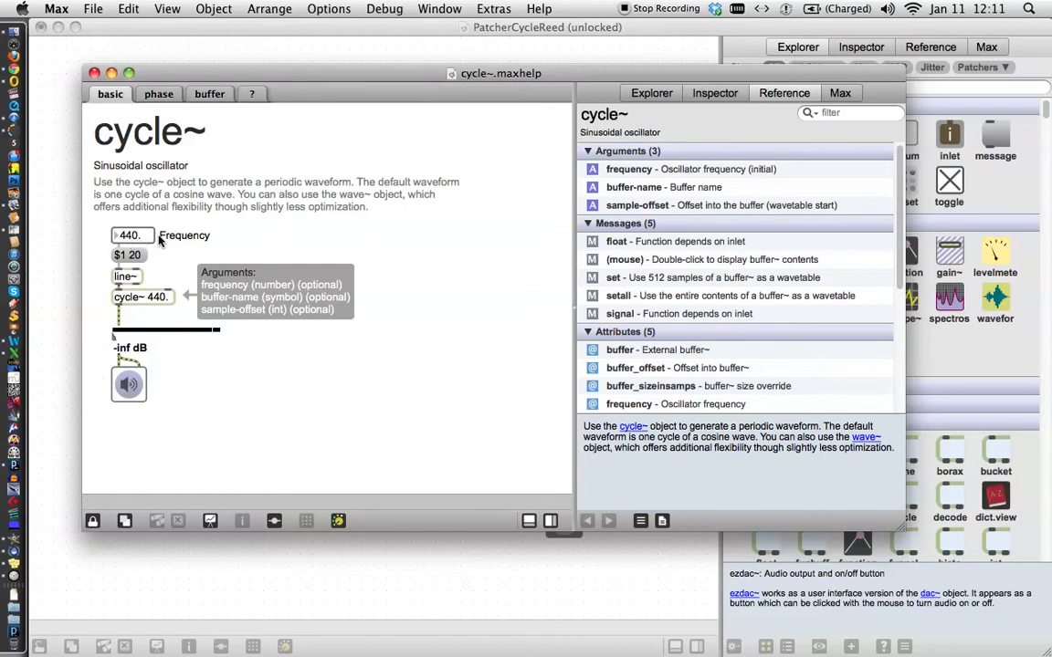
mouse_move(92, 521)
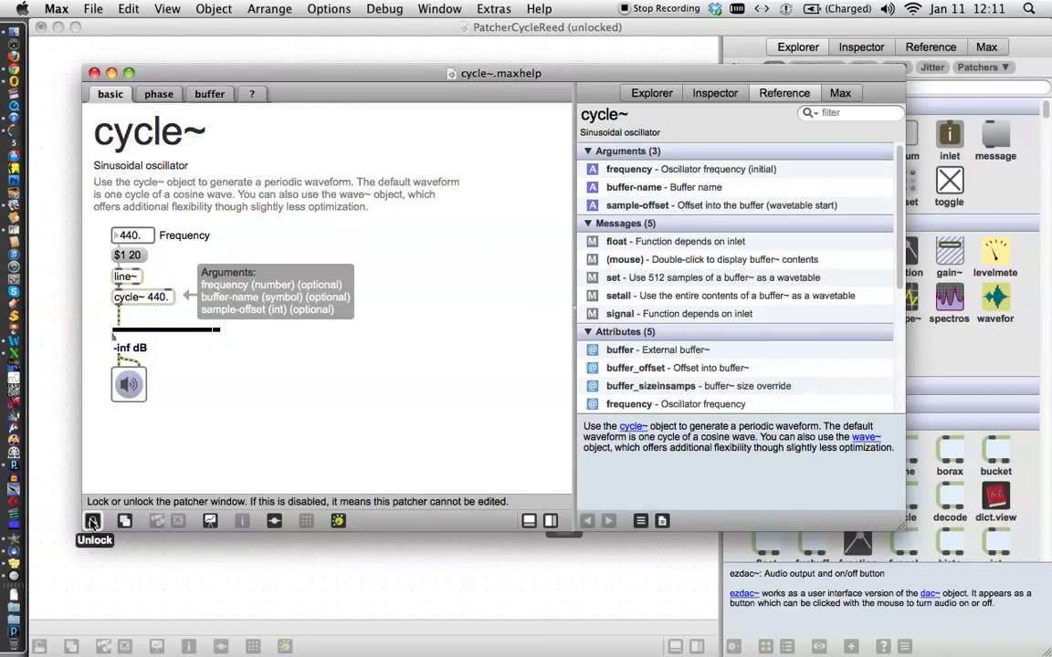
Step: Unlock the cycle~ help patcher and close it after grabbing its 440 frequency example
left_click(92, 520)
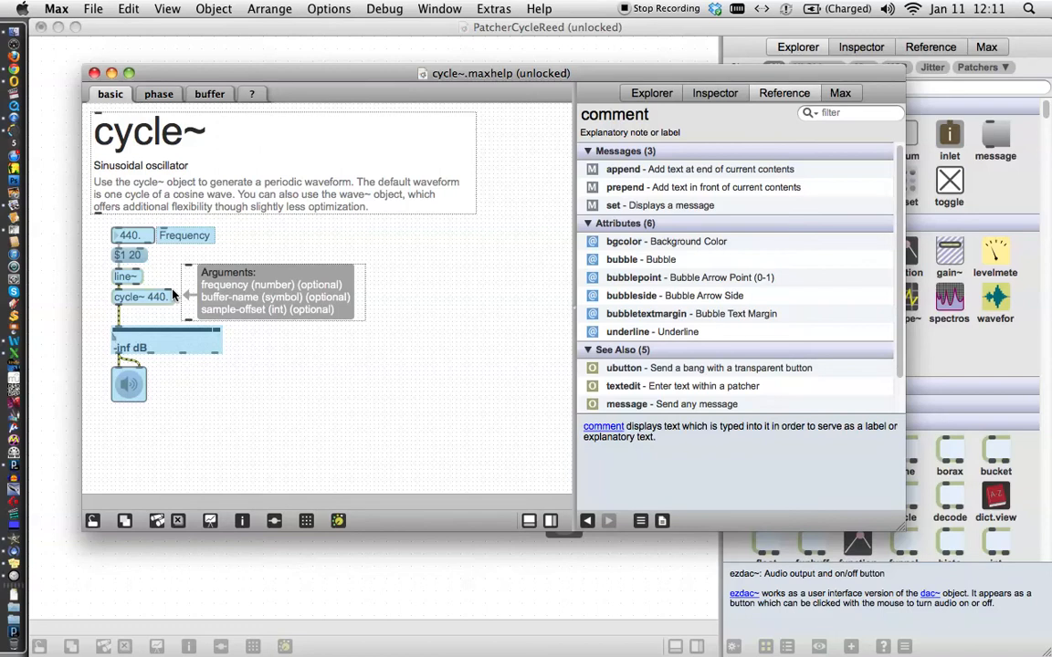
mouse_move(124, 475)
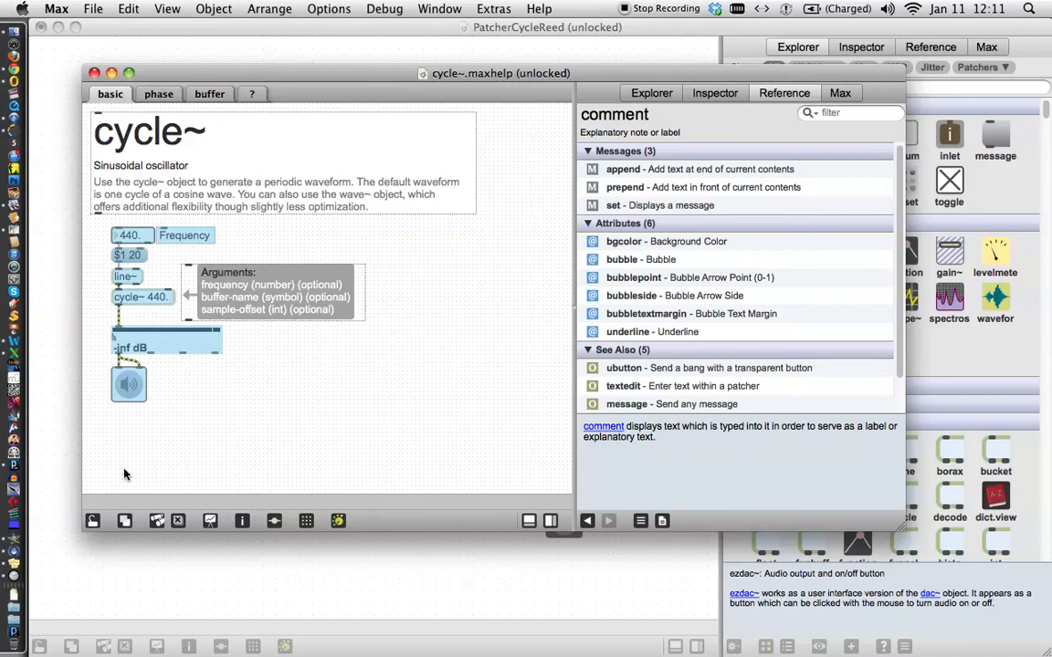
left_click(95, 73)
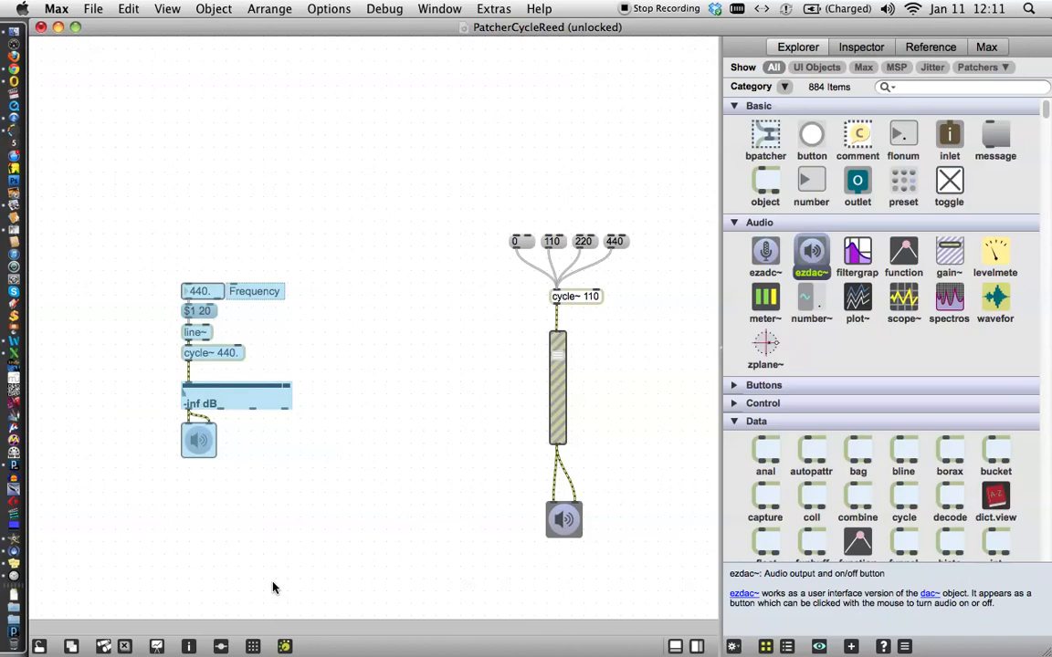
Step: Spread the pasted example: gain and output lower, cycle~ 440 and line~ aligned above them
left_click(197, 440)
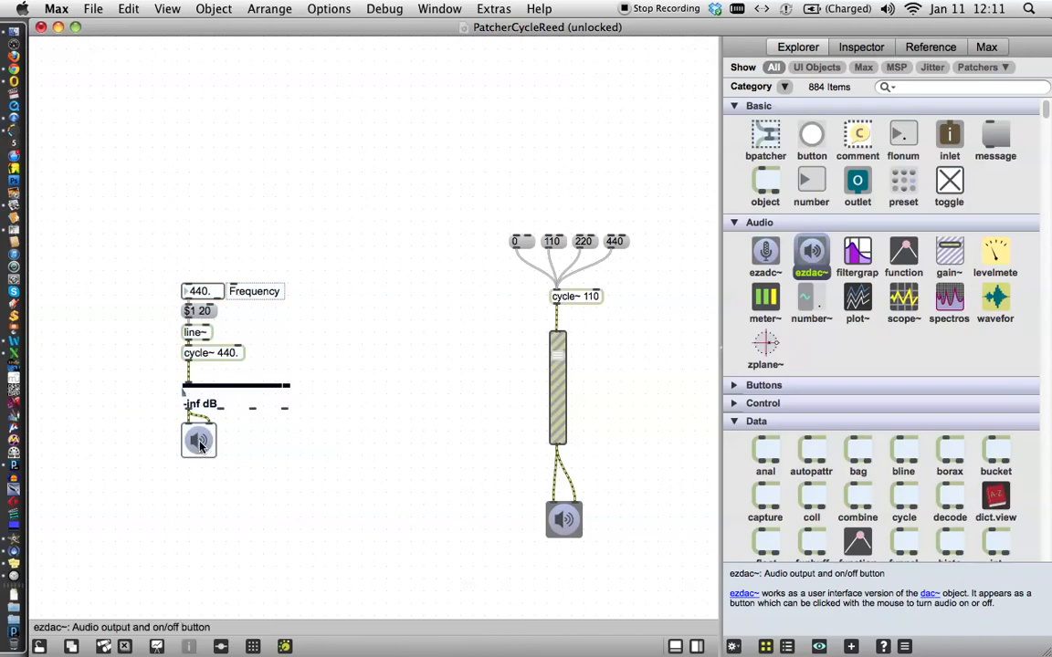
left_click_drag(199, 440, 154, 504)
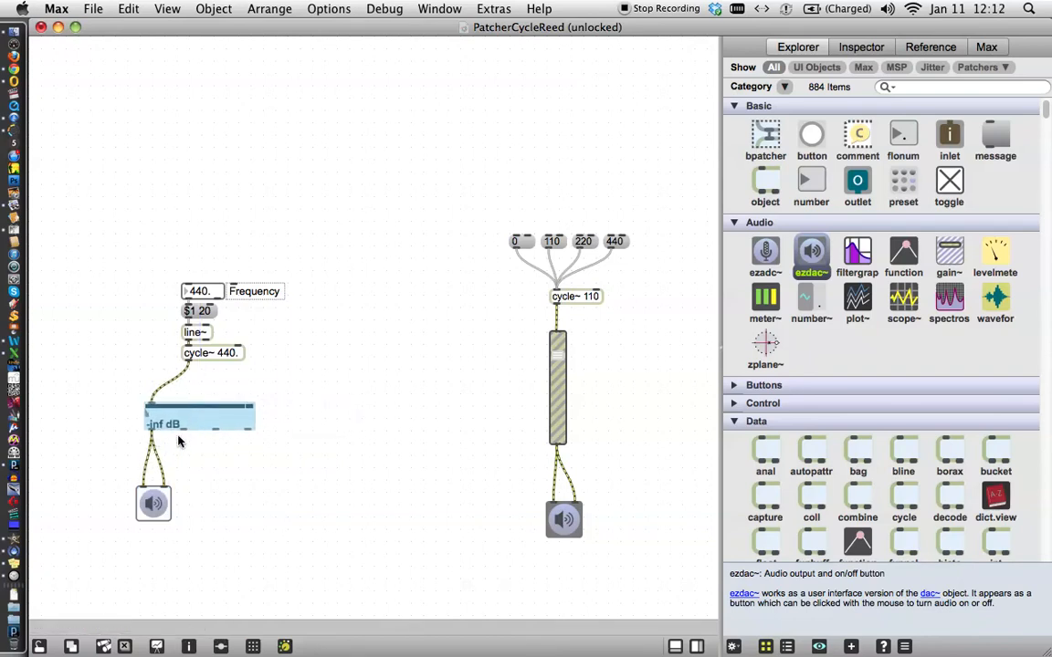
mouse_move(211, 354)
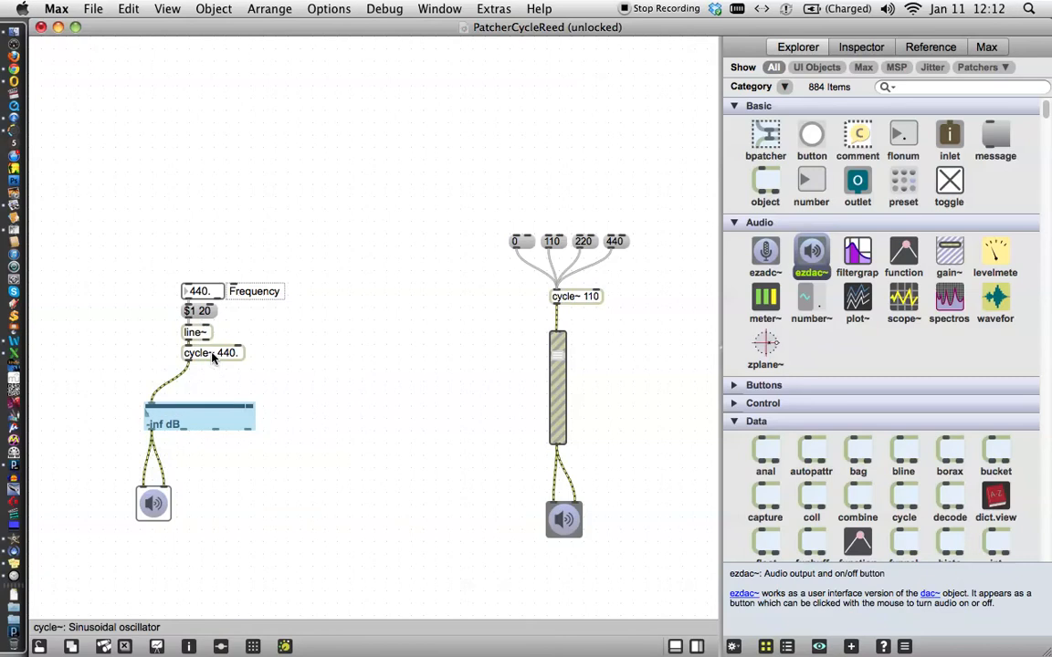
left_click_drag(212, 353, 212, 354)
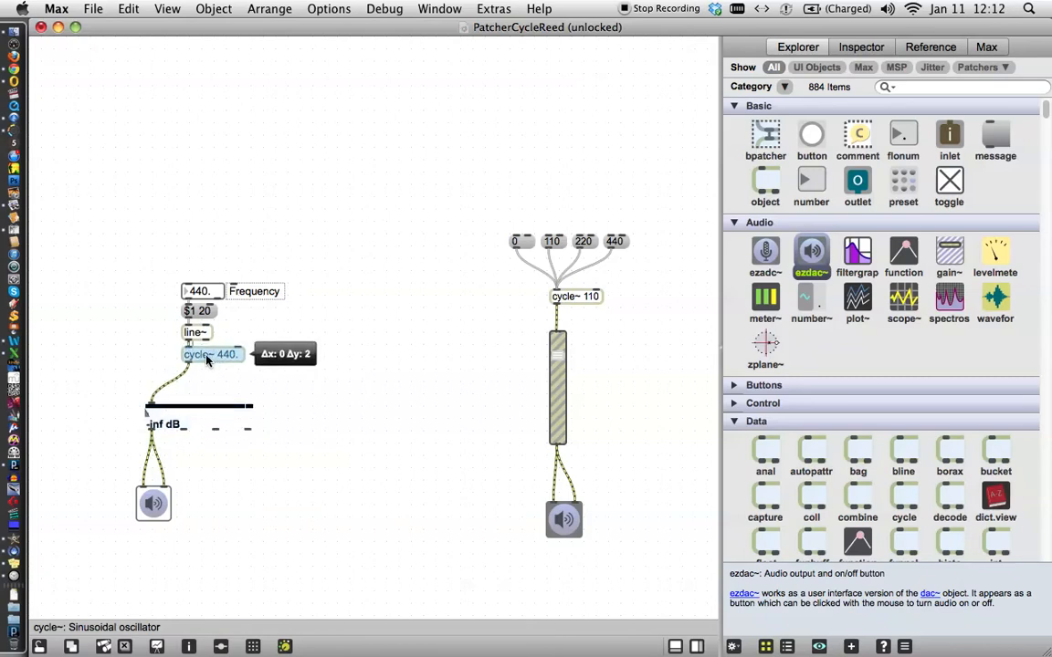
left_click_drag(210, 354, 210, 365)
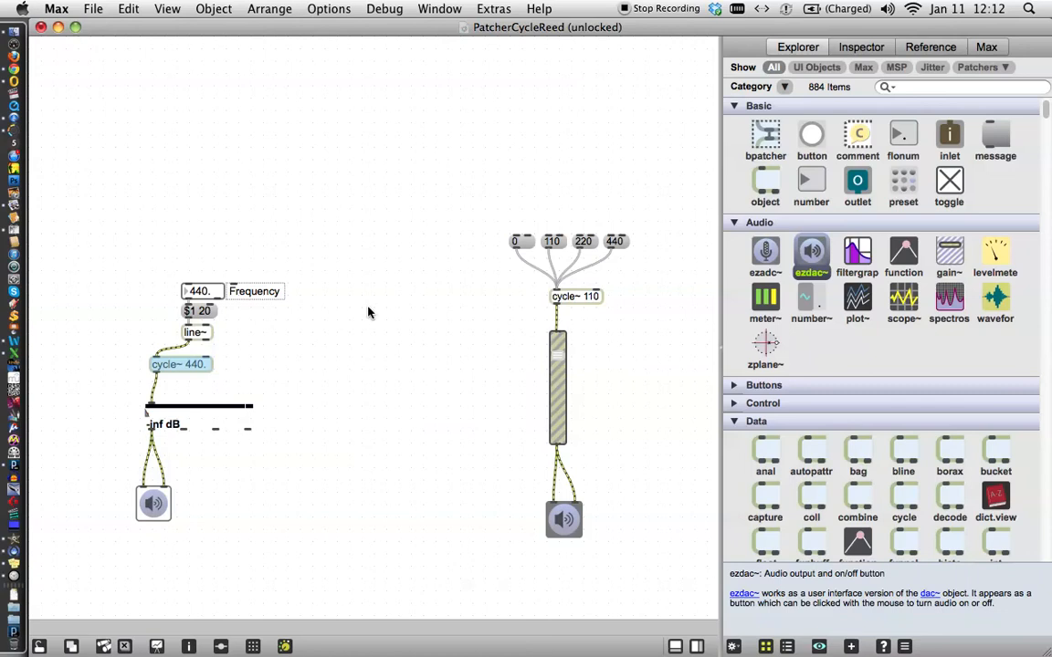
left_click_drag(197, 332, 192, 332)
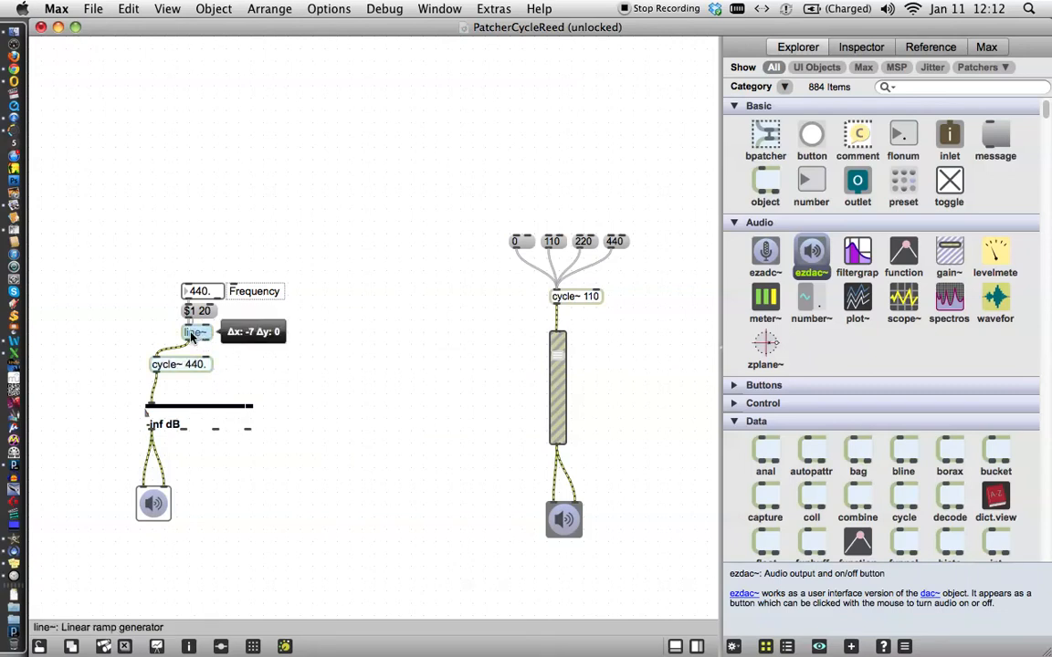
left_click_drag(197, 333, 190, 333)
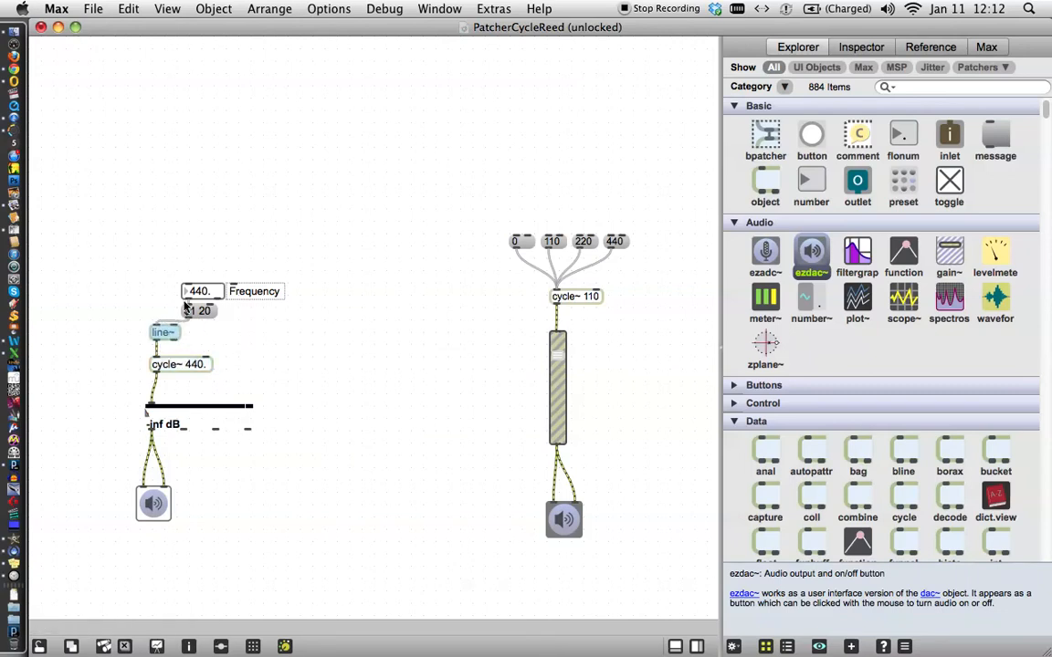
left_click(198, 310)
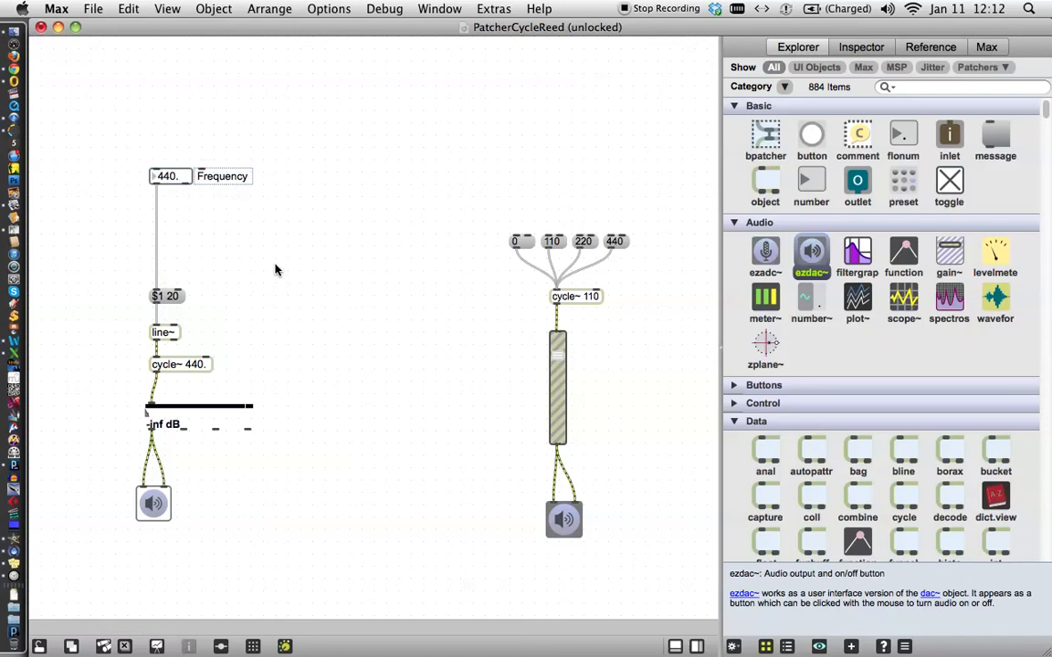
mouse_move(414, 314)
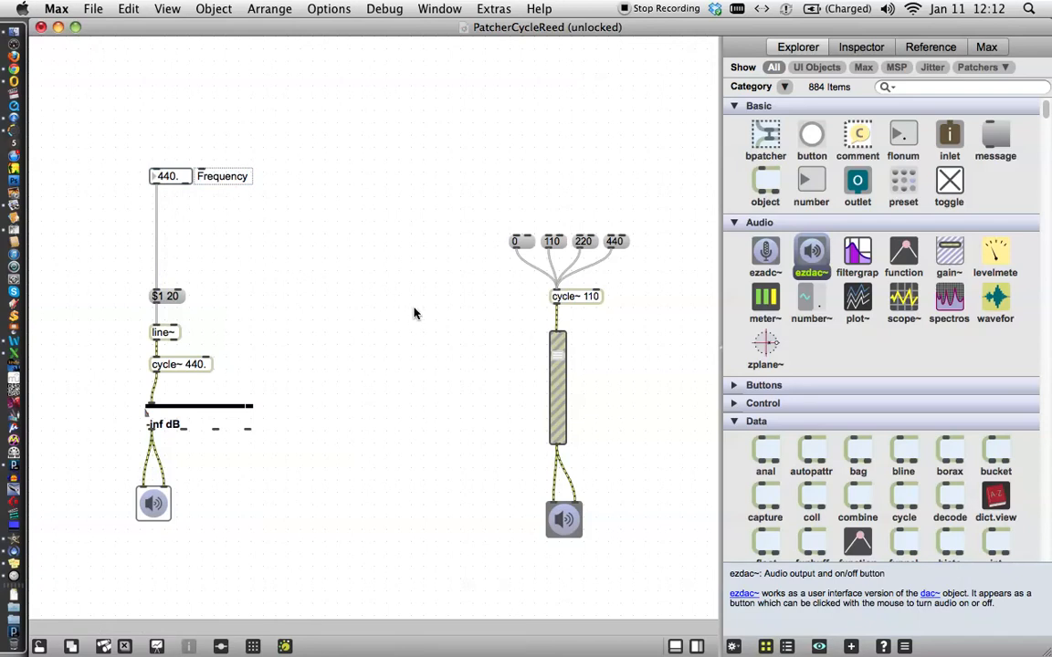
mouse_move(334, 405)
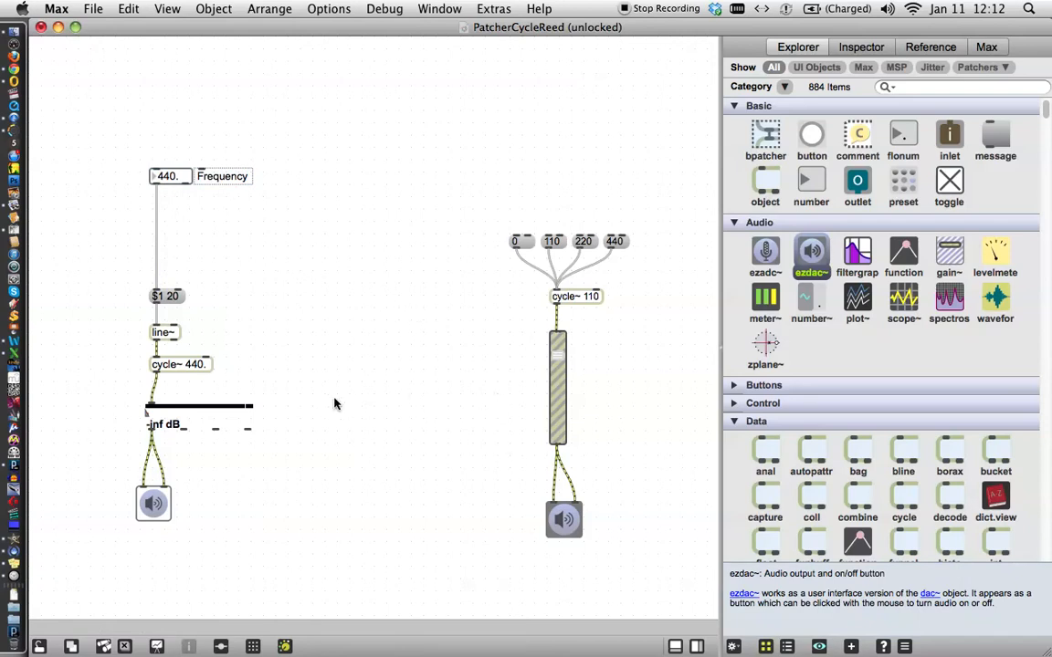
mouse_move(125, 436)
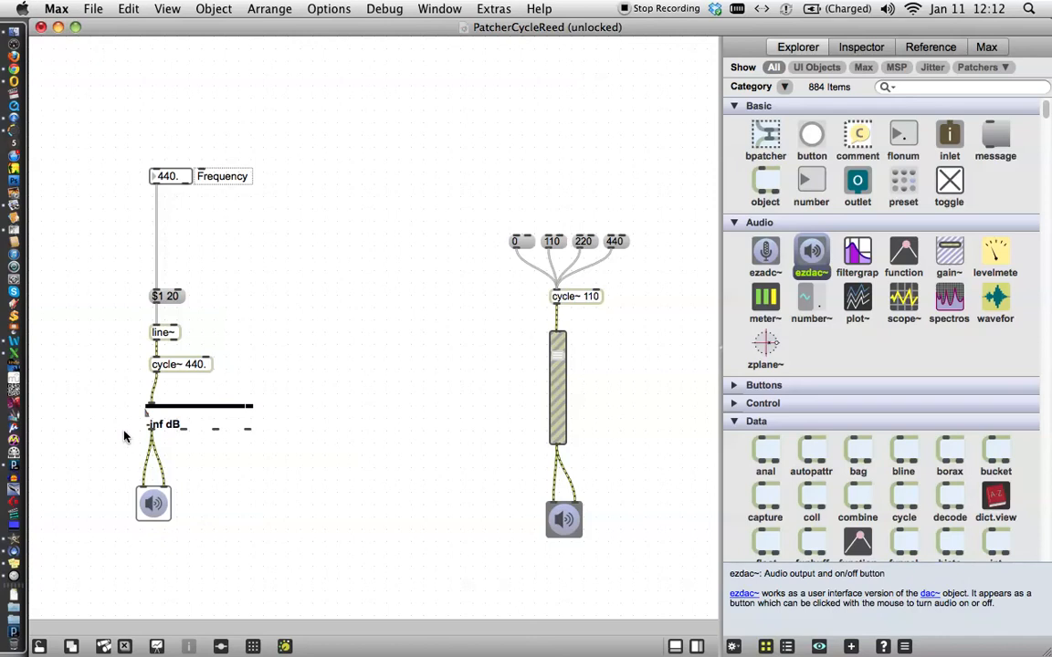
mouse_move(358, 371)
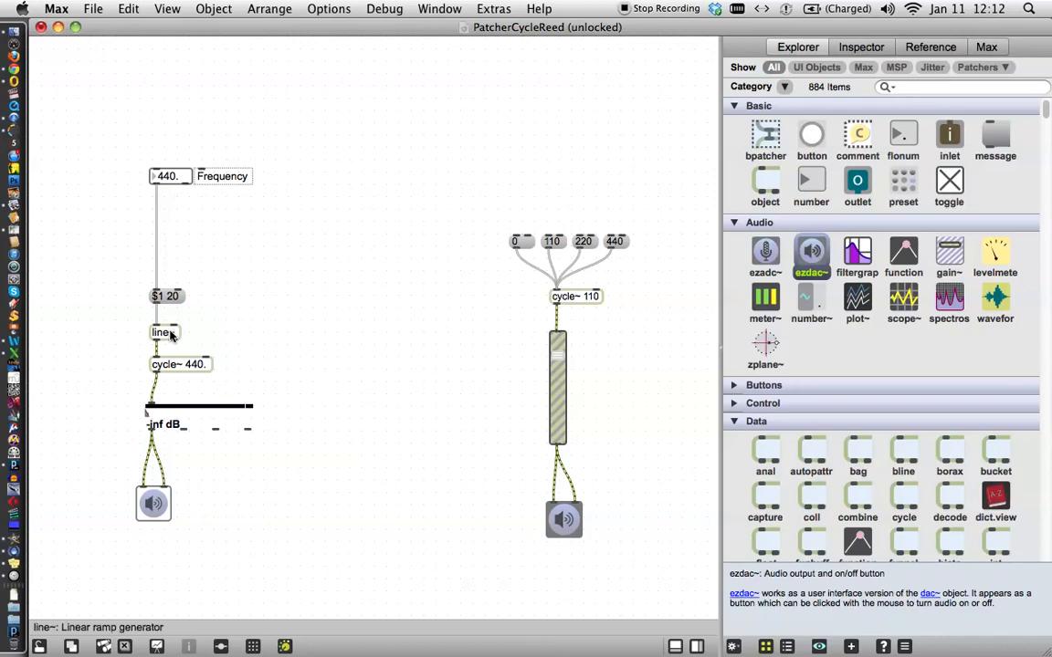
mouse_move(190, 343)
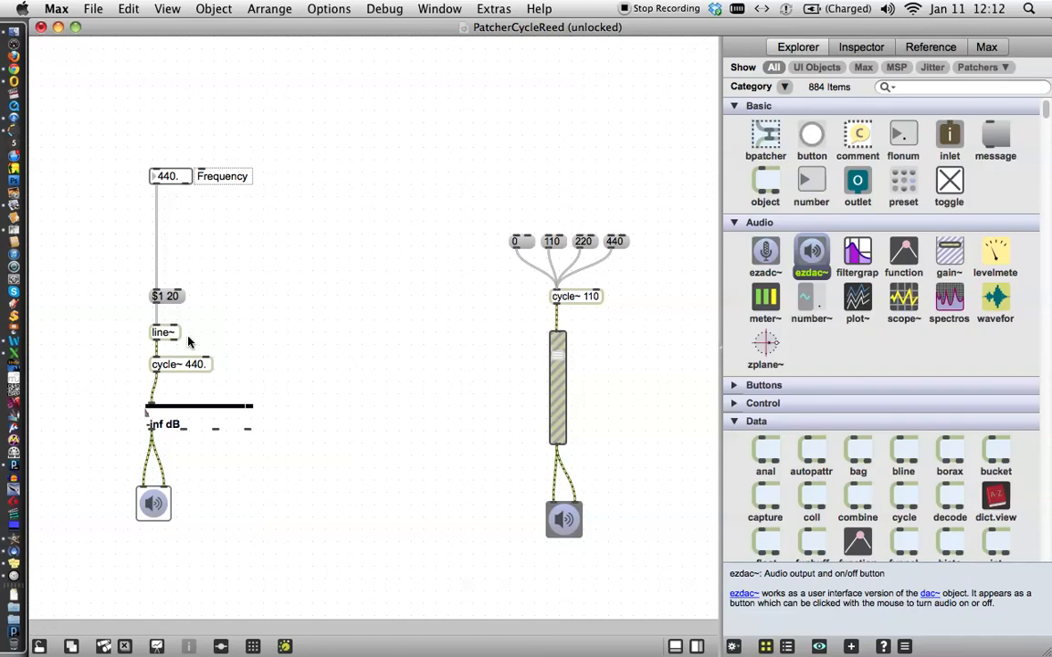
mouse_move(173, 310)
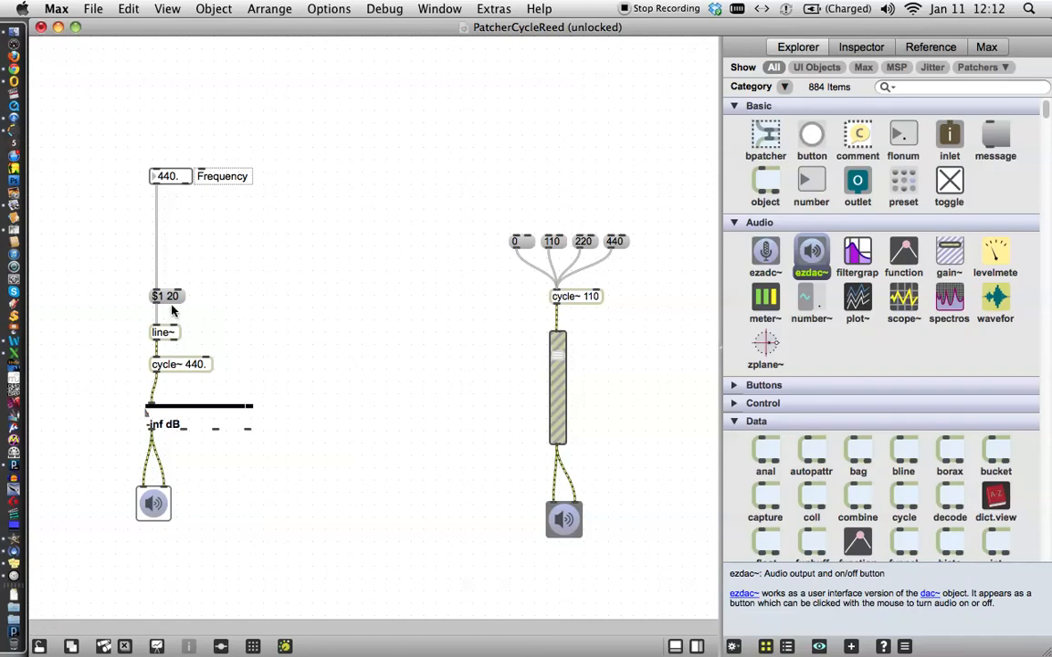
mouse_move(162, 332)
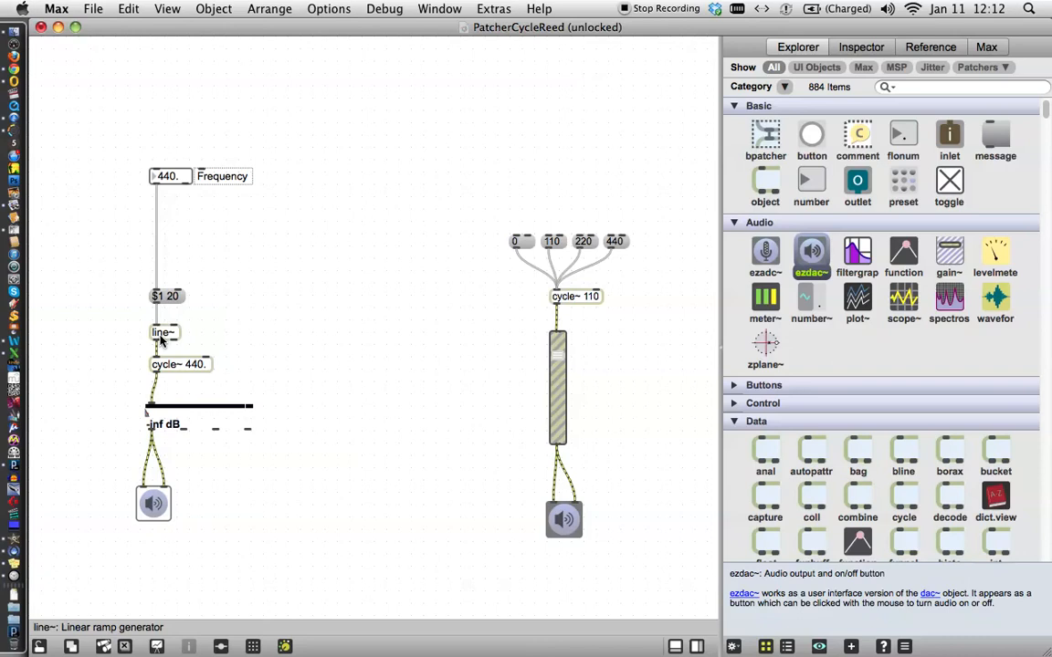
mouse_move(205, 319)
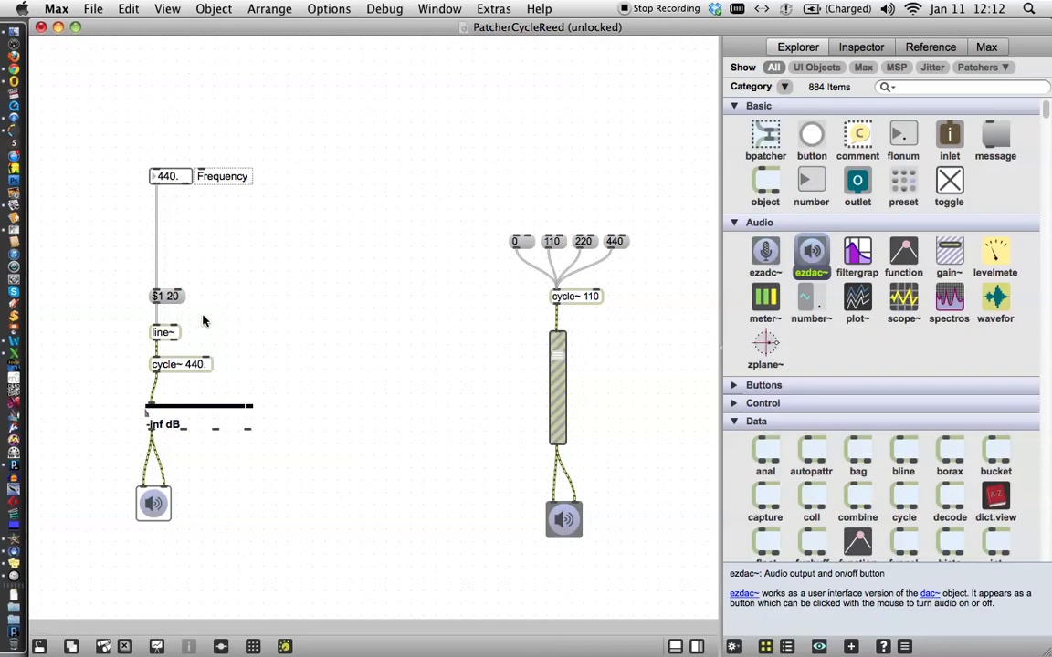
mouse_move(168, 252)
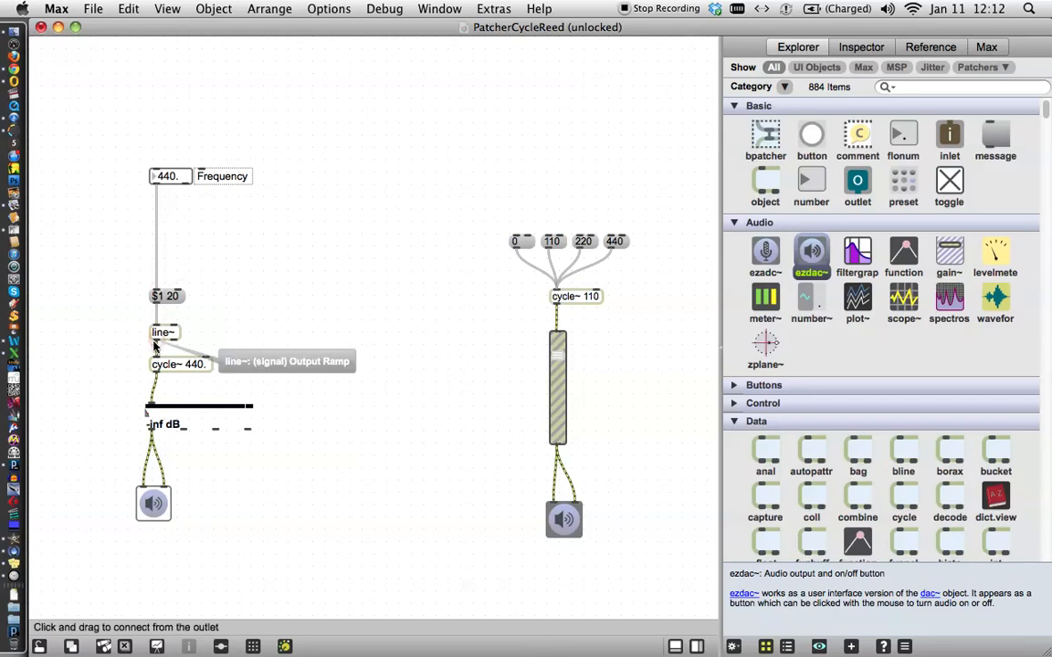
mouse_move(164, 333)
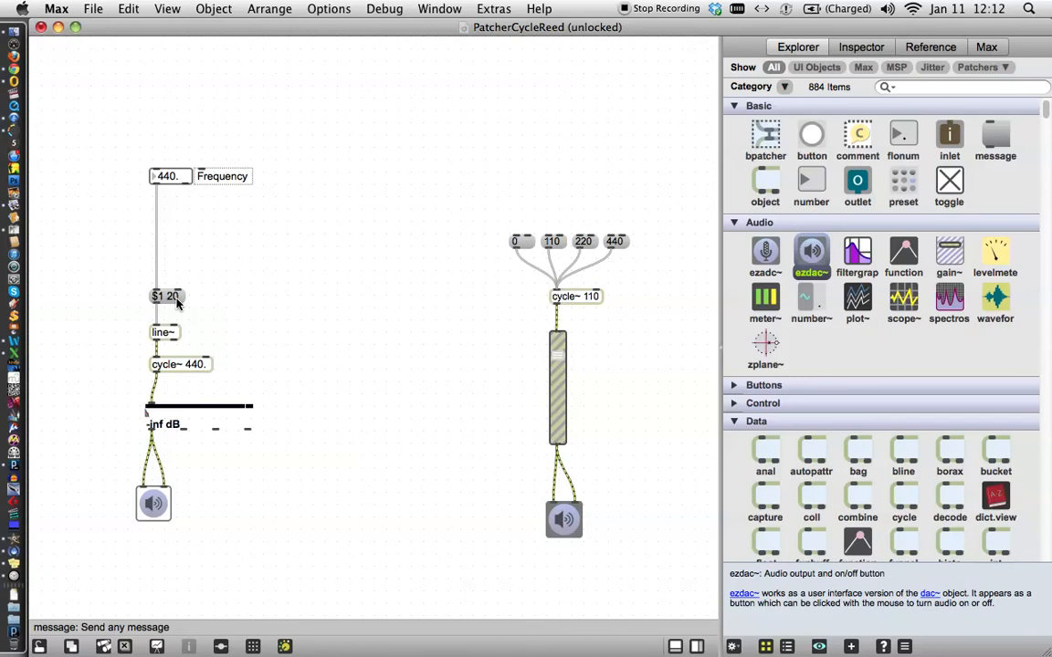
mouse_move(284, 282)
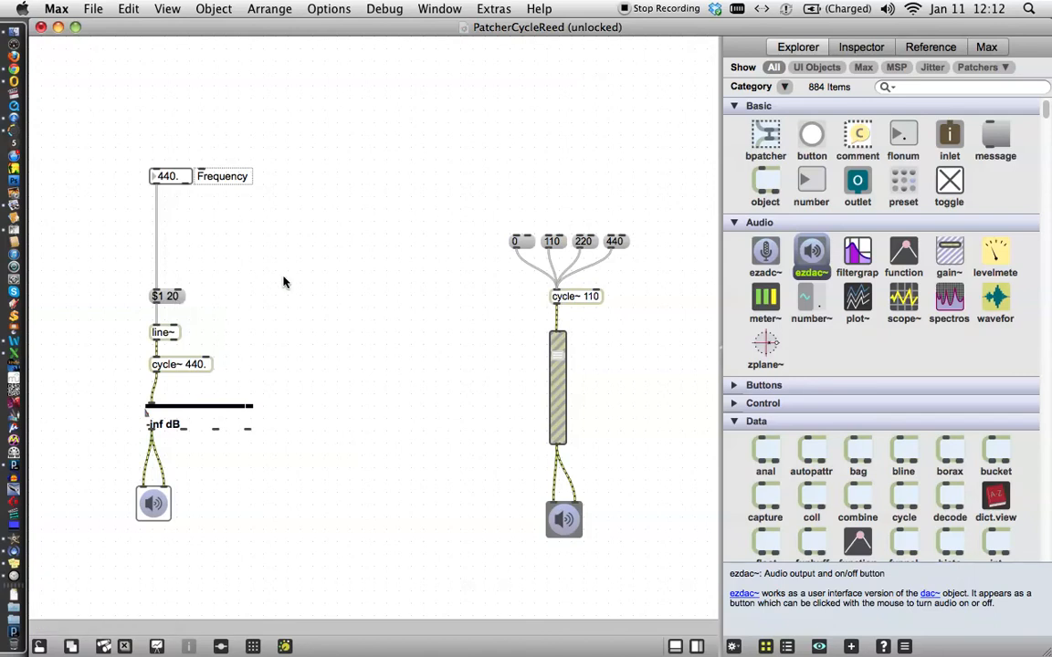
mouse_move(492, 227)
type("880")
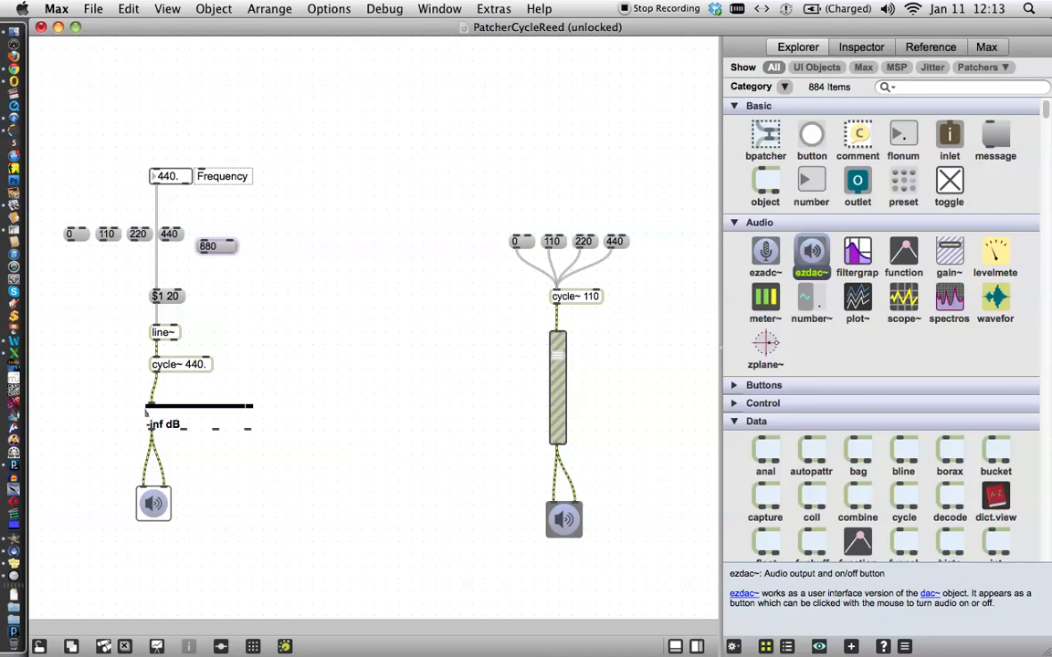
Step: Finish the 880 and 330 frequency messages and select the whole row of frequency boxes
left_click(210, 246)
type("330")
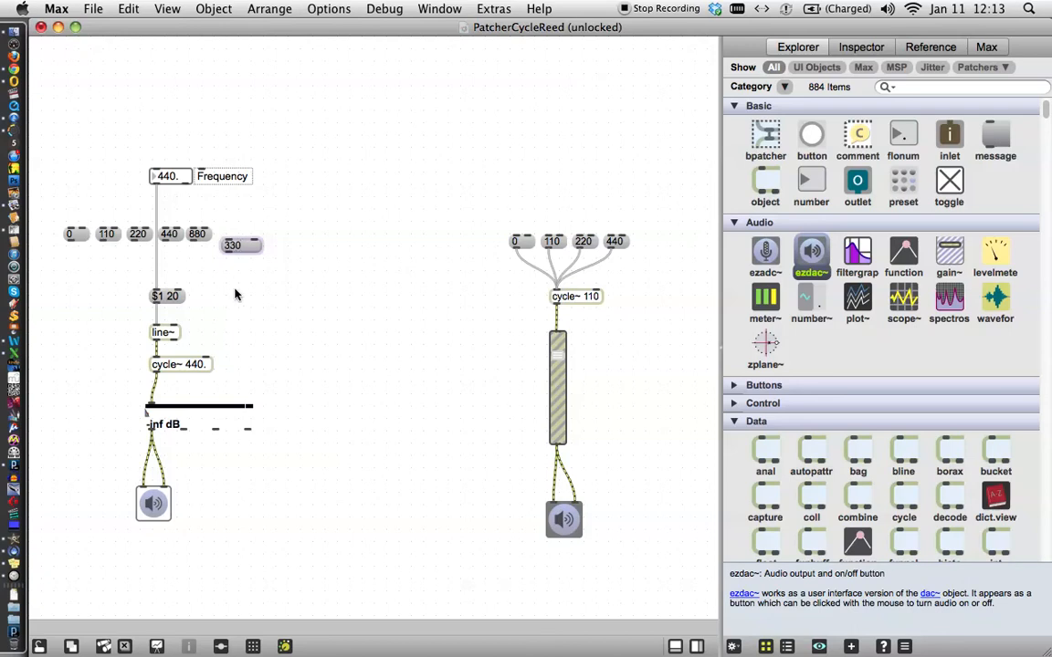
left_click(168, 233)
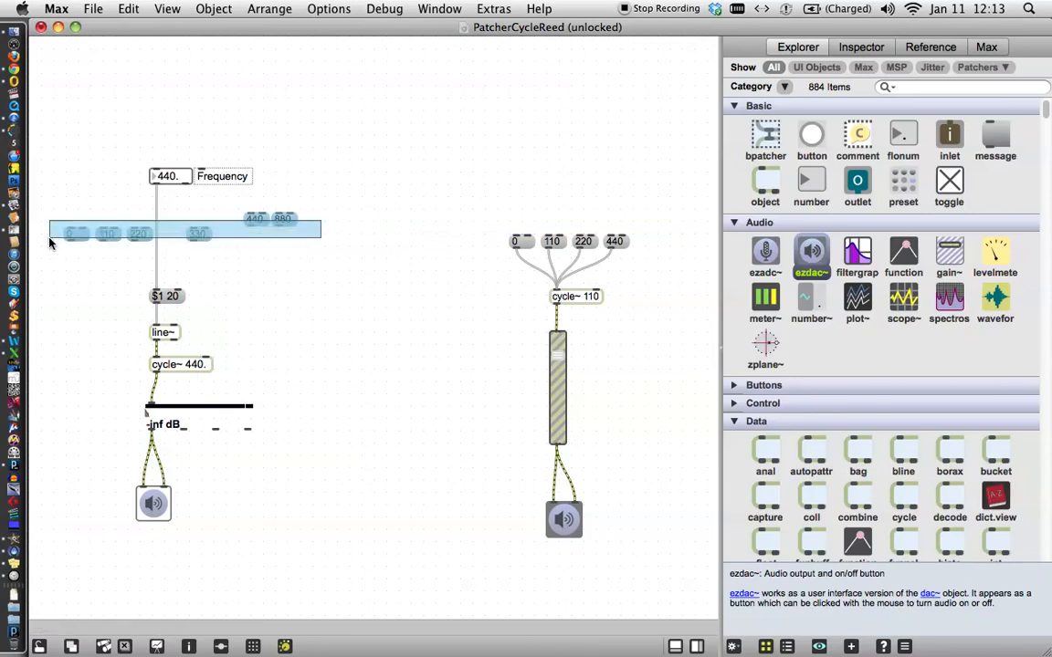
left_click(226, 62)
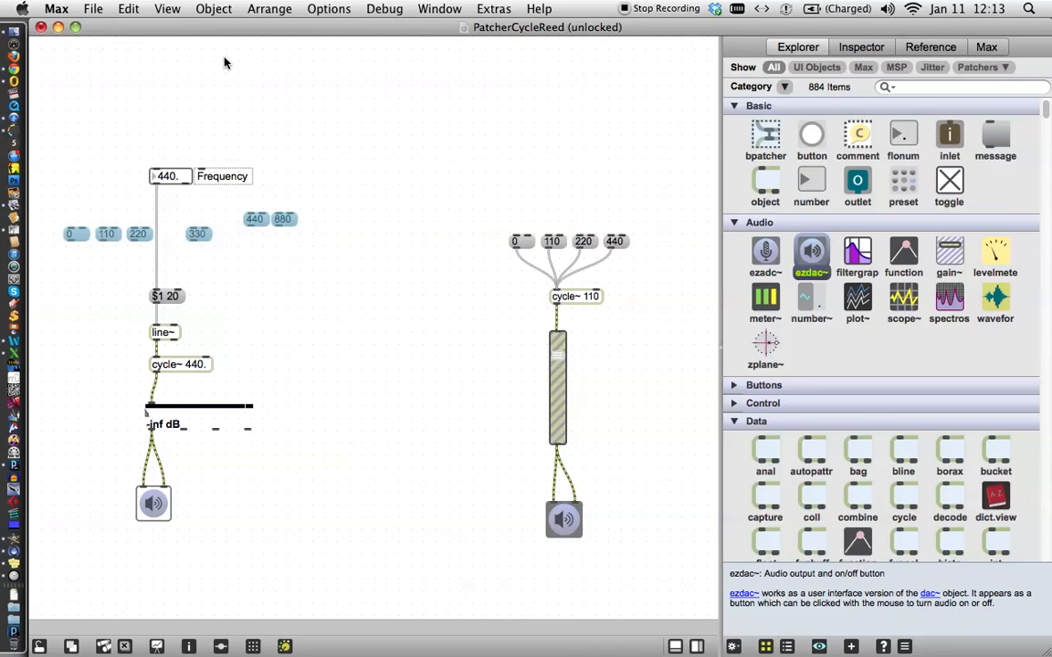
Step: Align the selected frequency messages along their middles via Arrange > Align
left_click(270, 8)
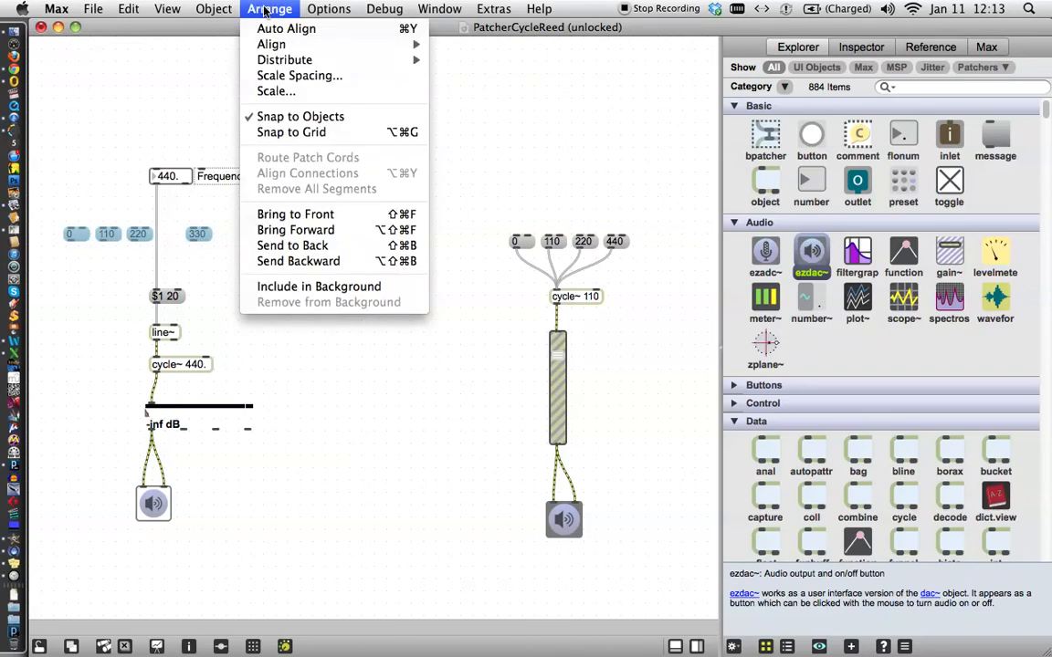
mouse_move(270, 43)
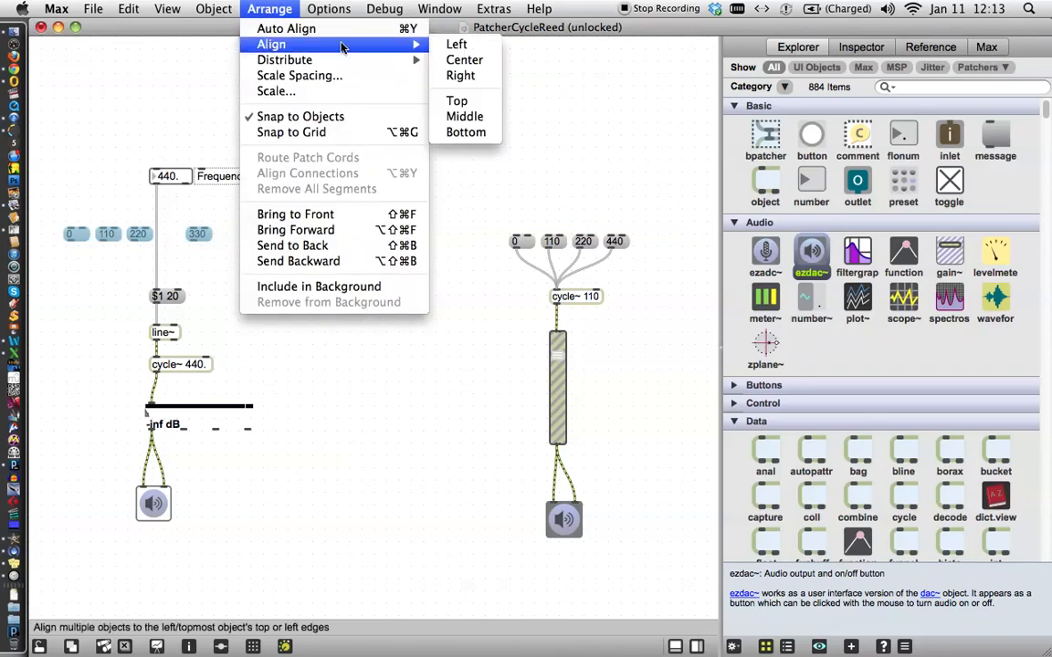
mouse_move(464, 117)
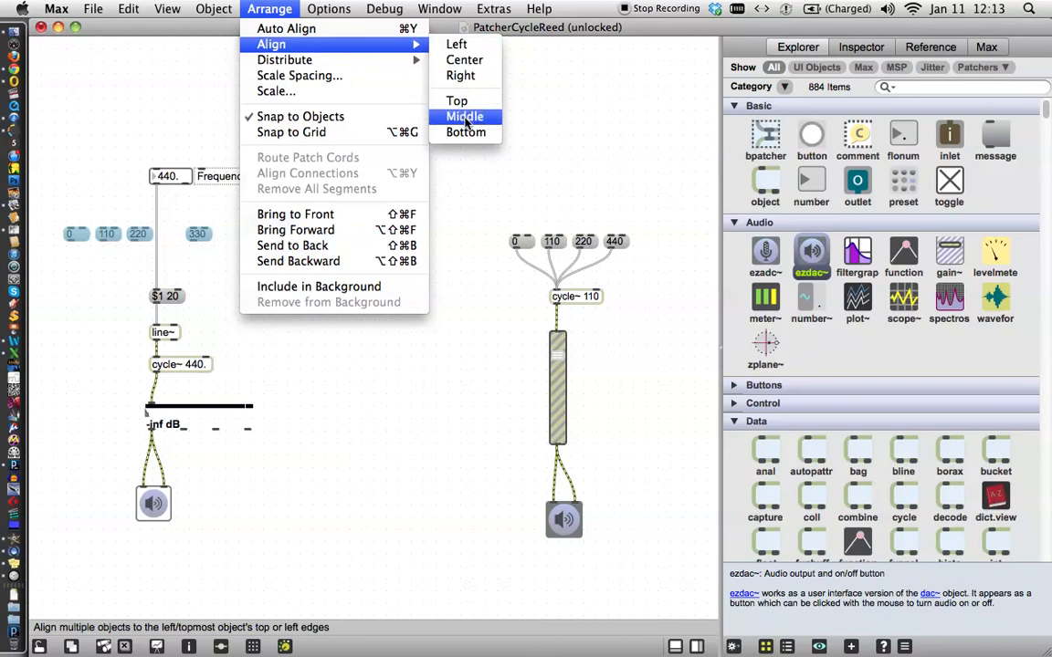
left_click(464, 117)
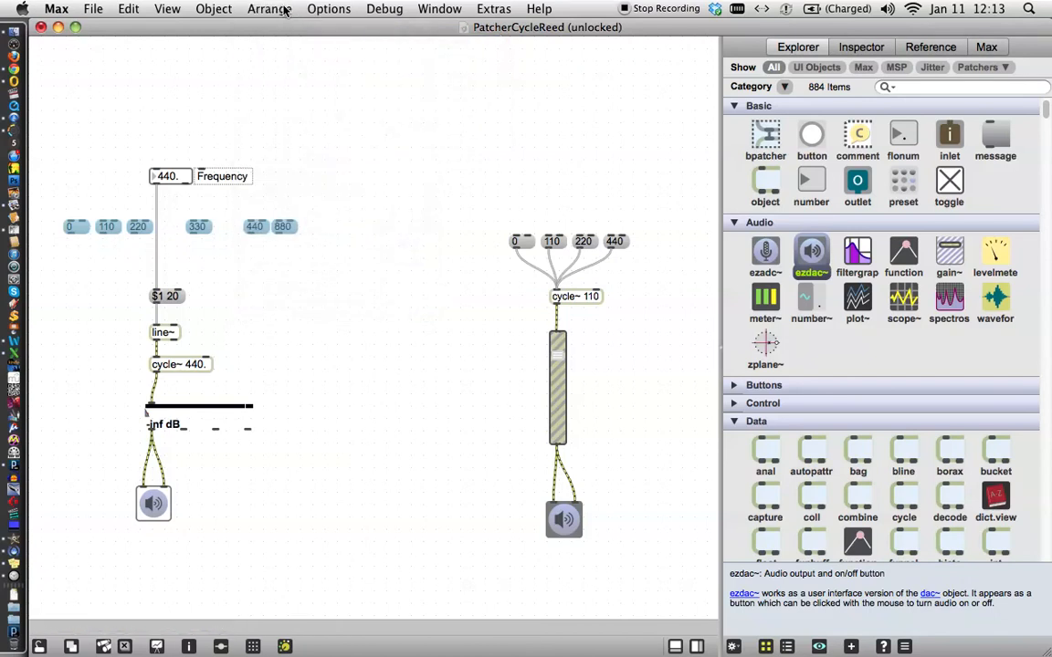
left_click(268, 8)
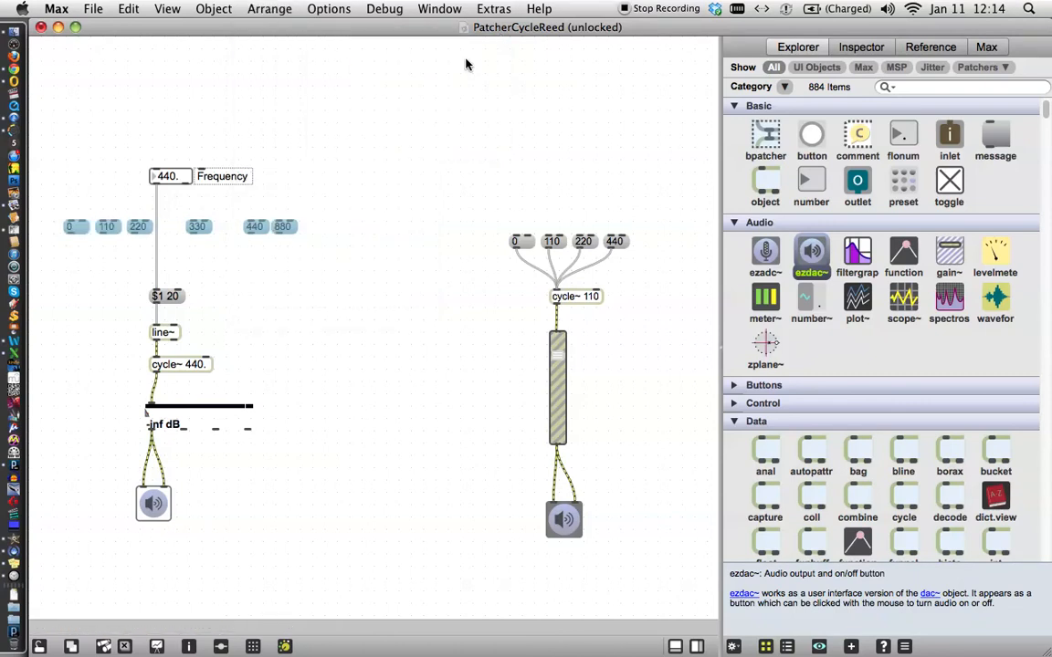
mouse_move(328, 22)
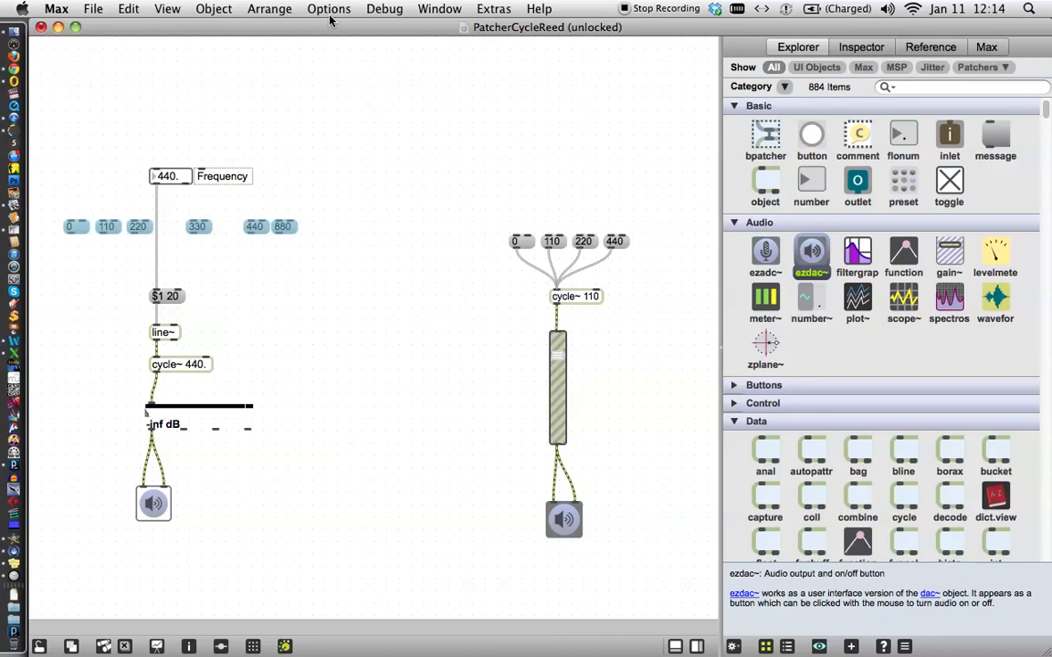
mouse_move(303, 176)
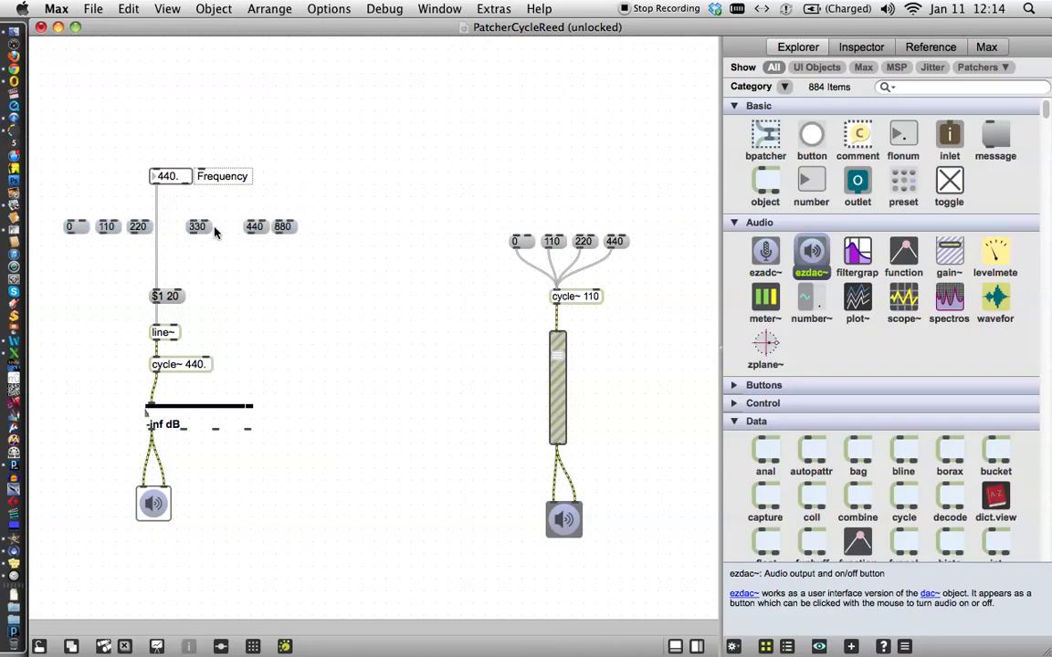
Step: Move 330 beside 220 and the 440/880 pair beside 330 for an evenly ordered row
left_click_drag(197, 226, 168, 226)
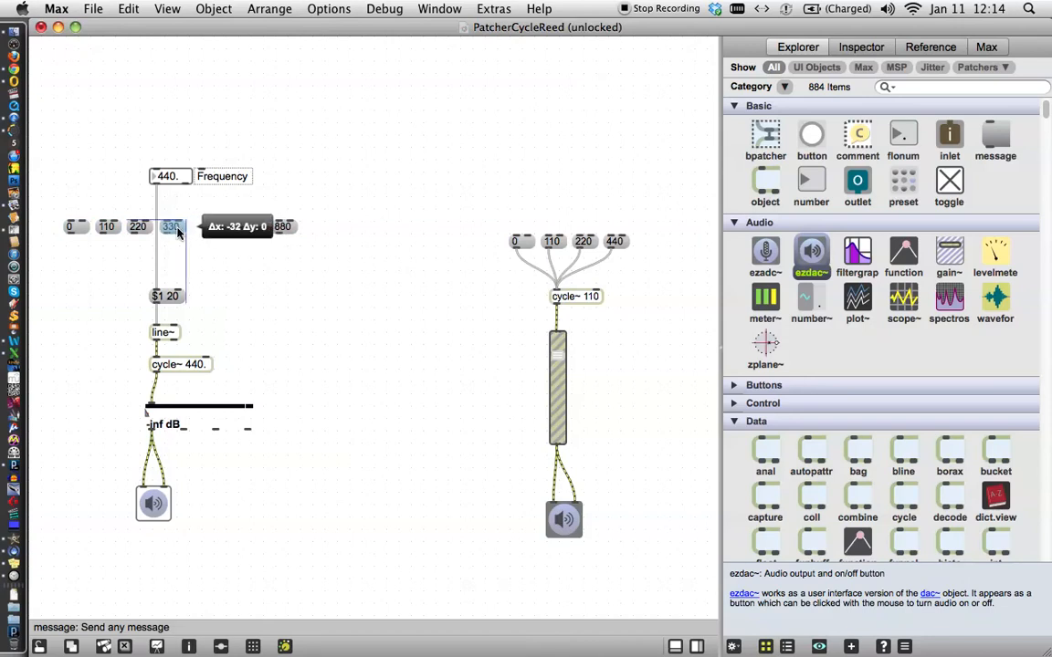
right_click(259, 226)
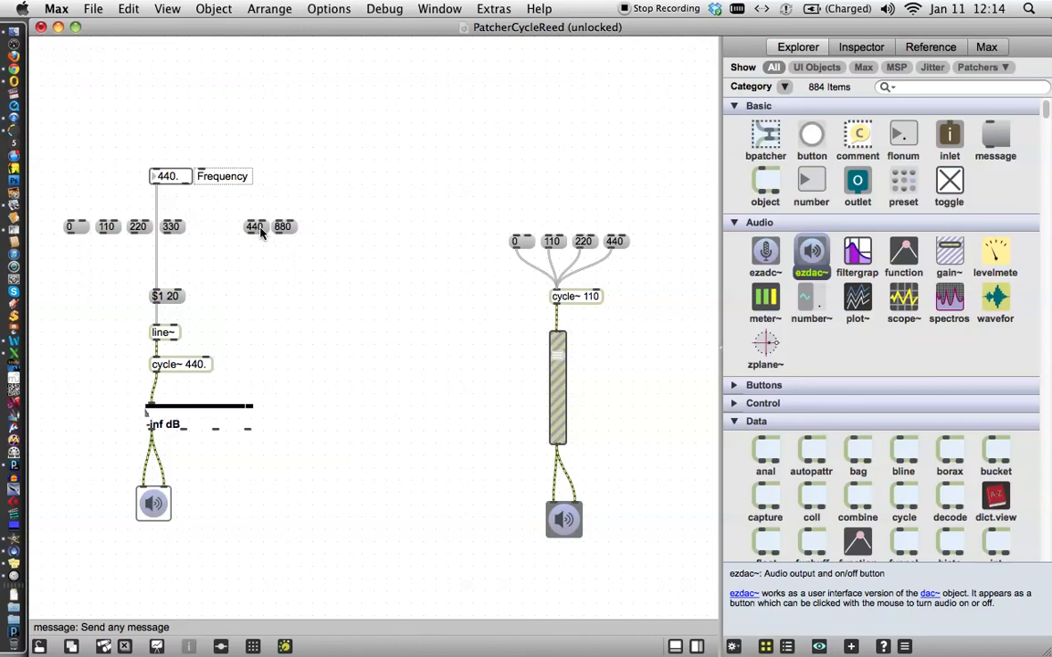
left_click(255, 227)
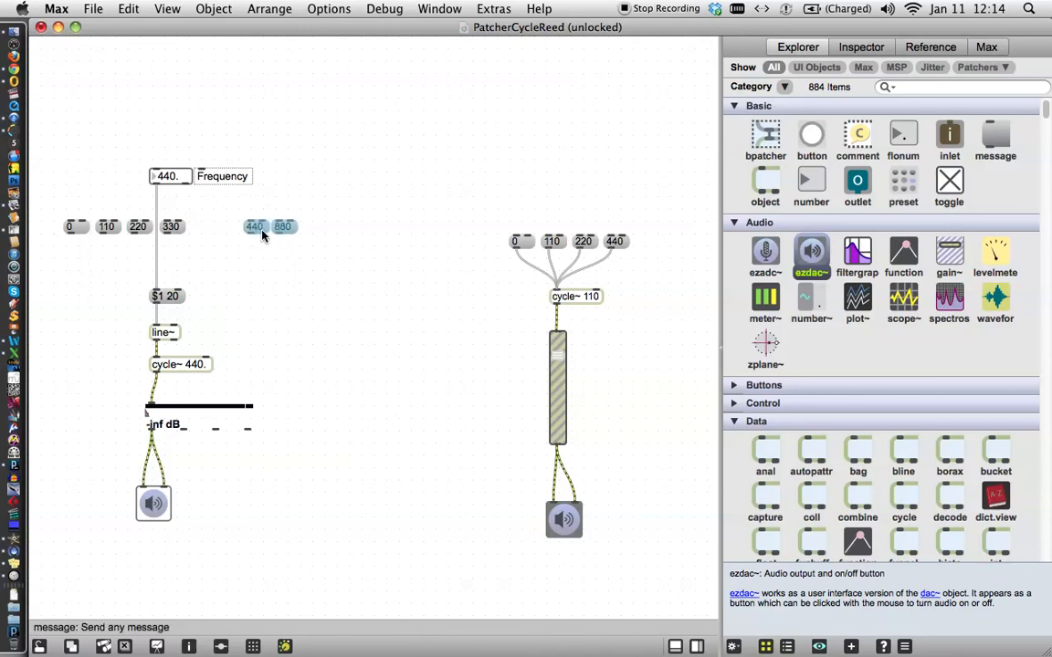
left_click_drag(278, 226, 223, 227)
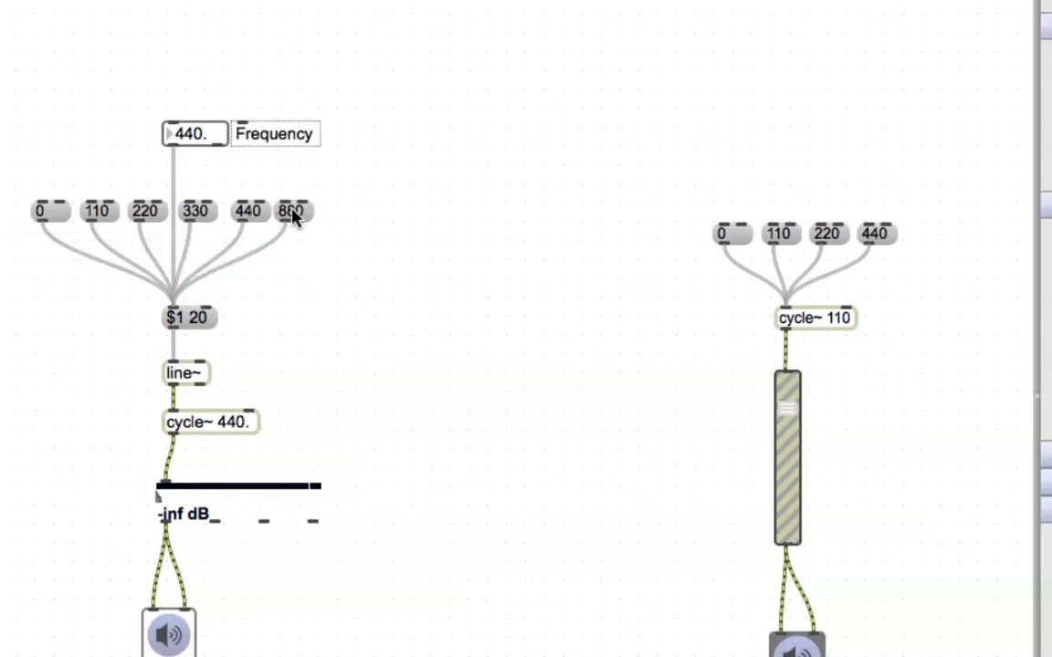
mouse_move(175, 327)
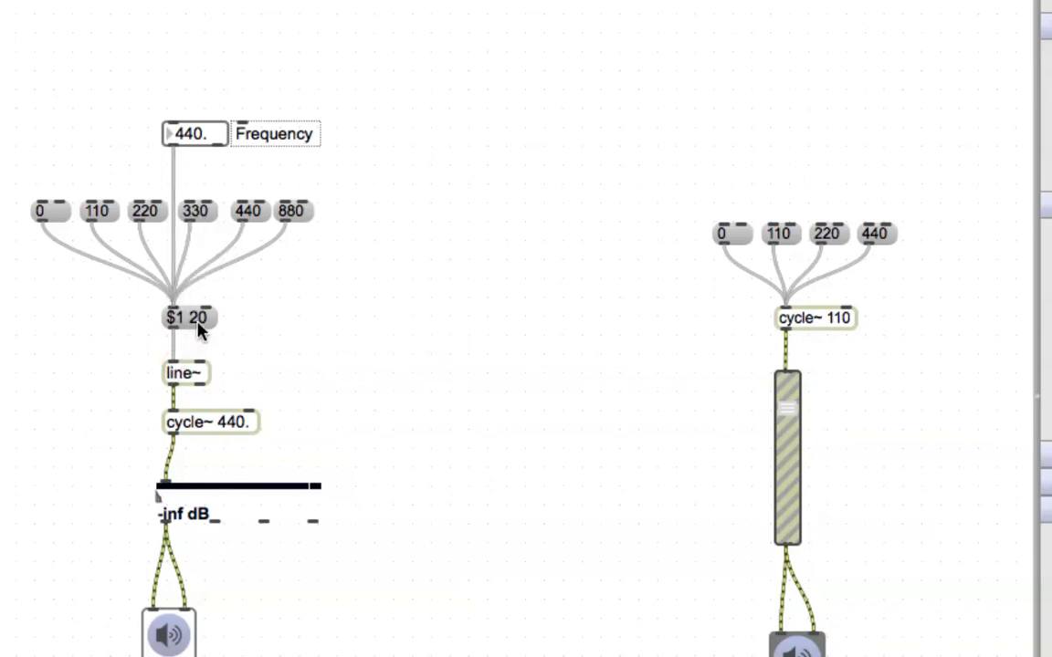
mouse_move(204, 332)
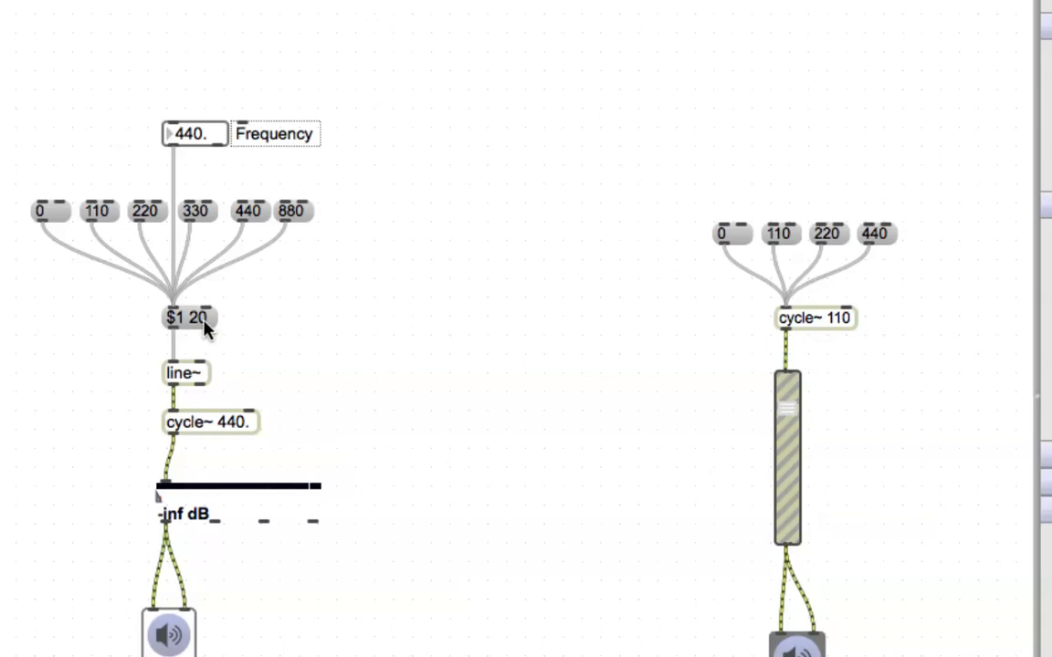
mouse_move(175, 372)
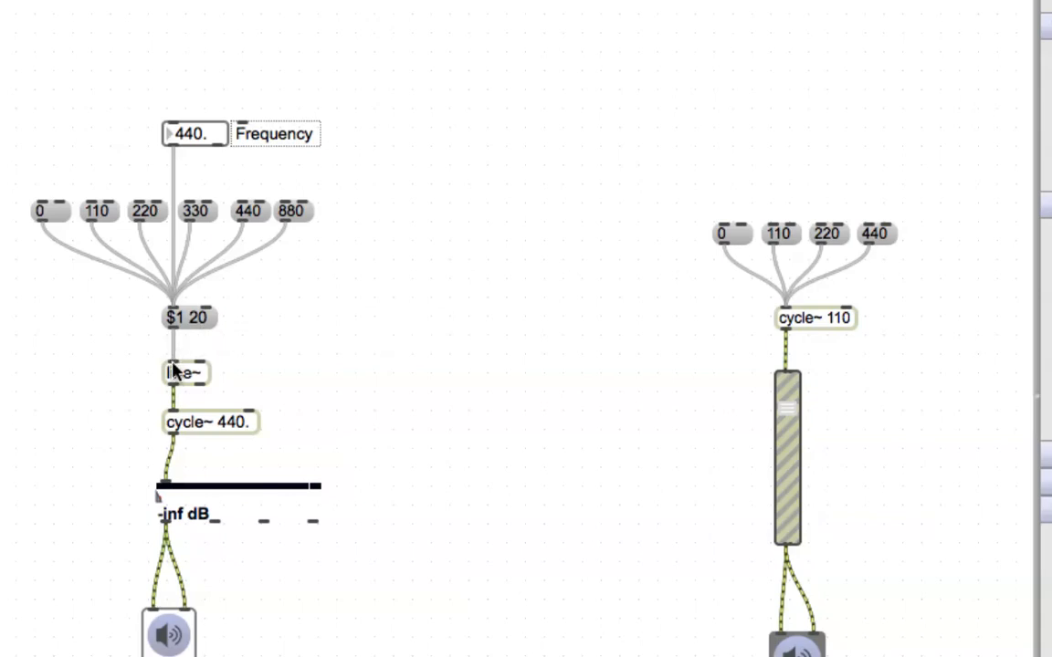
mouse_move(200, 361)
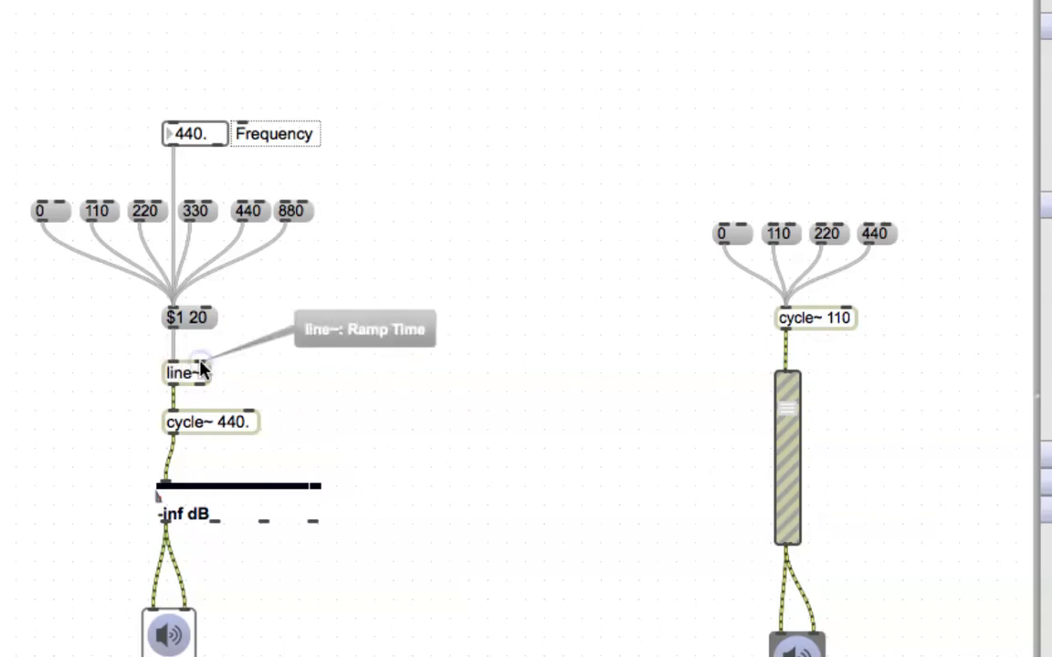
mouse_move(339, 268)
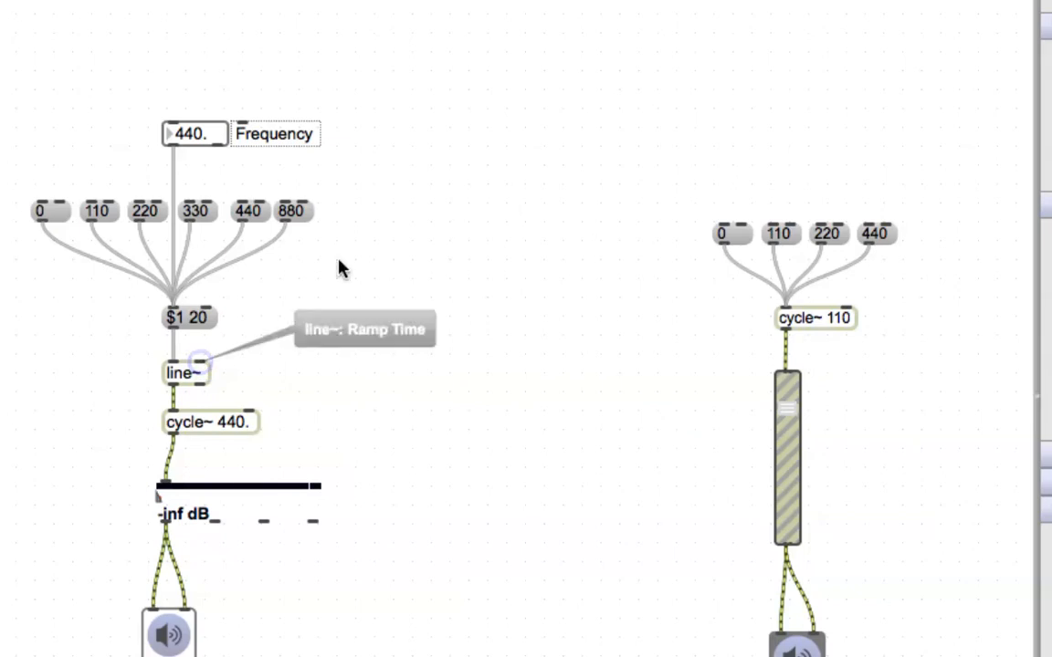
mouse_move(354, 266)
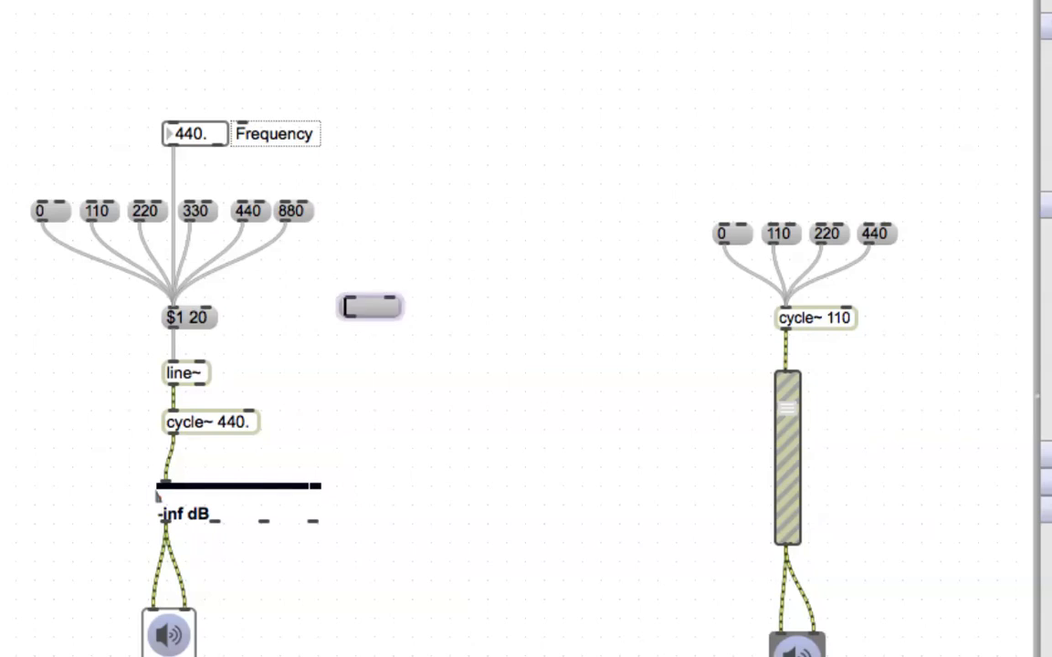
Step: Create message boxes 100 and 2000 and place them next to the $1 20 message
type("1")
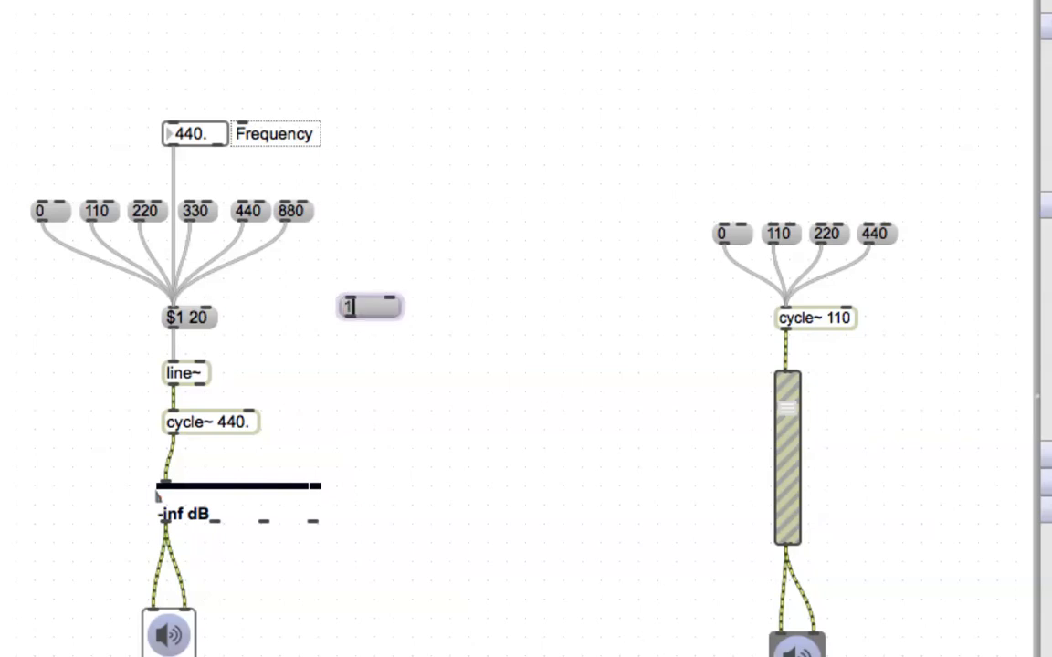
type("100")
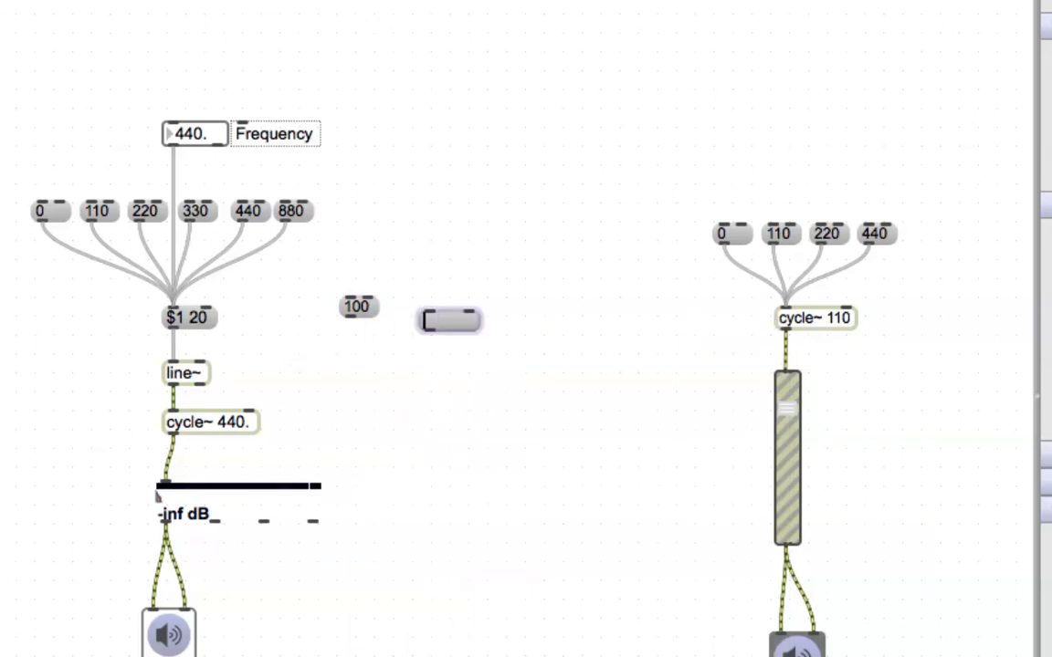
type("2000")
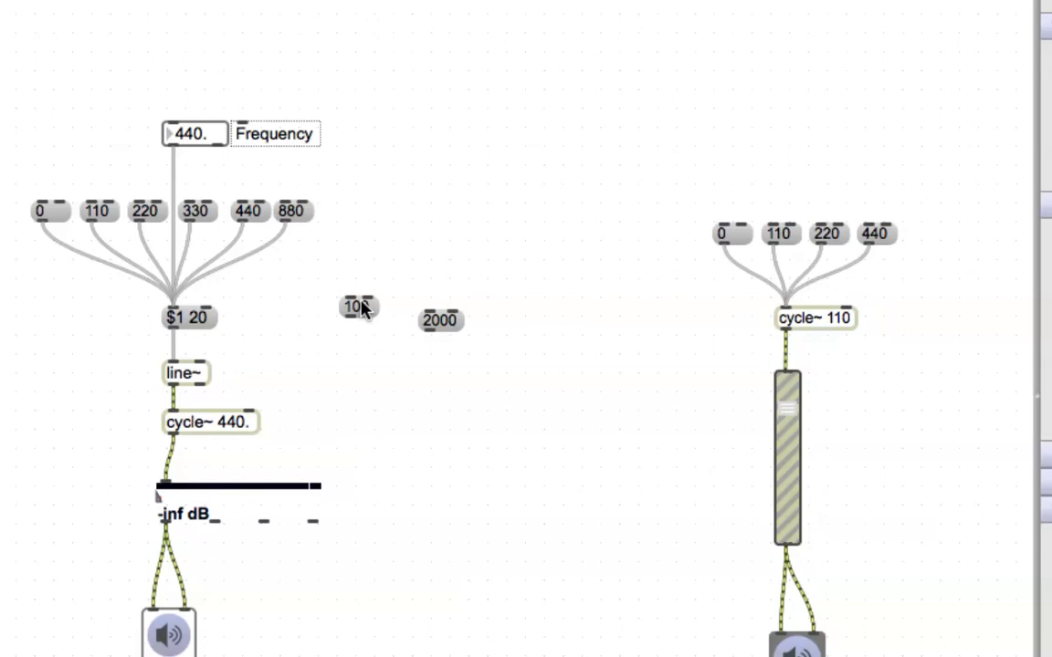
left_click_drag(358, 307, 314, 318)
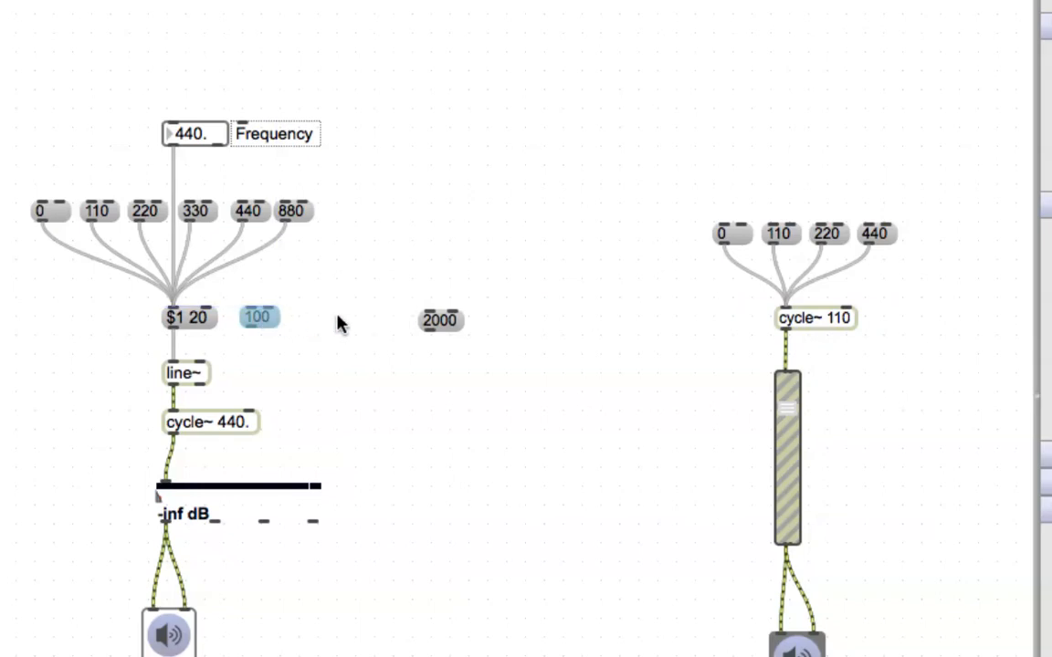
left_click_drag(439, 322, 301, 310)
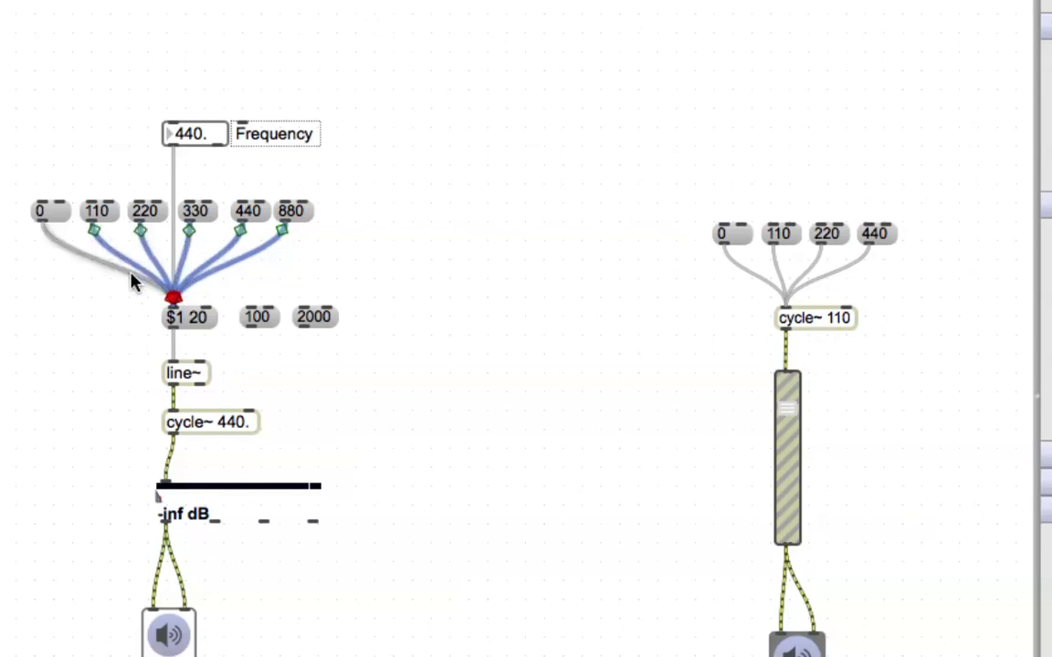
mouse_move(172, 299)
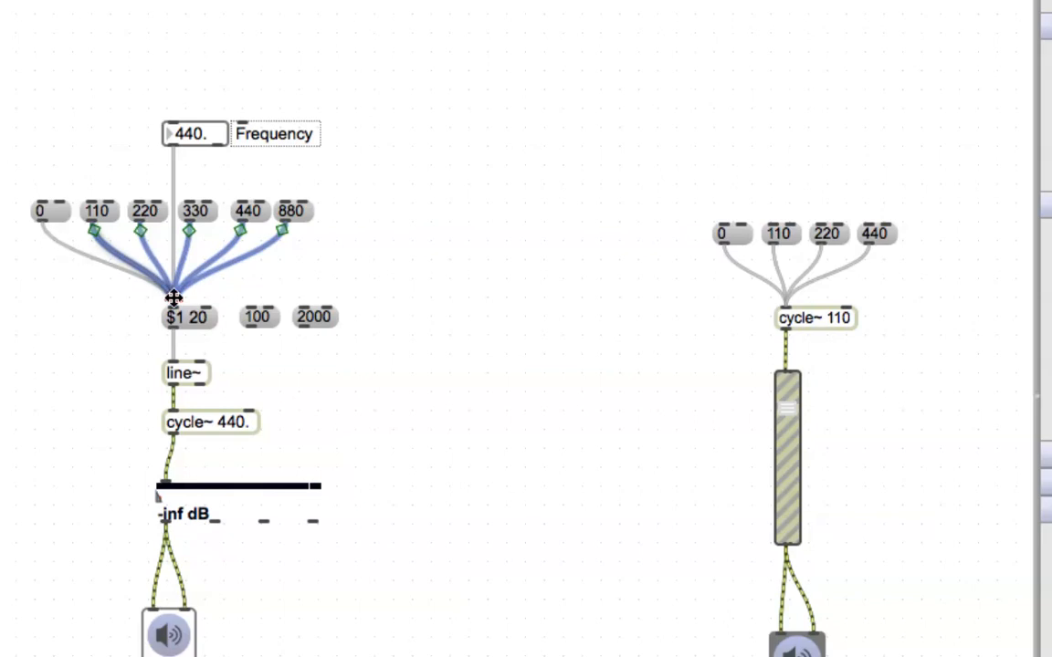
mouse_move(174, 365)
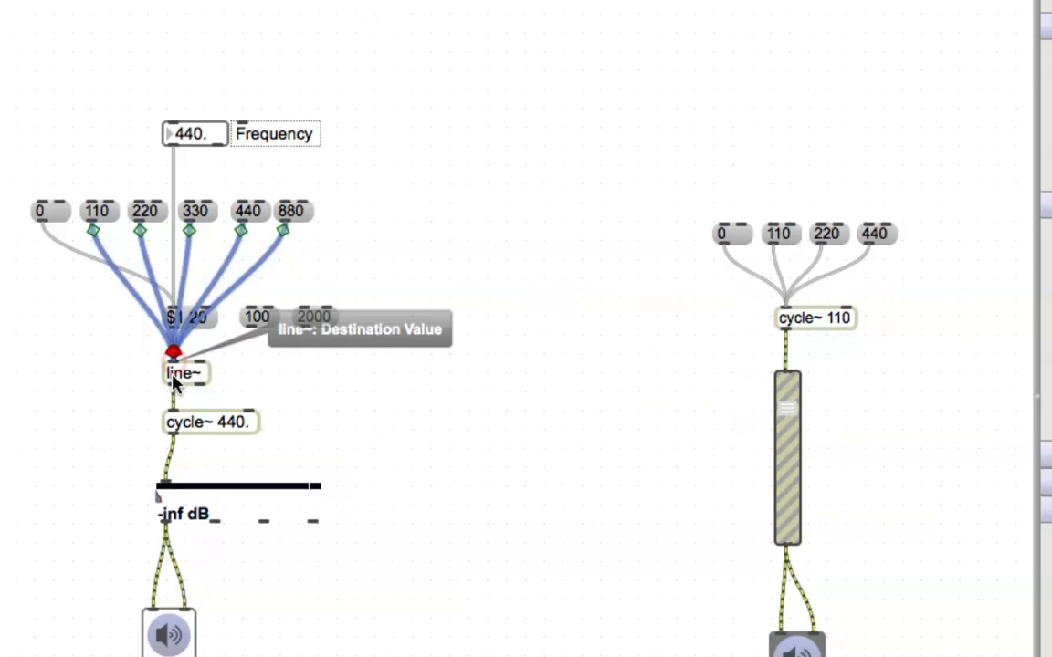
mouse_move(204, 290)
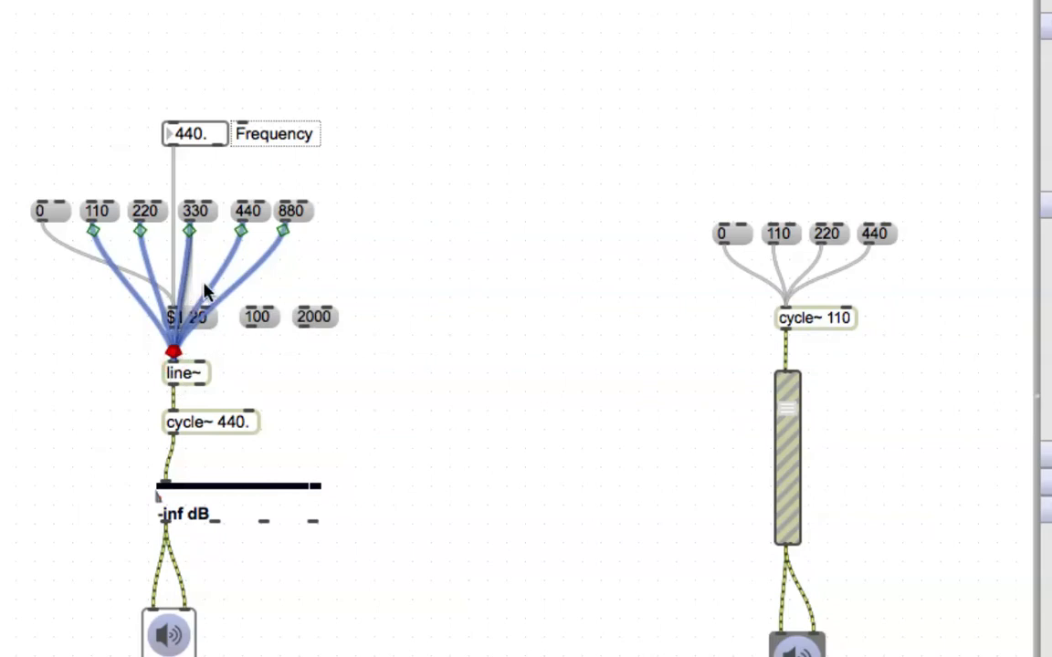
mouse_move(210, 336)
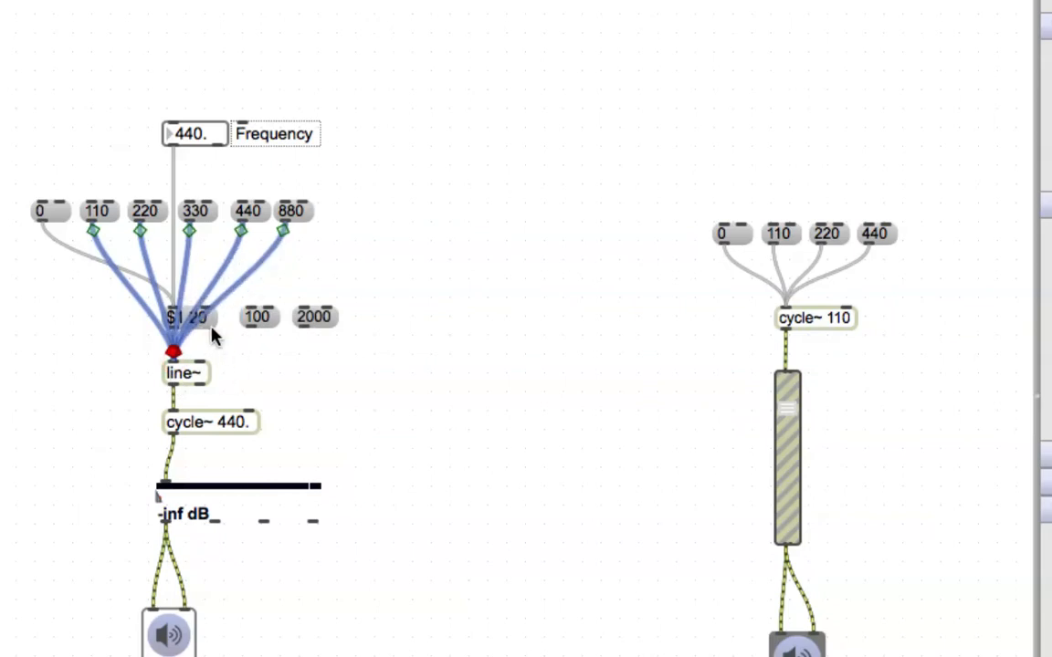
Step: Move the $1 20 message off to the left, clear of the line~ inlet
left_click_drag(190, 316, 113, 316)
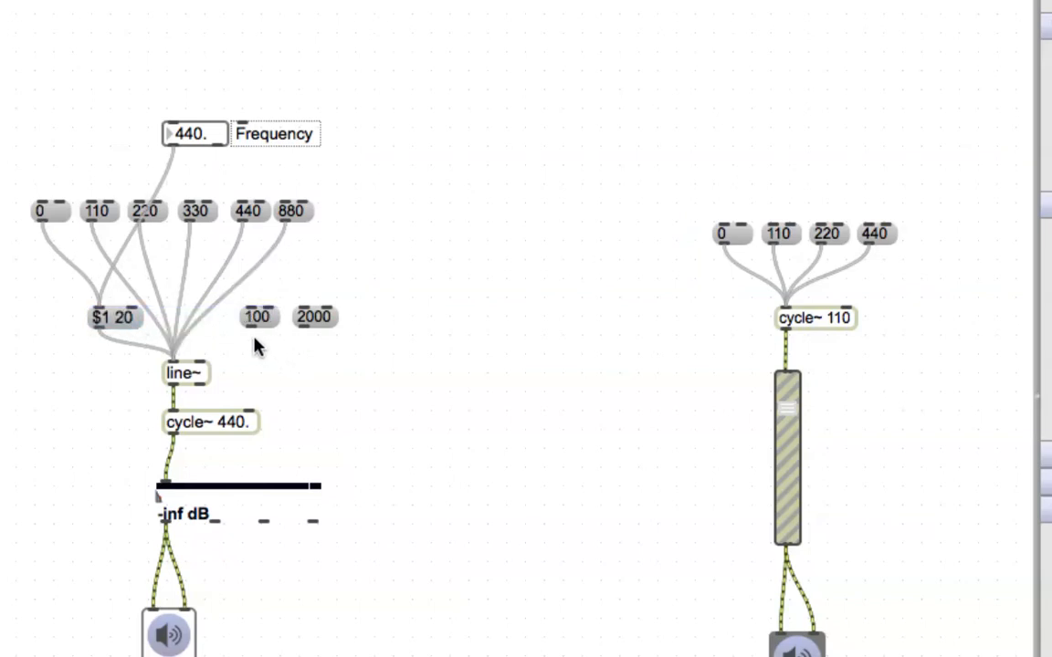
mouse_move(212, 356)
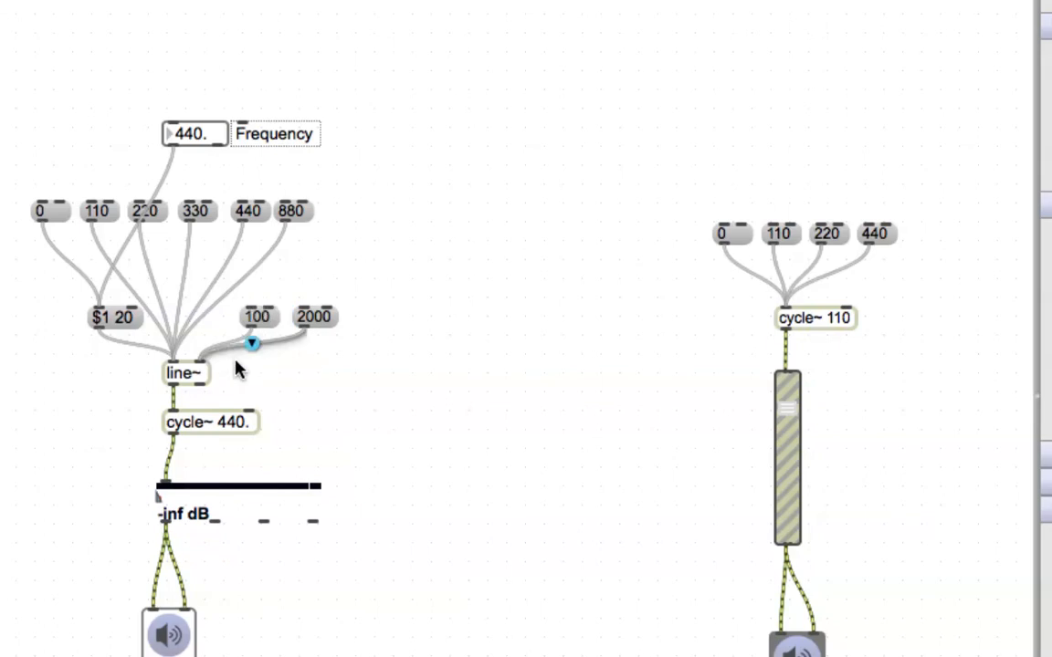
mouse_move(199, 362)
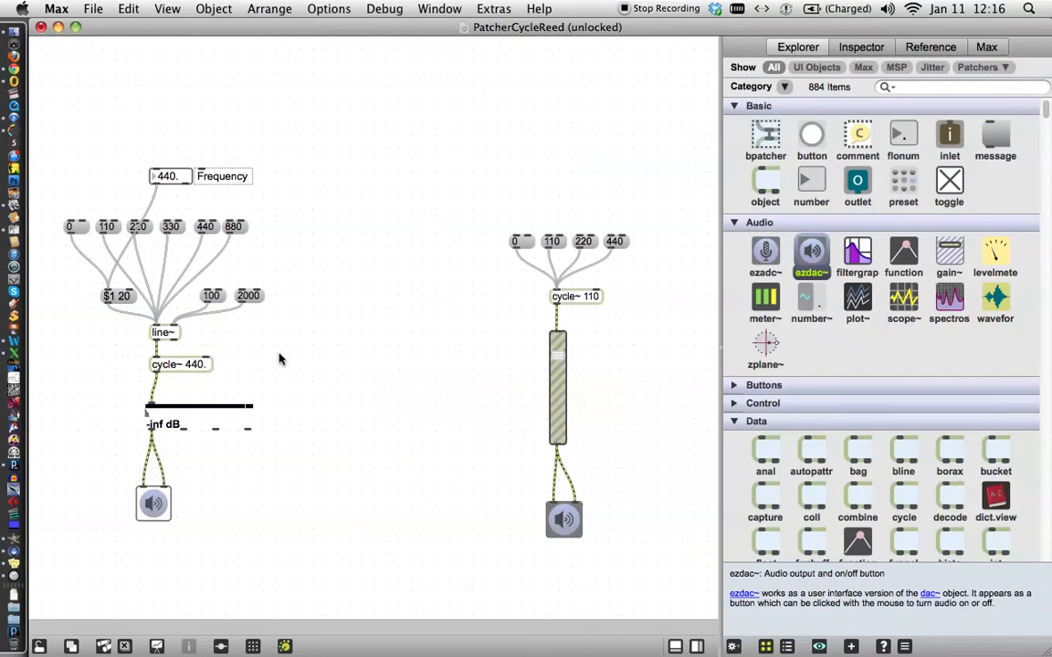
mouse_move(205, 515)
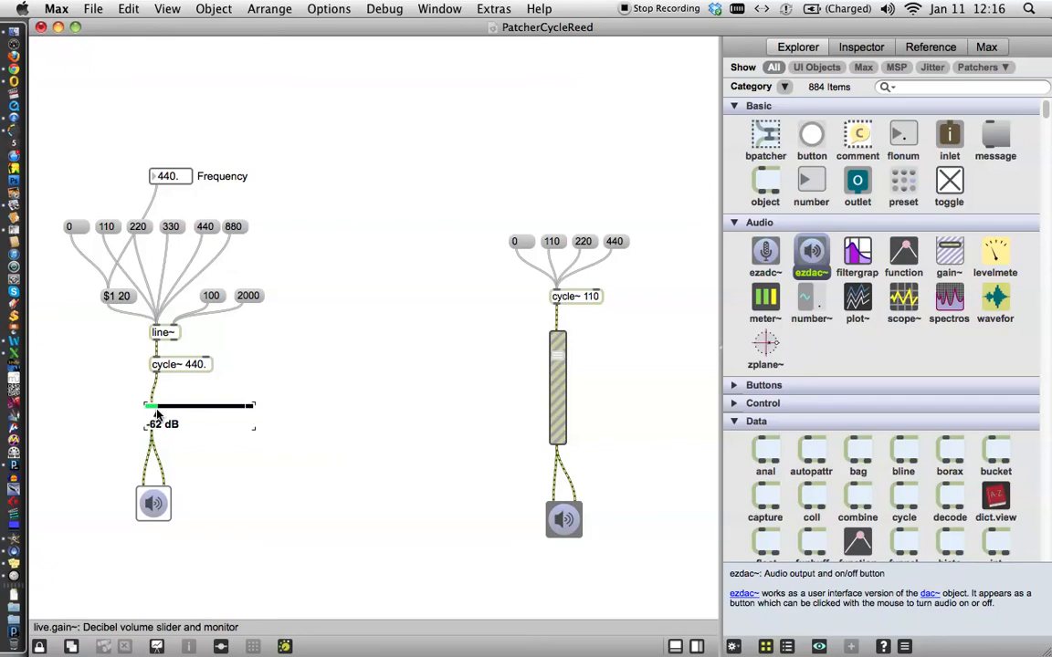
Step: Raise the gain~ slider in stages and settle it at about -8.6 dB
left_click_drag(150, 405, 191, 406)
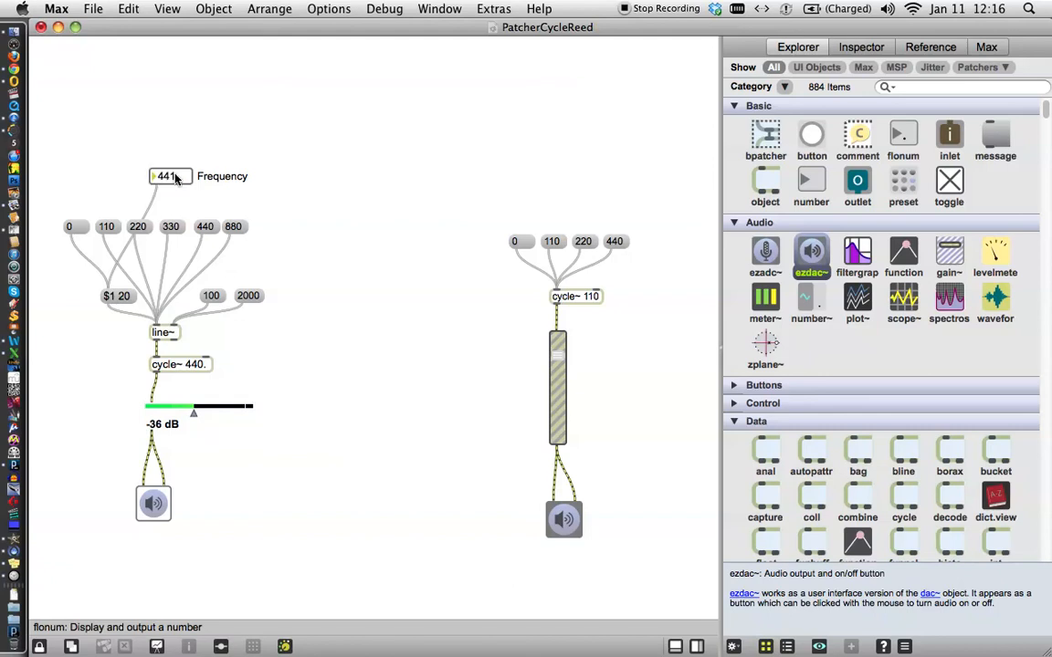
mouse_move(165, 332)
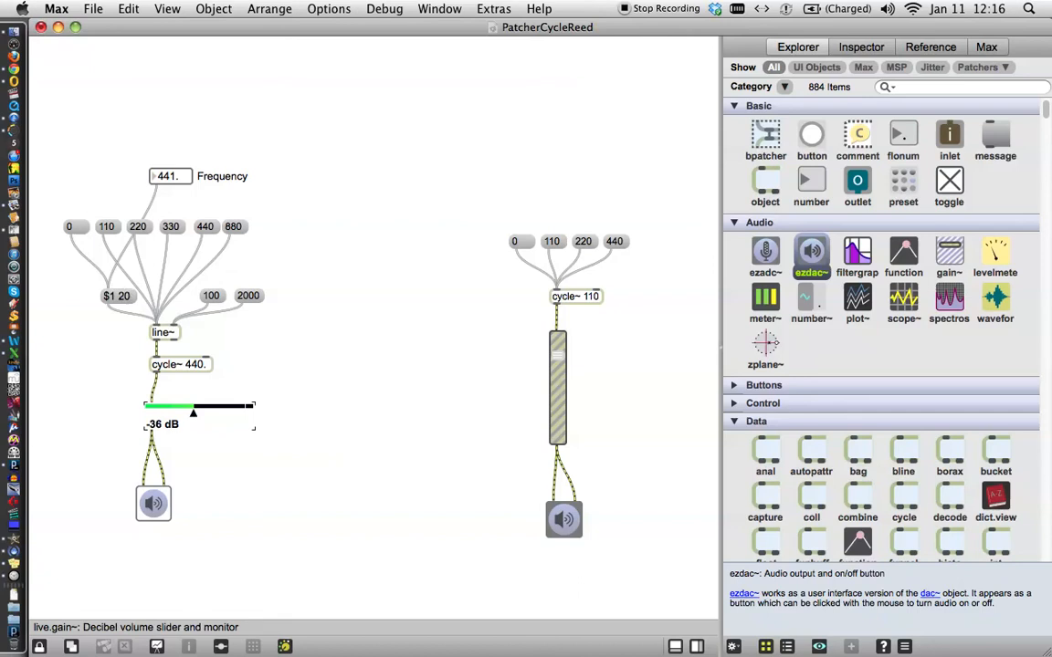
left_click_drag(193, 413, 236, 413)
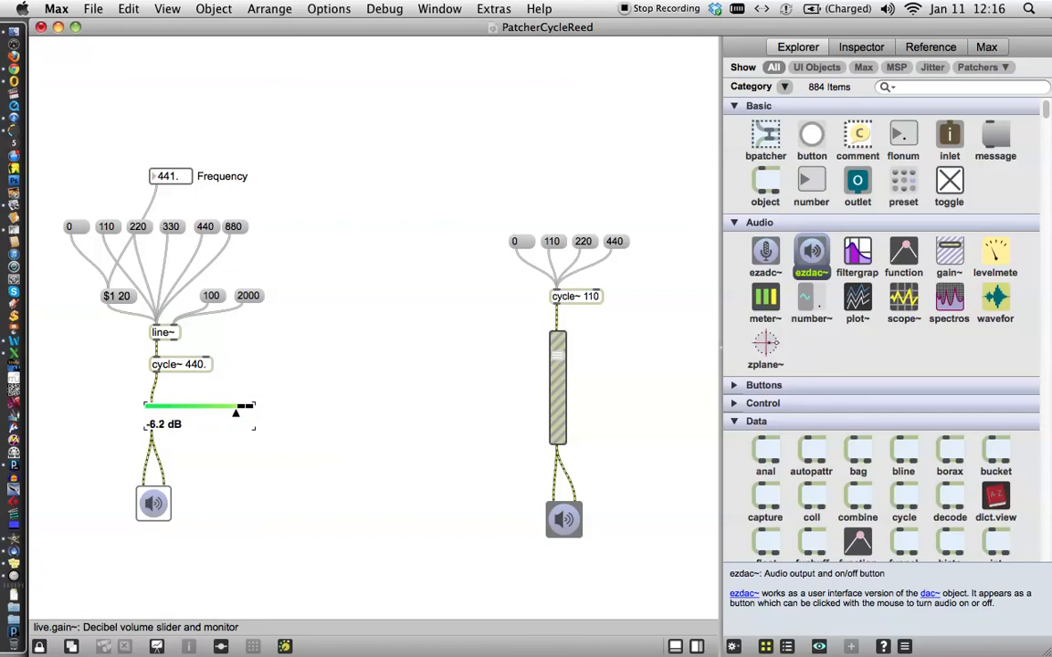
left_click_drag(235, 413, 232, 412)
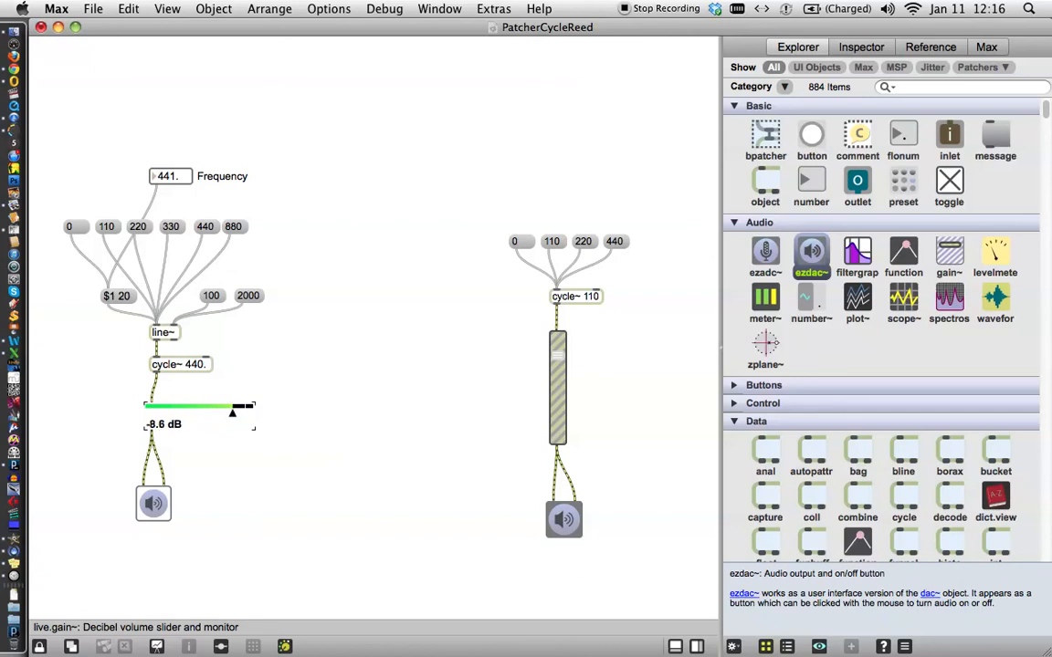
mouse_move(259, 358)
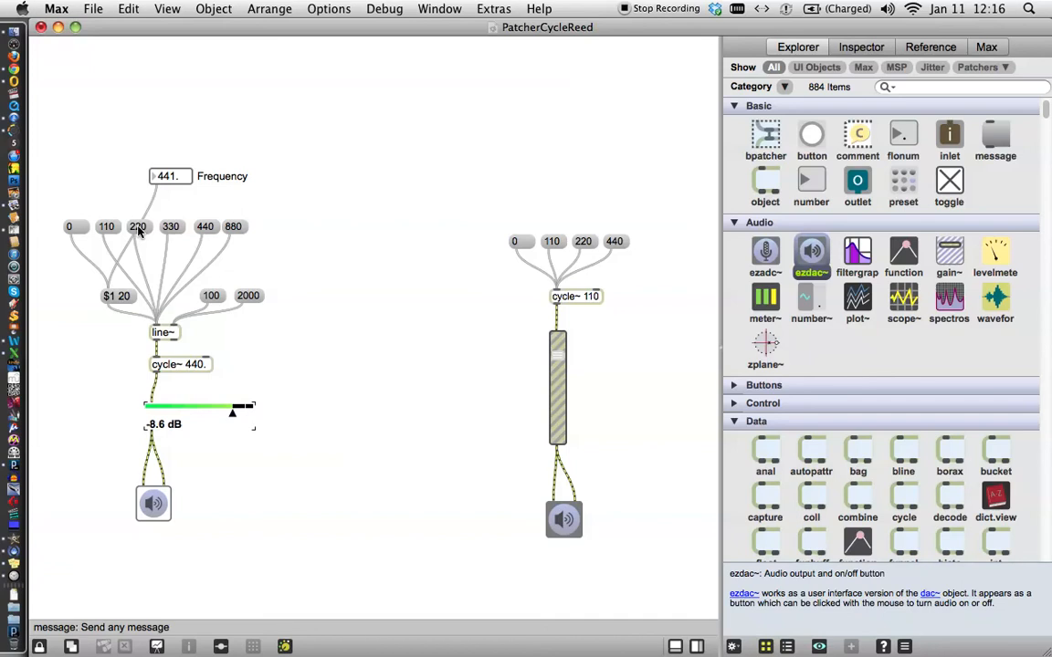
mouse_move(205, 233)
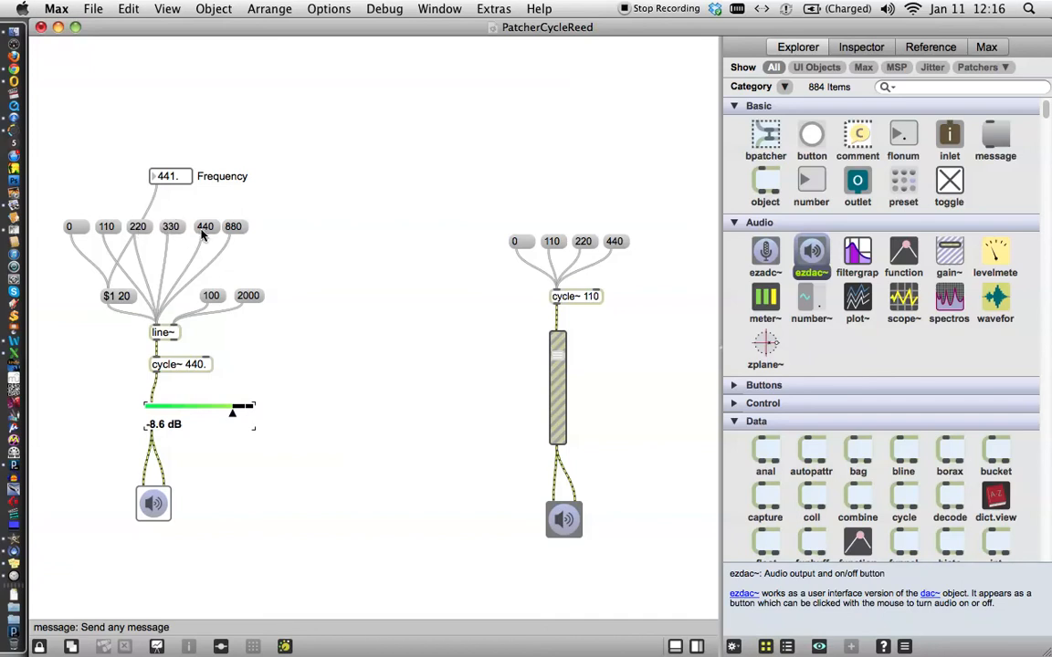
mouse_move(234, 236)
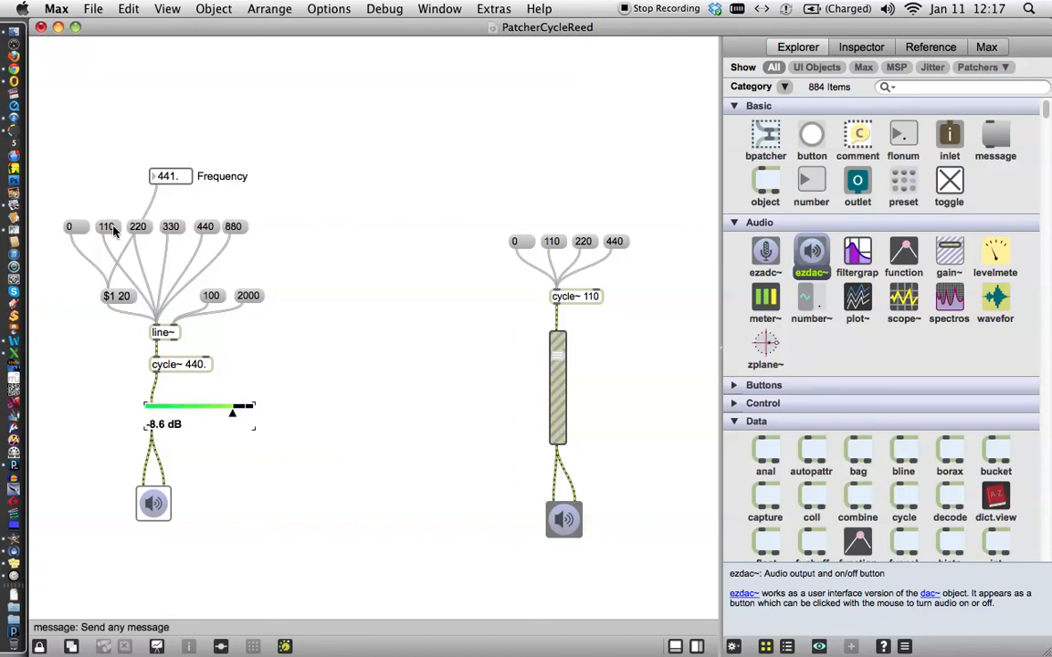
mouse_move(175, 230)
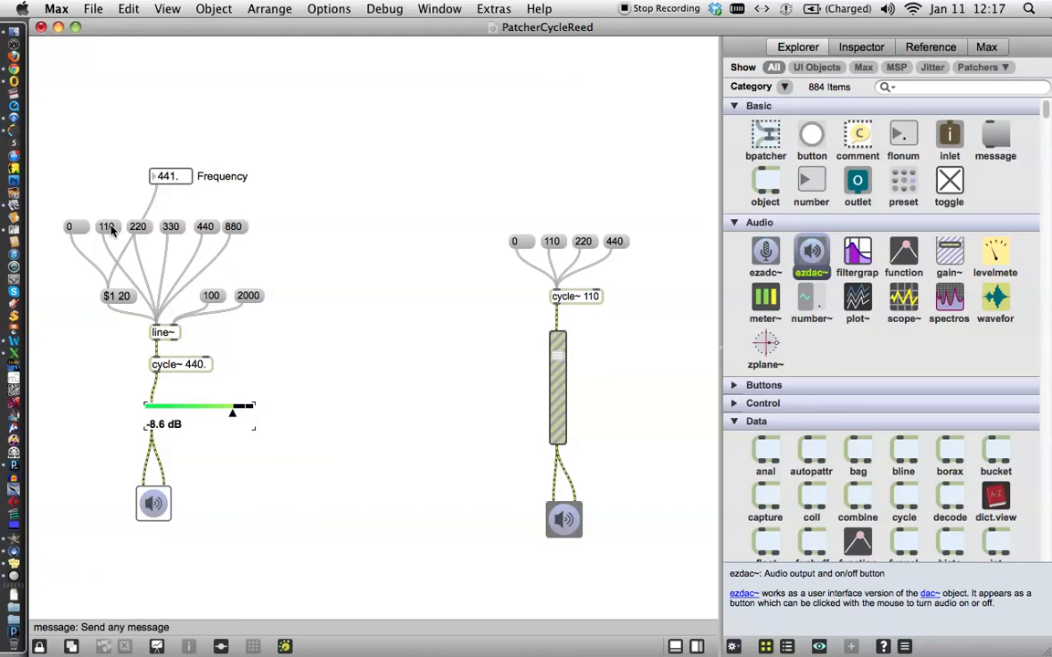
mouse_move(205, 228)
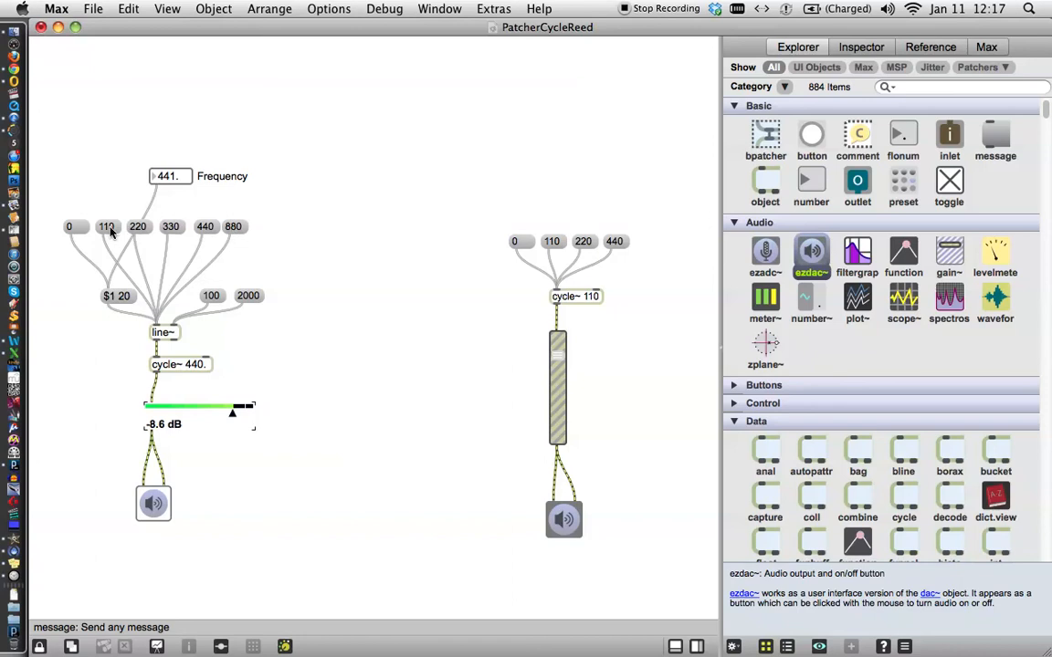
mouse_move(241, 350)
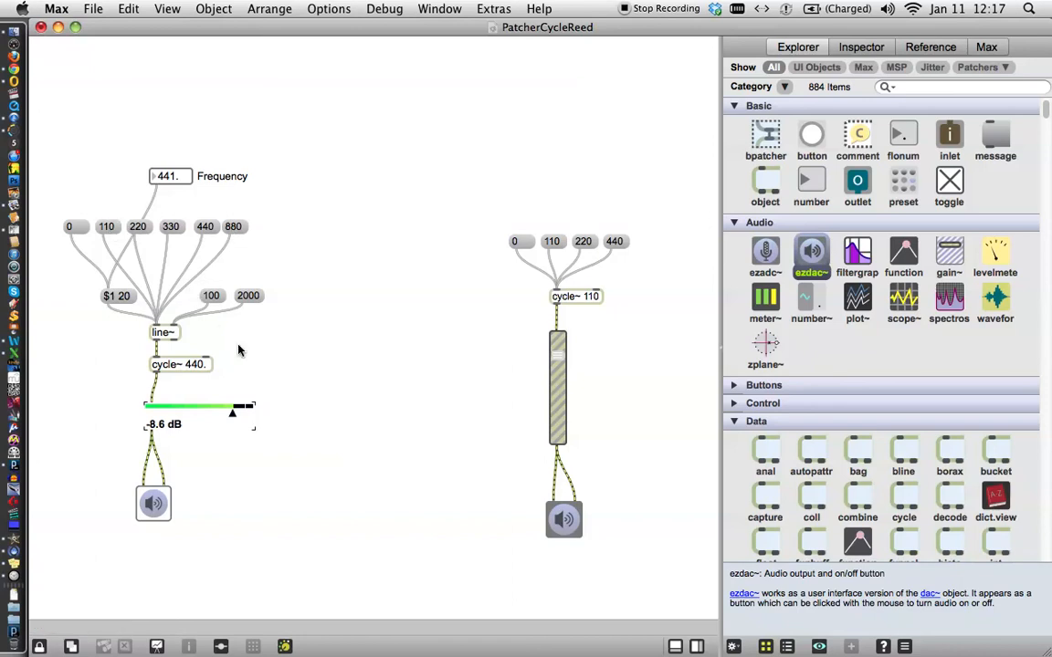
mouse_move(168, 314)
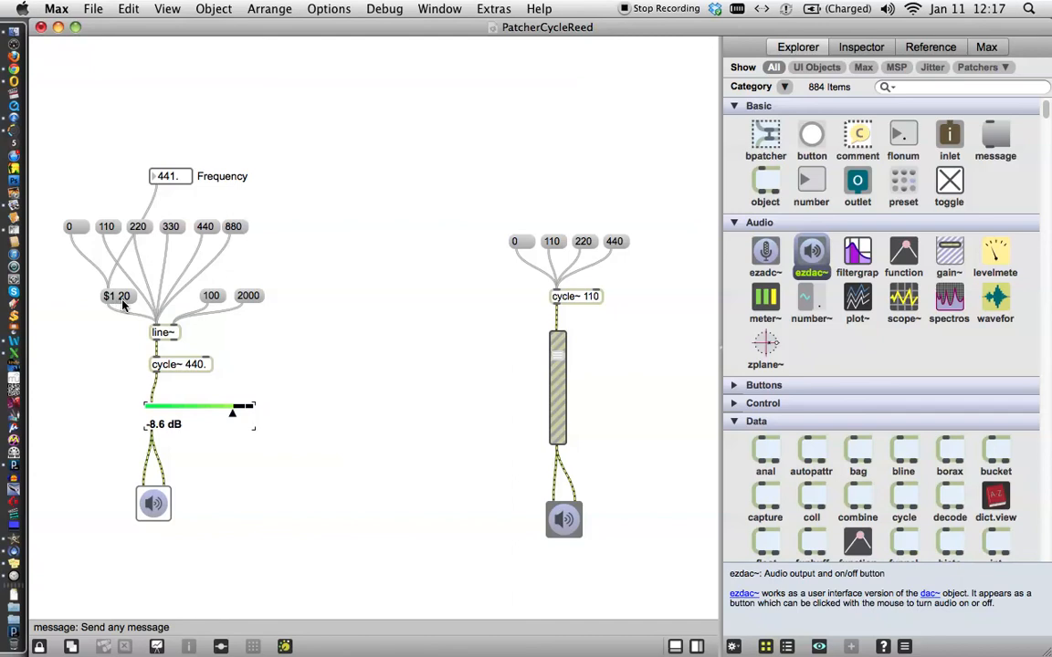
mouse_move(121, 301)
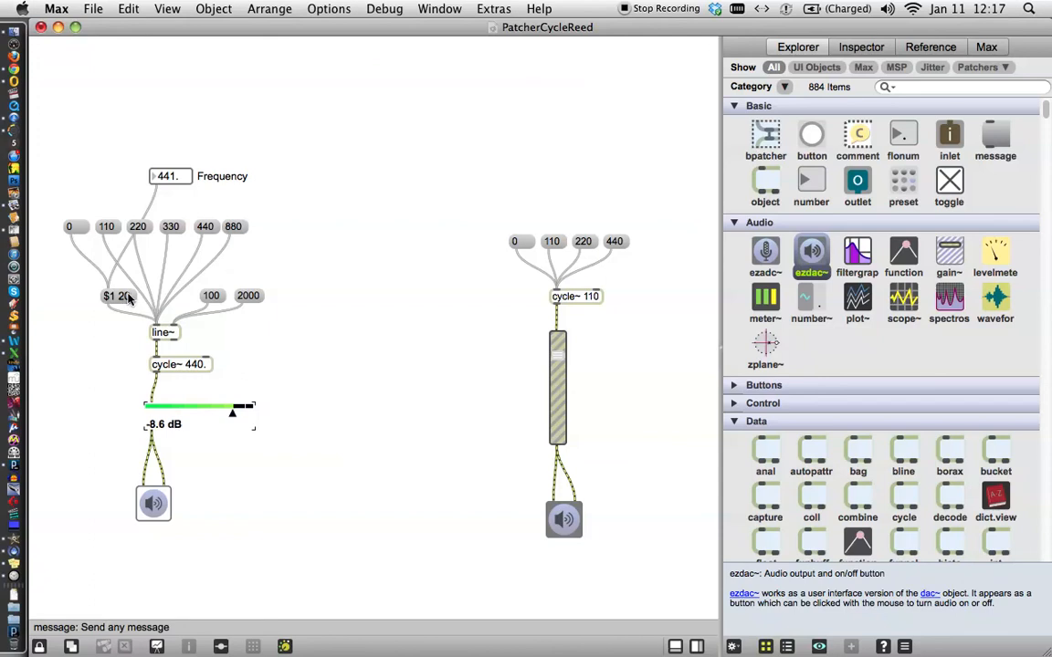
mouse_move(161, 320)
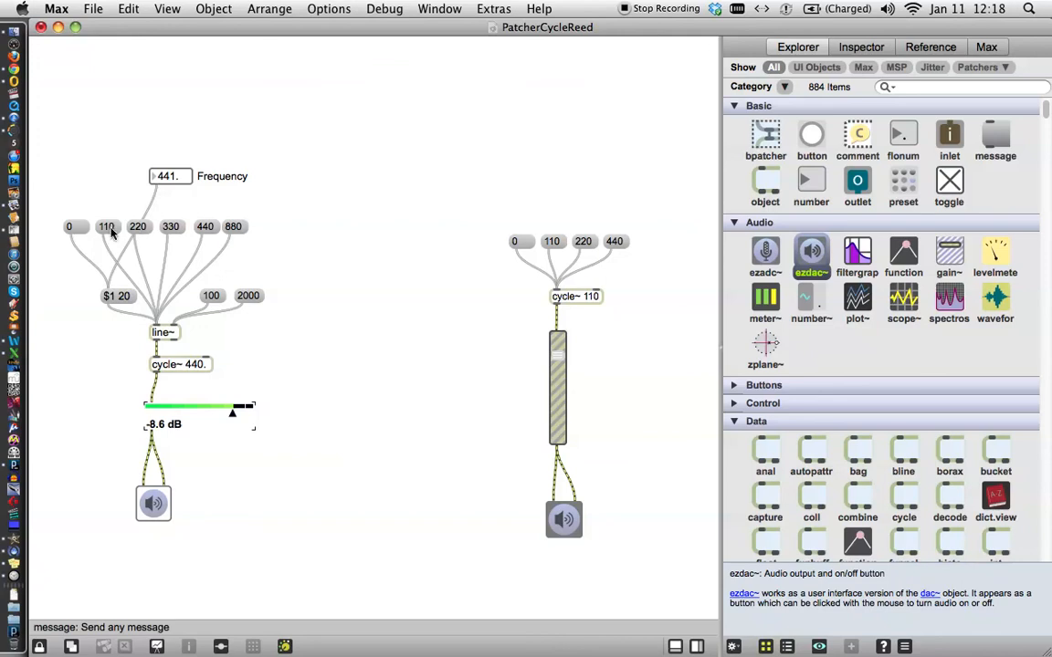
mouse_move(171, 234)
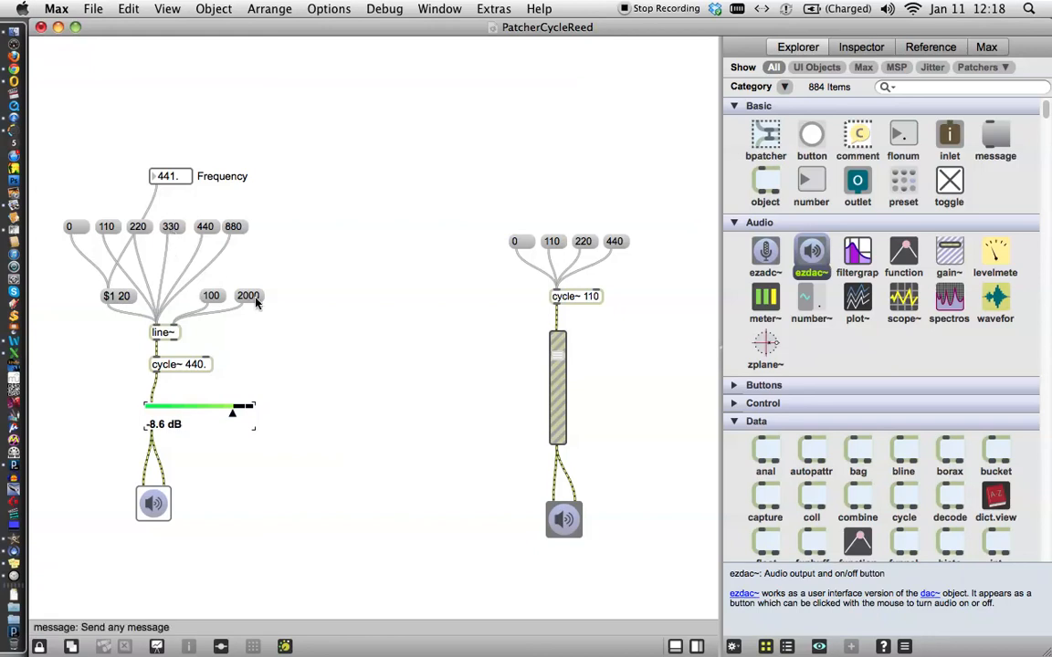
mouse_move(227, 318)
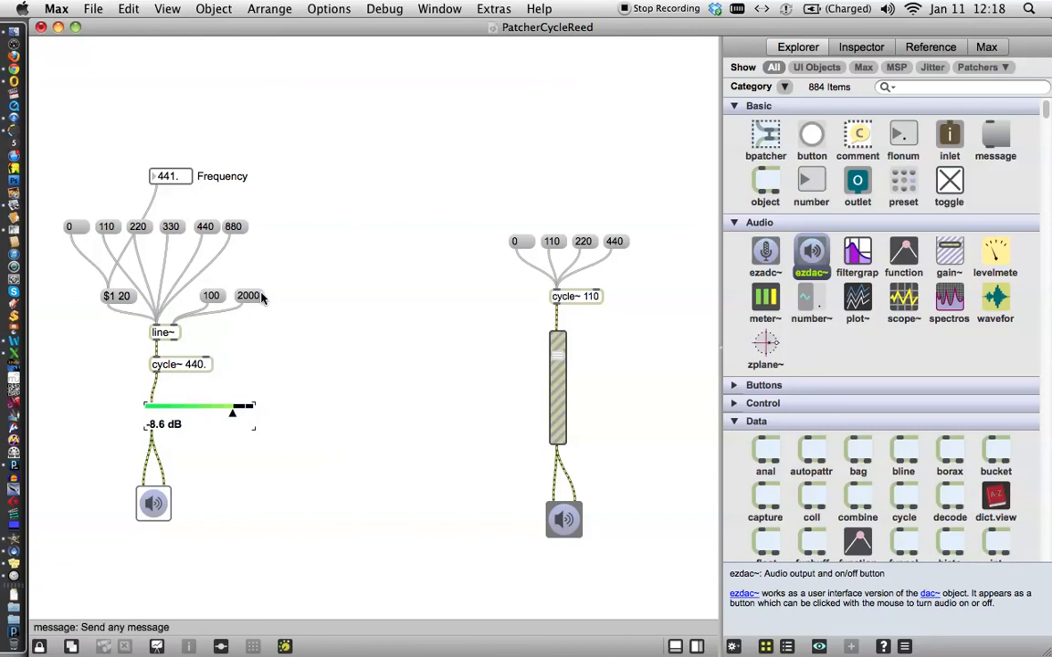
mouse_move(263, 299)
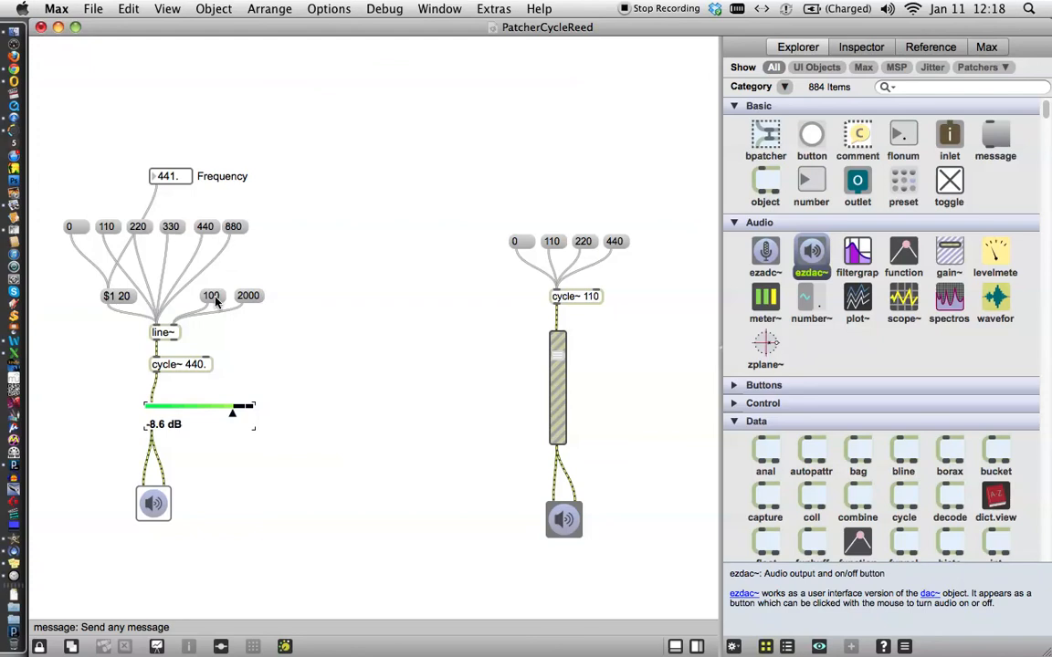
mouse_move(128, 303)
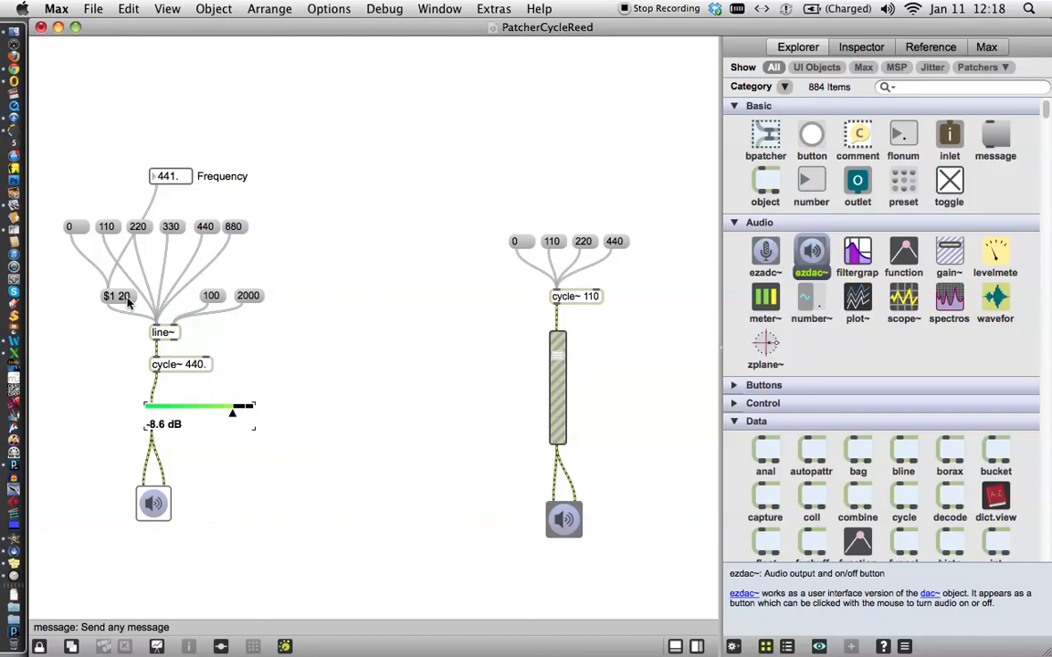
mouse_move(81, 230)
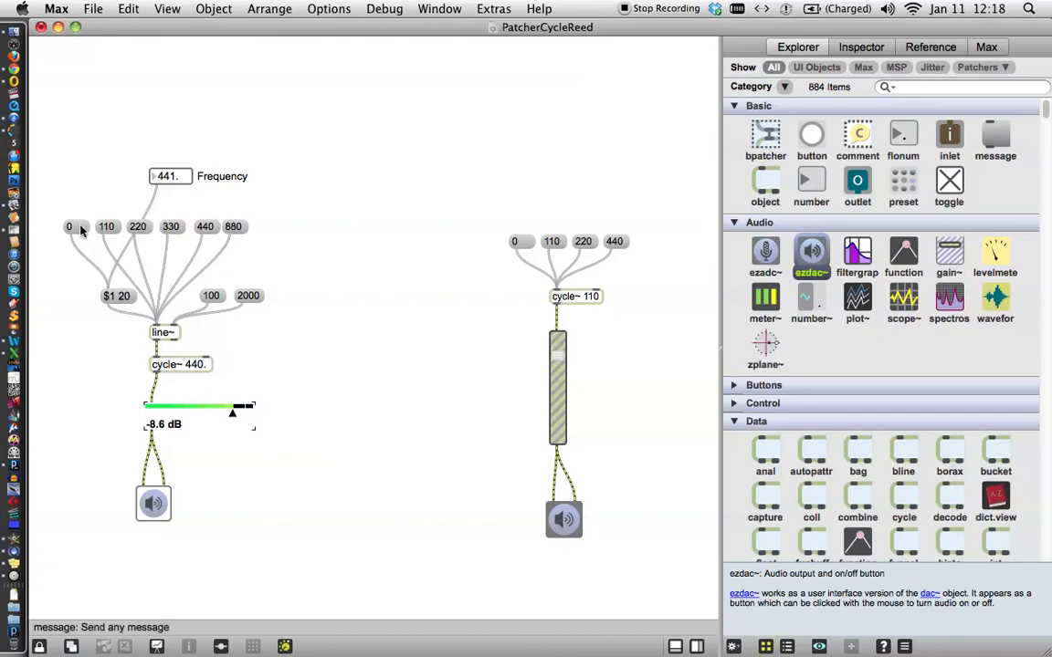
mouse_move(311, 420)
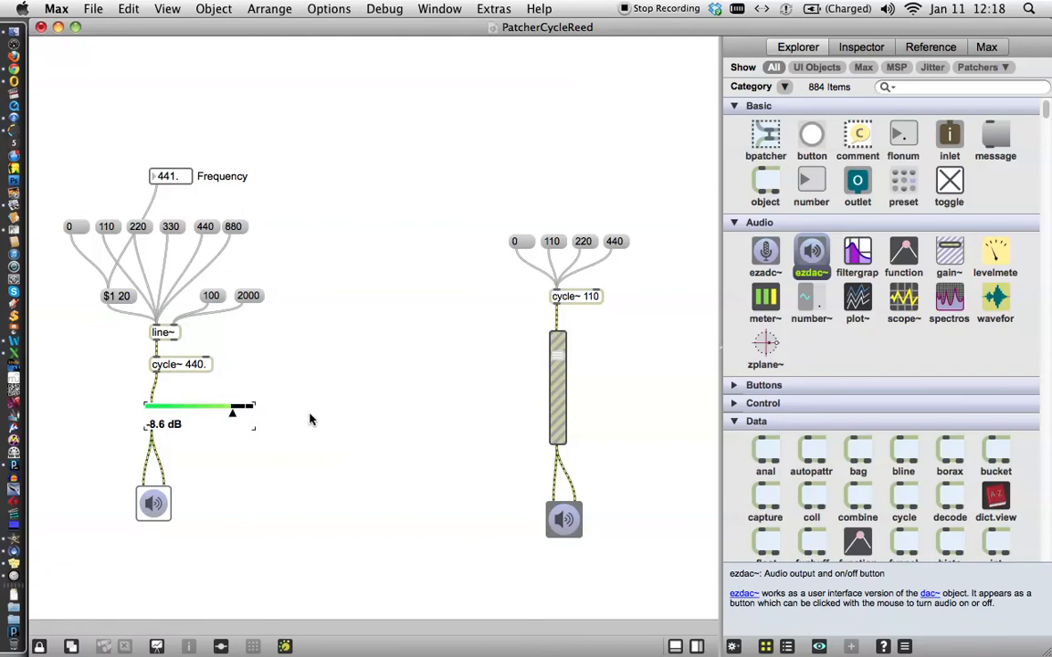
mouse_move(329, 294)
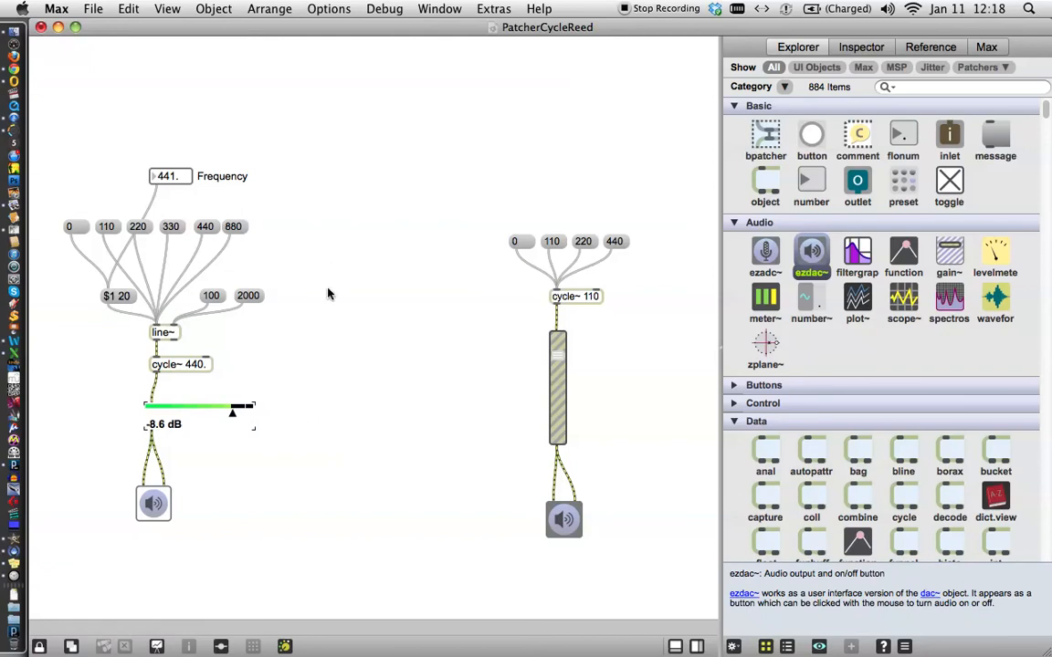
mouse_move(304, 497)
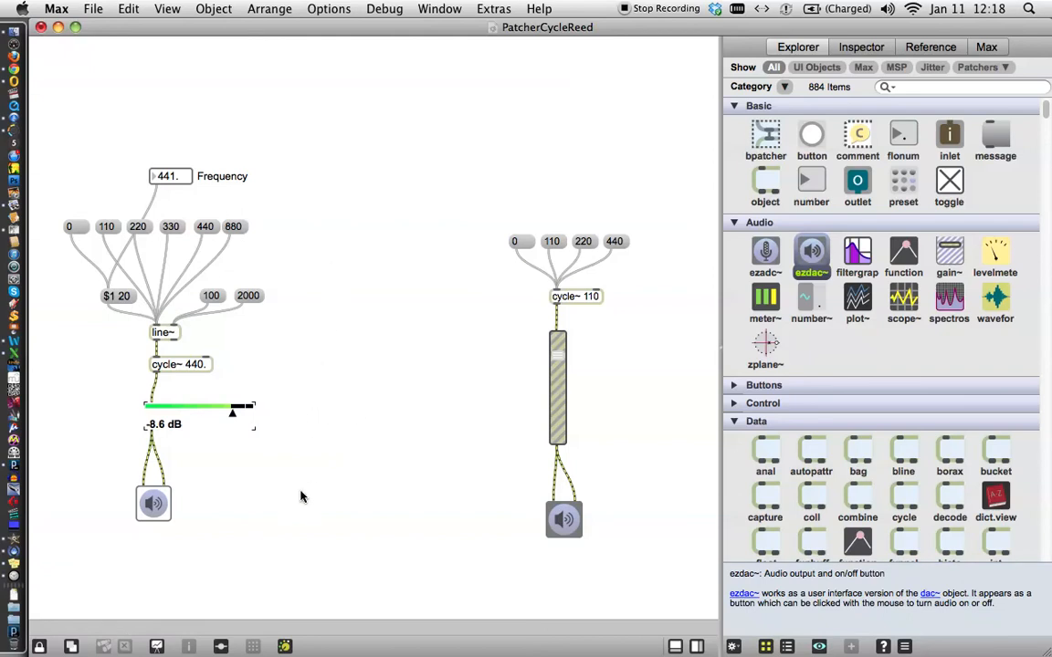
mouse_move(166, 333)
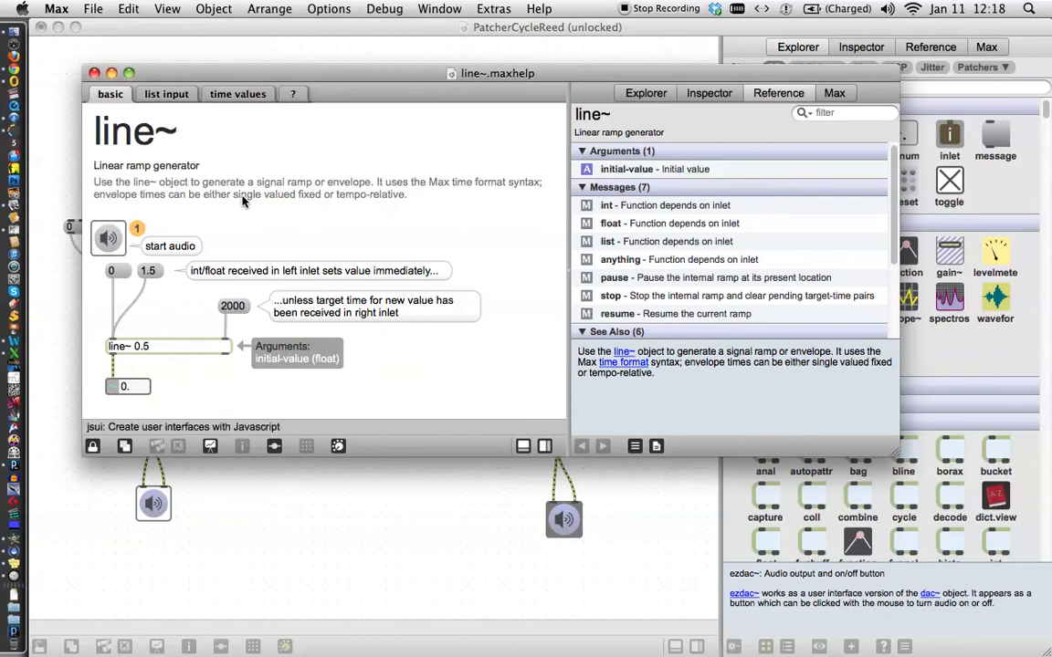
mouse_move(296, 219)
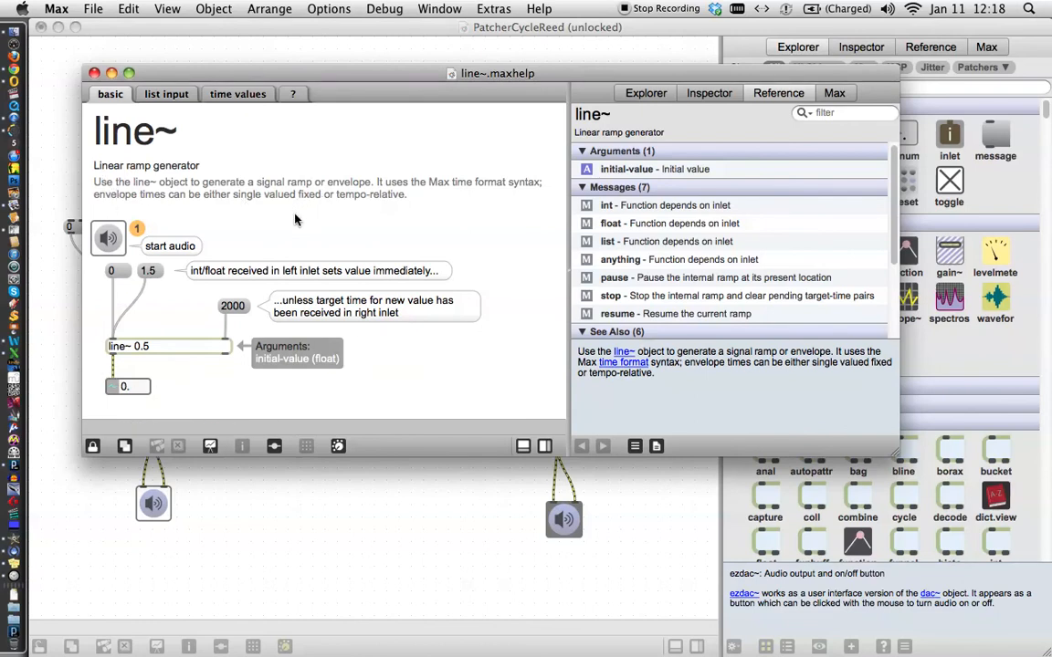
mouse_move(252, 327)
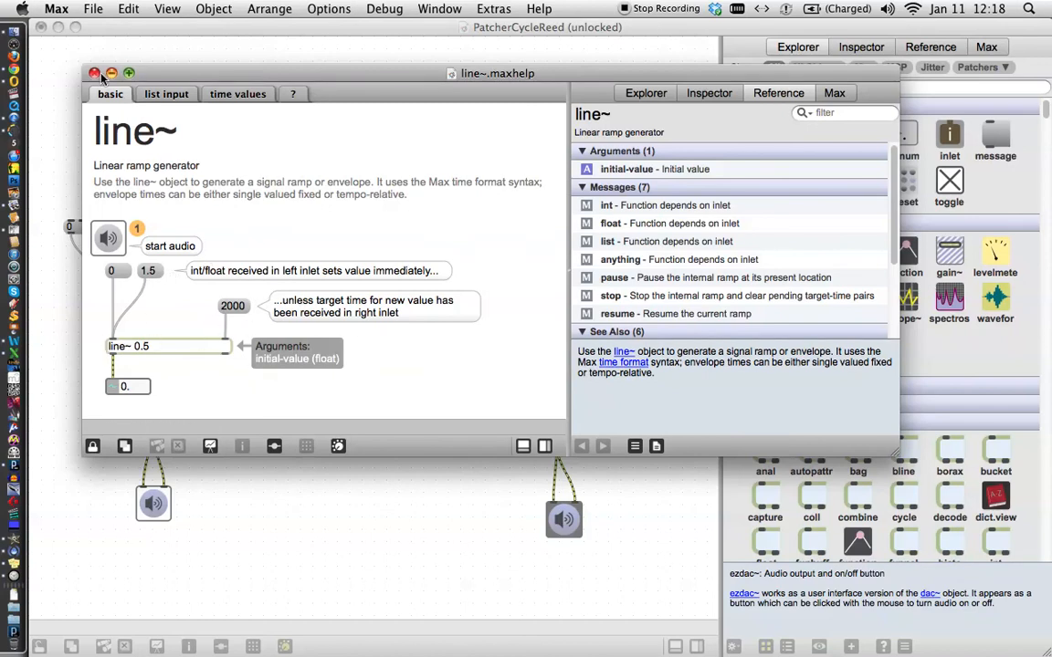
Step: Close the line~ help patcher window
left_click(95, 73)
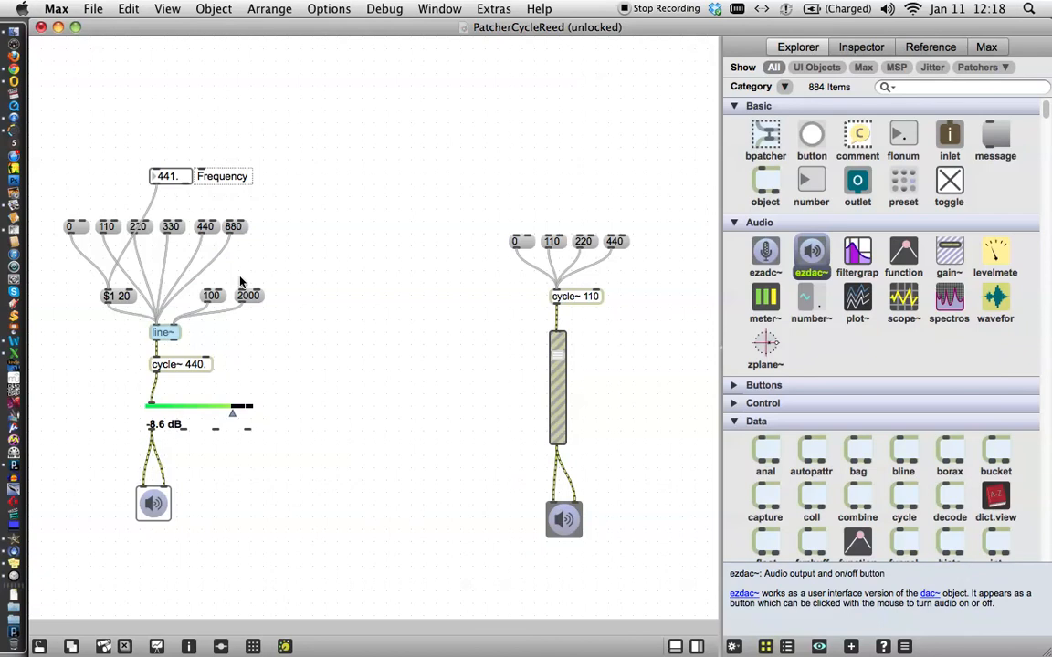
mouse_move(281, 360)
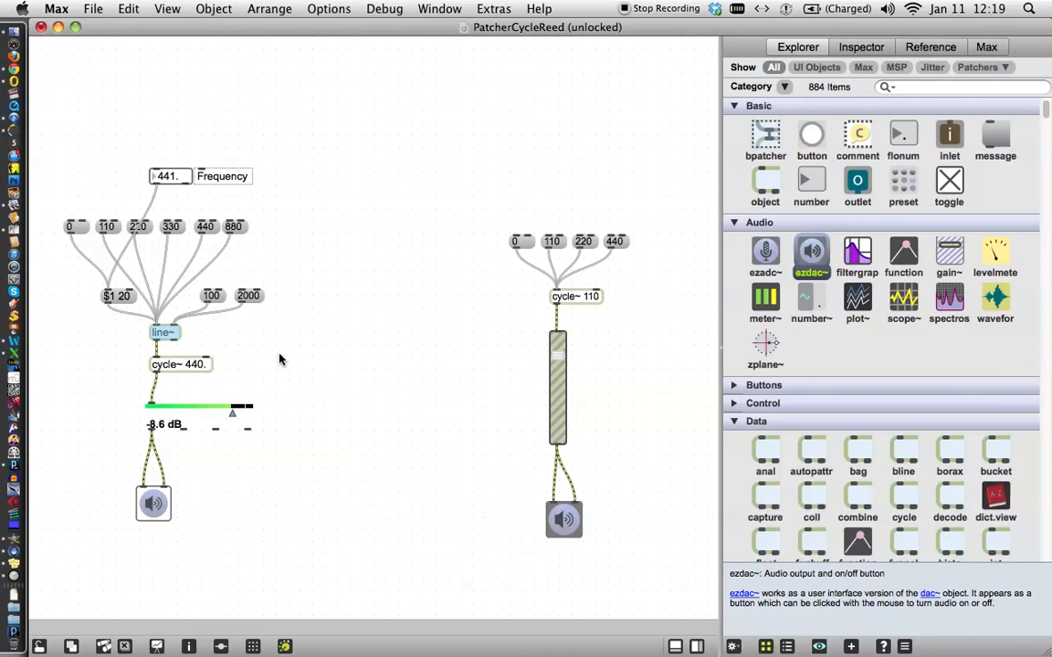
mouse_move(310, 248)
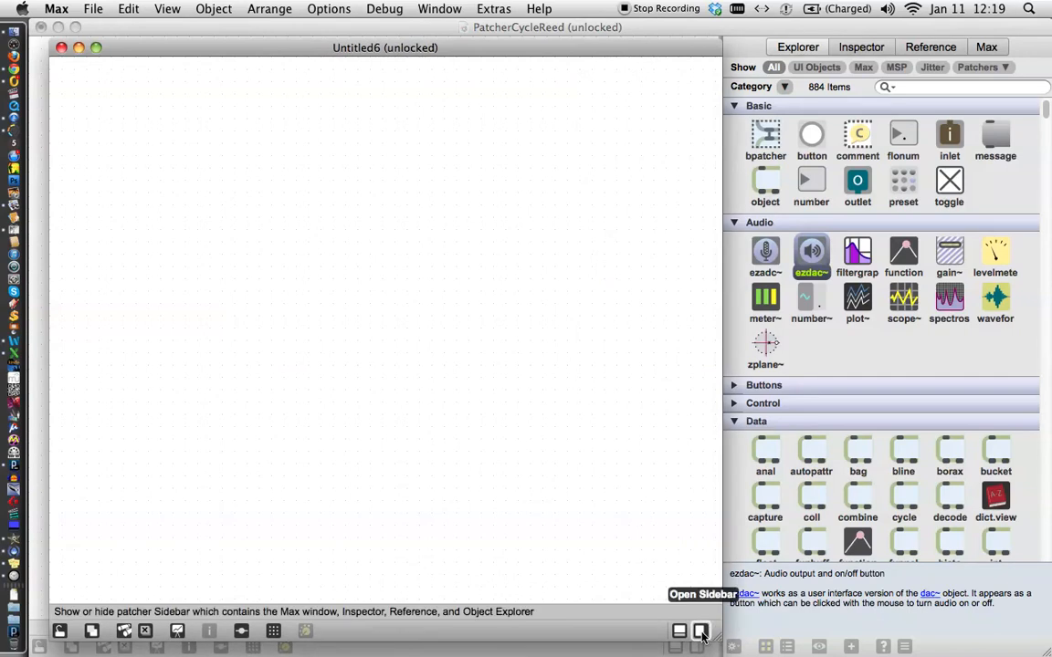
Step: Place a new object box in Untitled6, typing 'rec' and choosing record~ from autocompletion
left_click(701, 629)
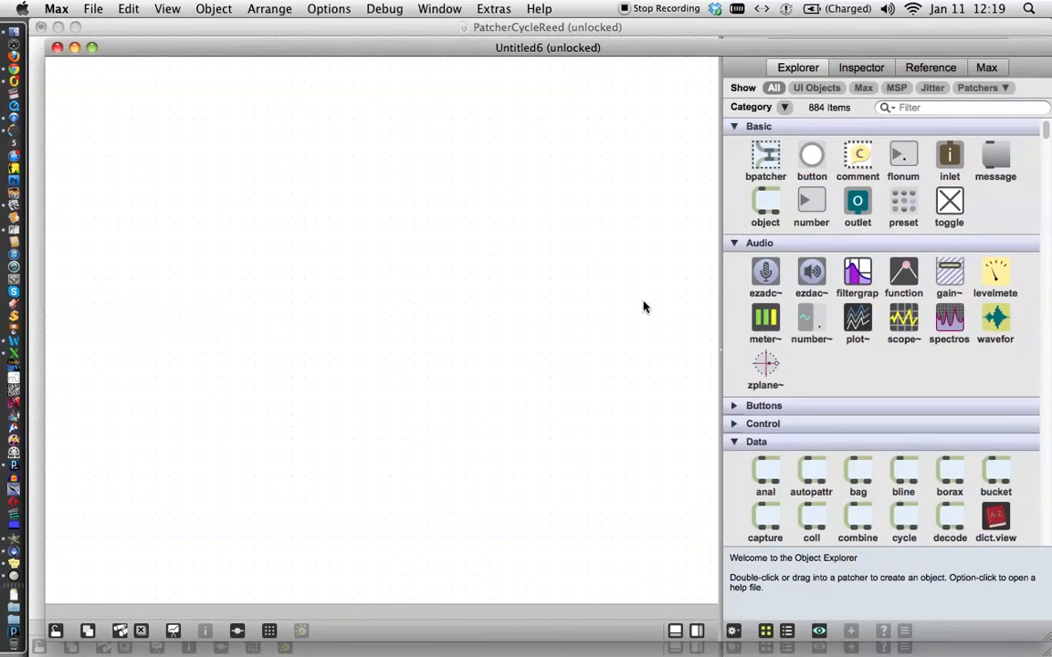
mouse_move(522, 325)
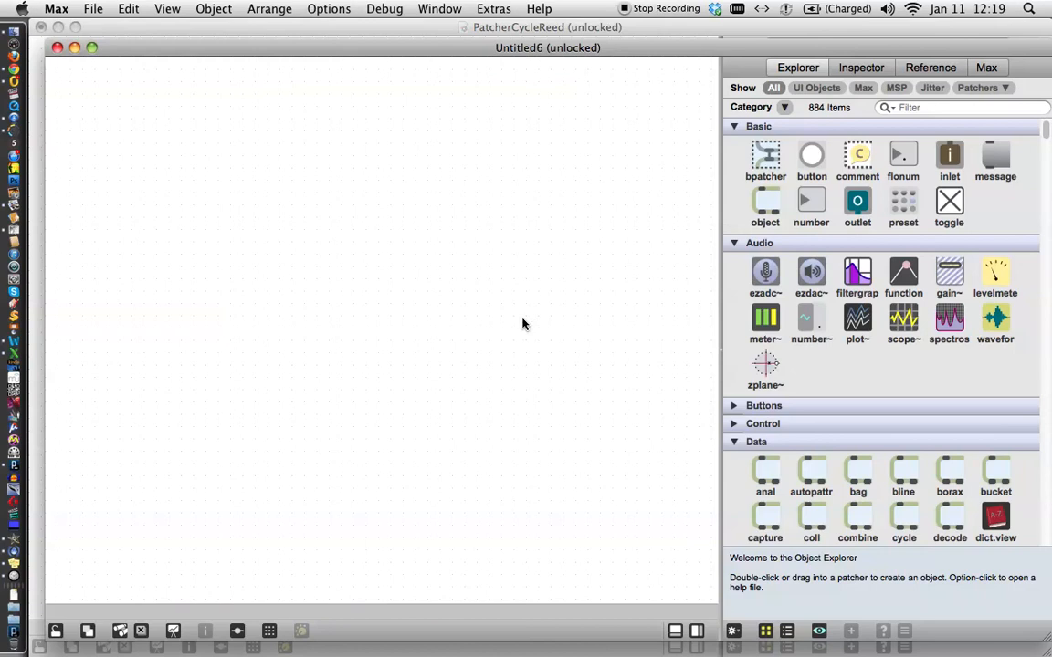
mouse_move(527, 321)
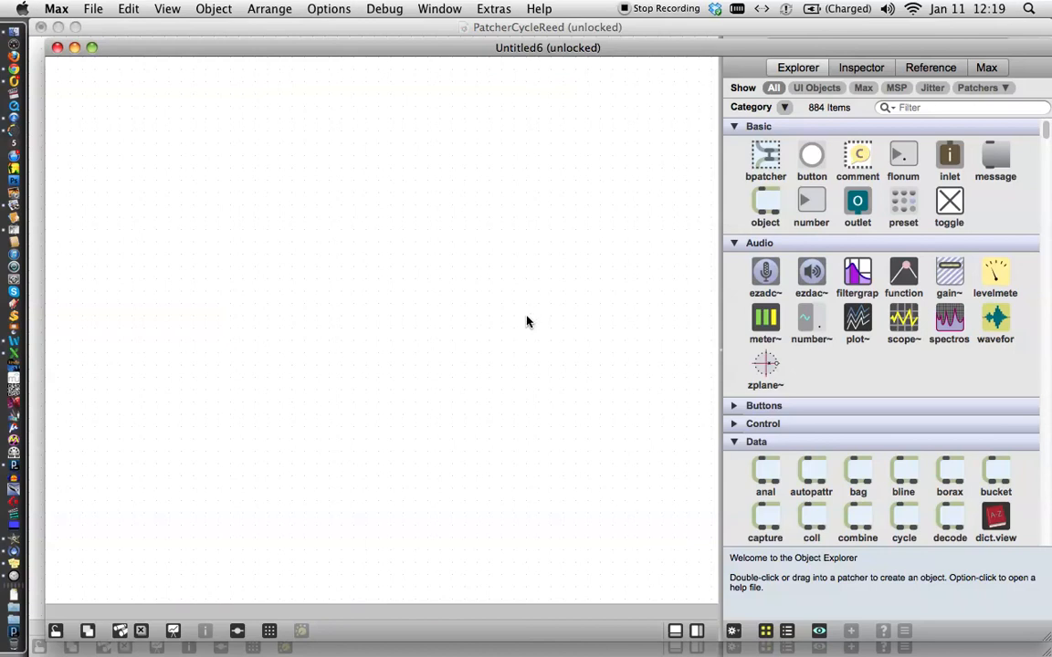
left_click(765, 204)
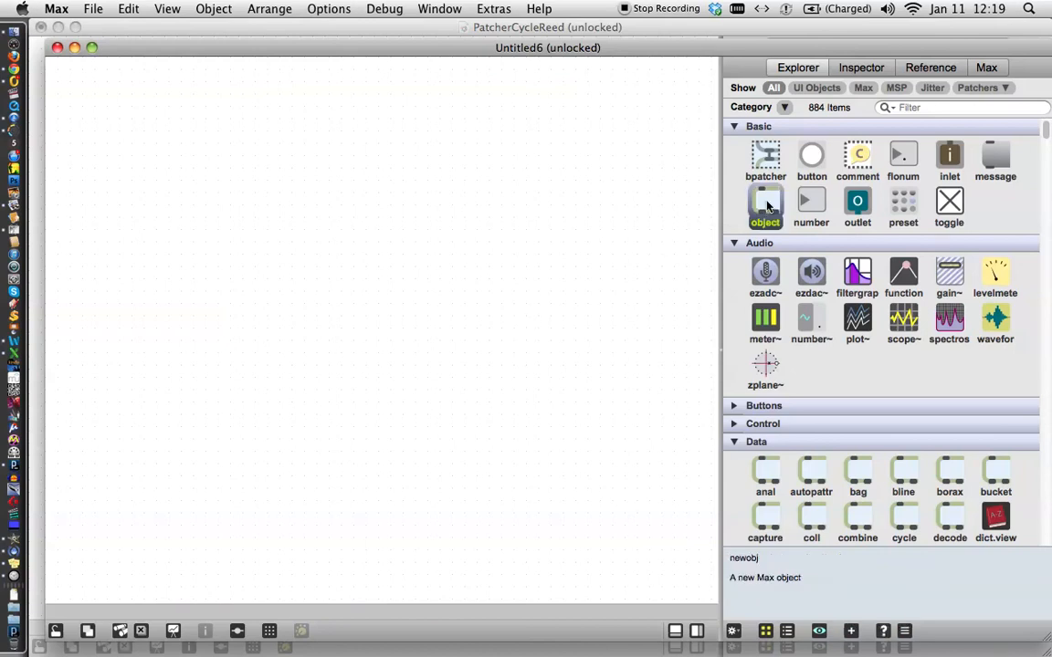
left_click(765, 205)
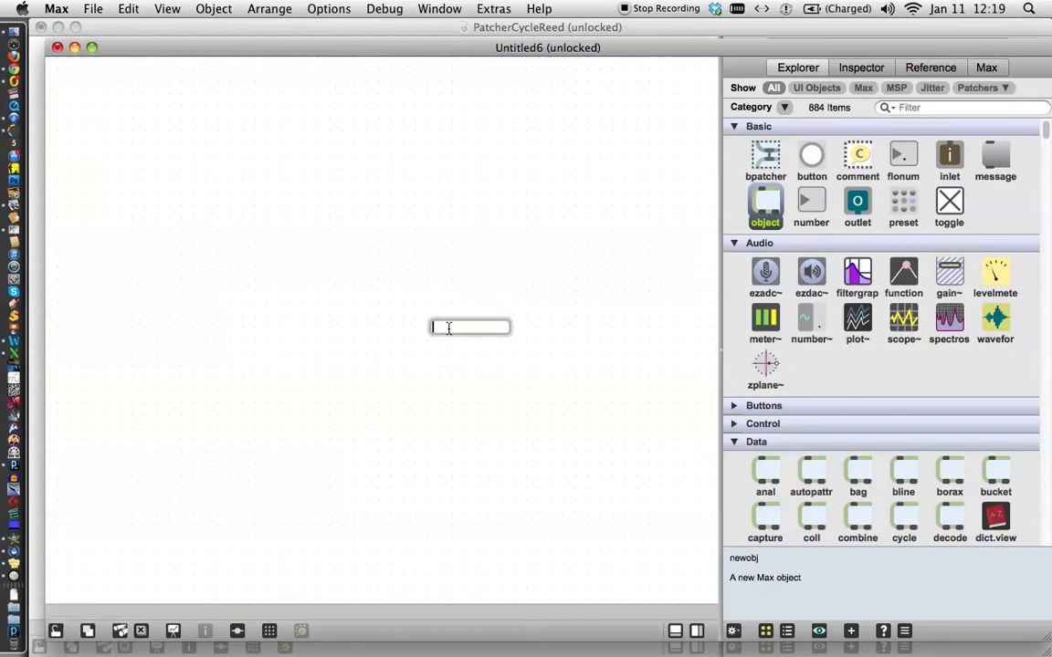
type("re-random")
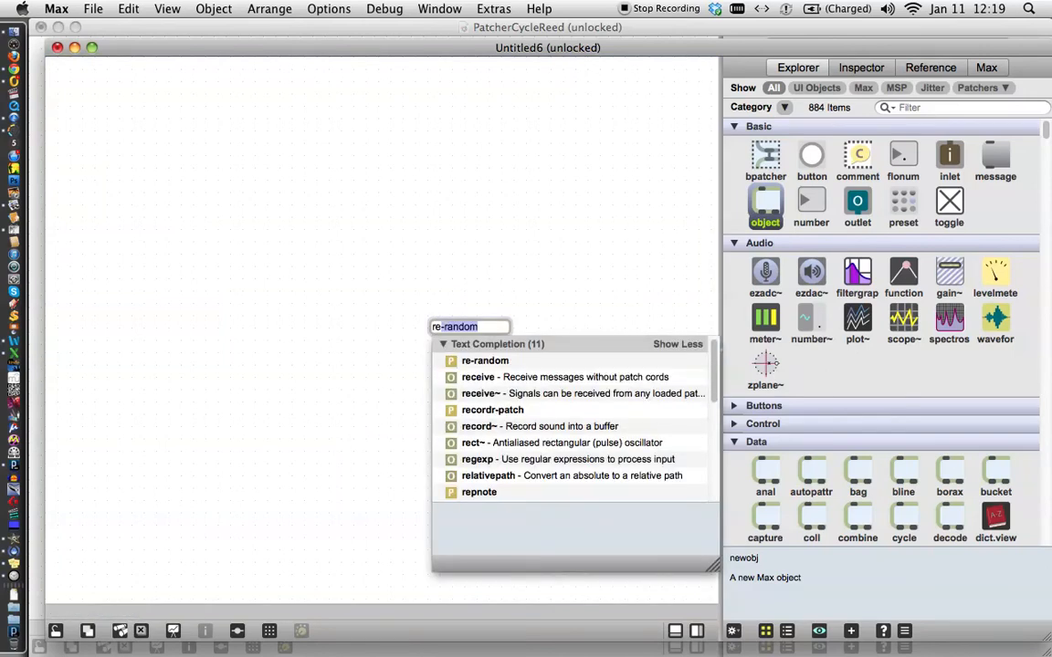
type("receive")
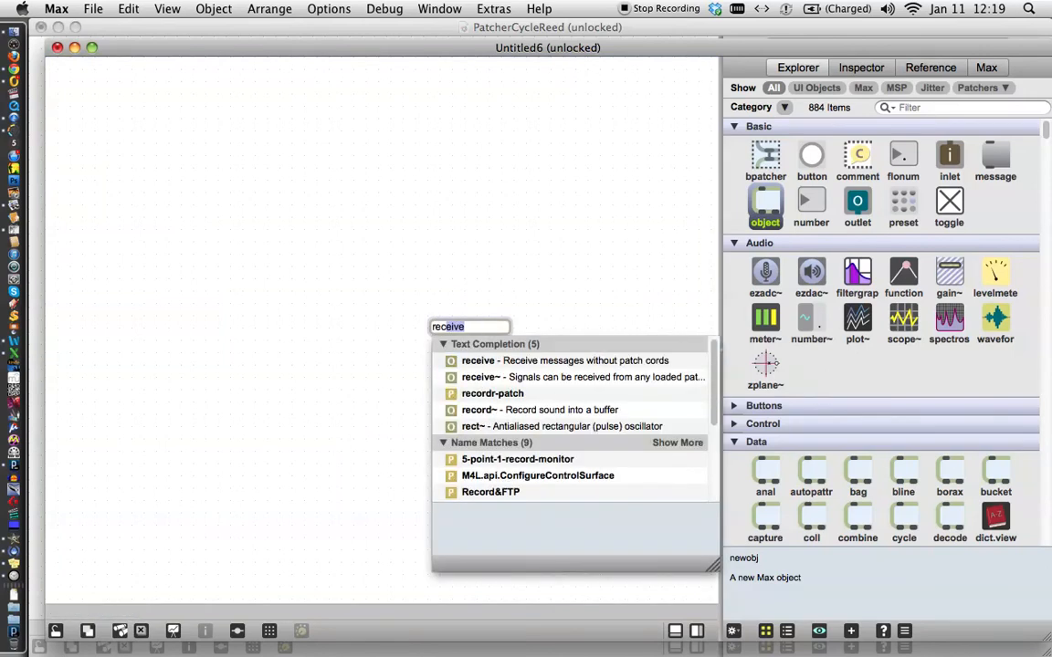
type("recordr-patch")
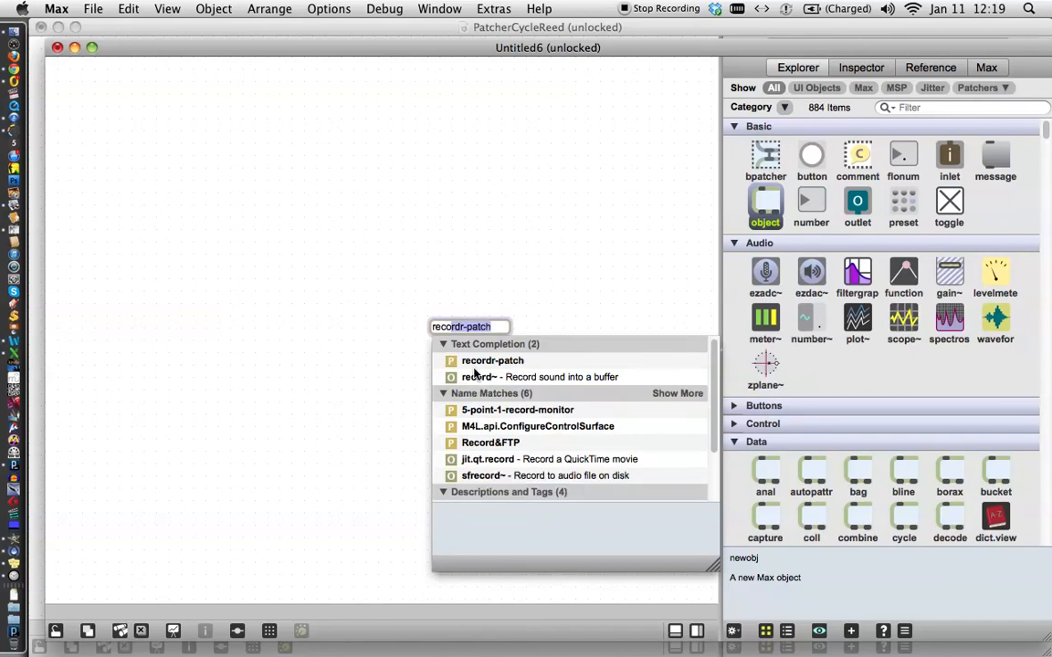
mouse_move(471, 378)
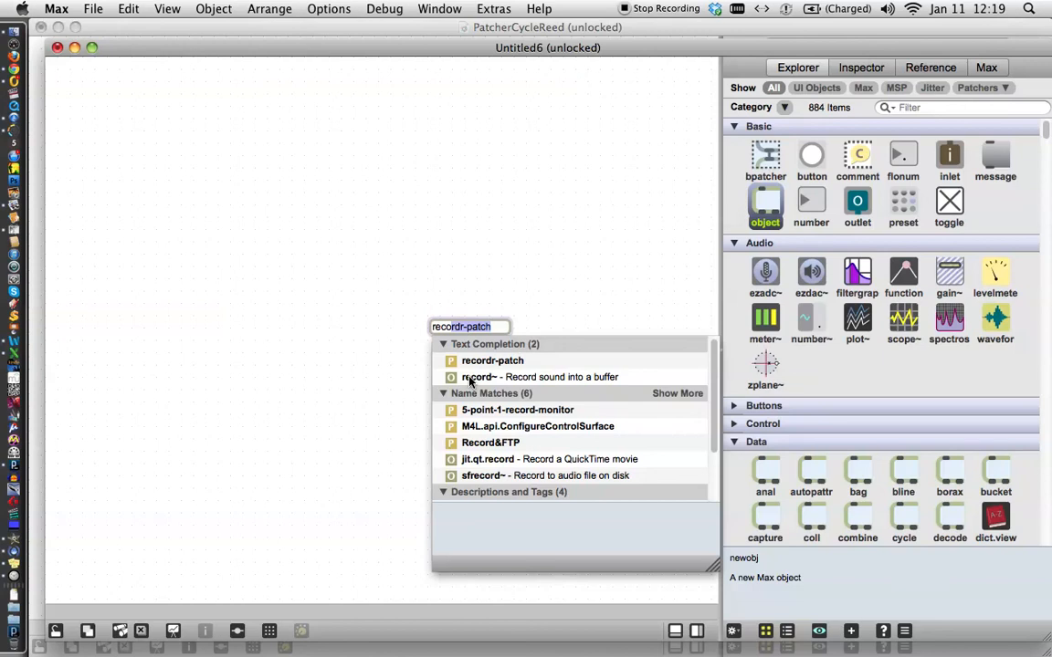
left_click(478, 376)
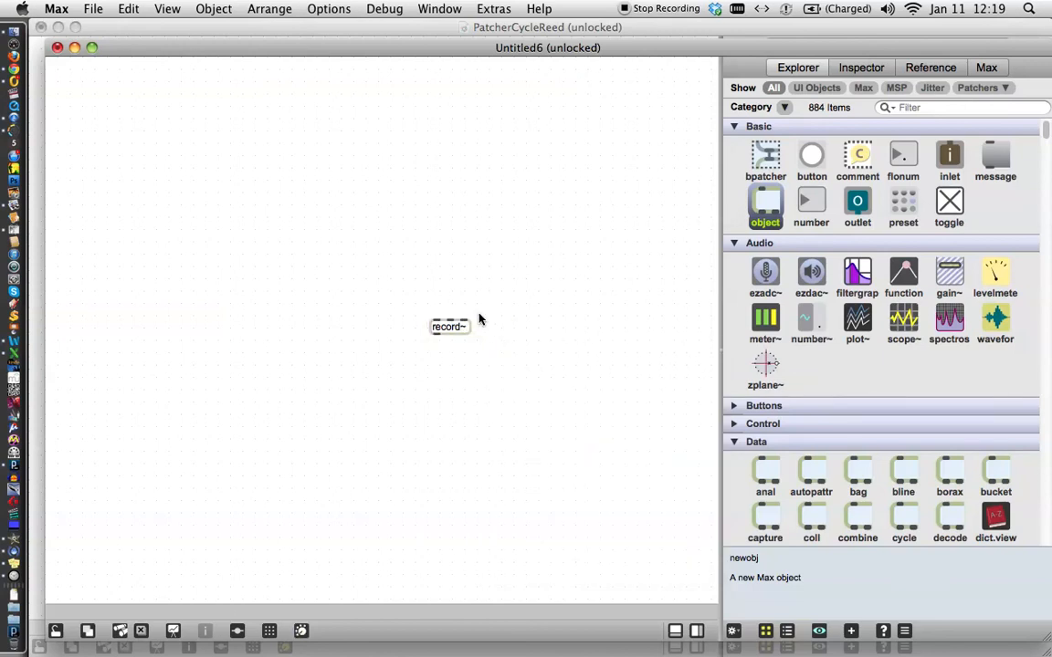
Step: Select the record~ object and bring up its help patcher
double_click(449, 327)
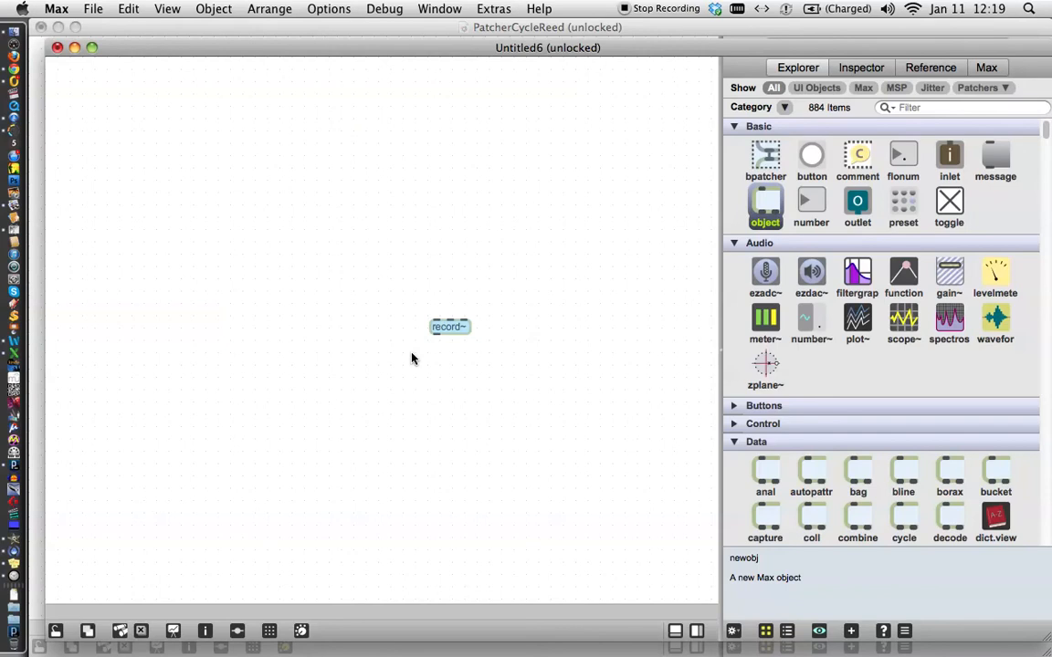
double_click(449, 325)
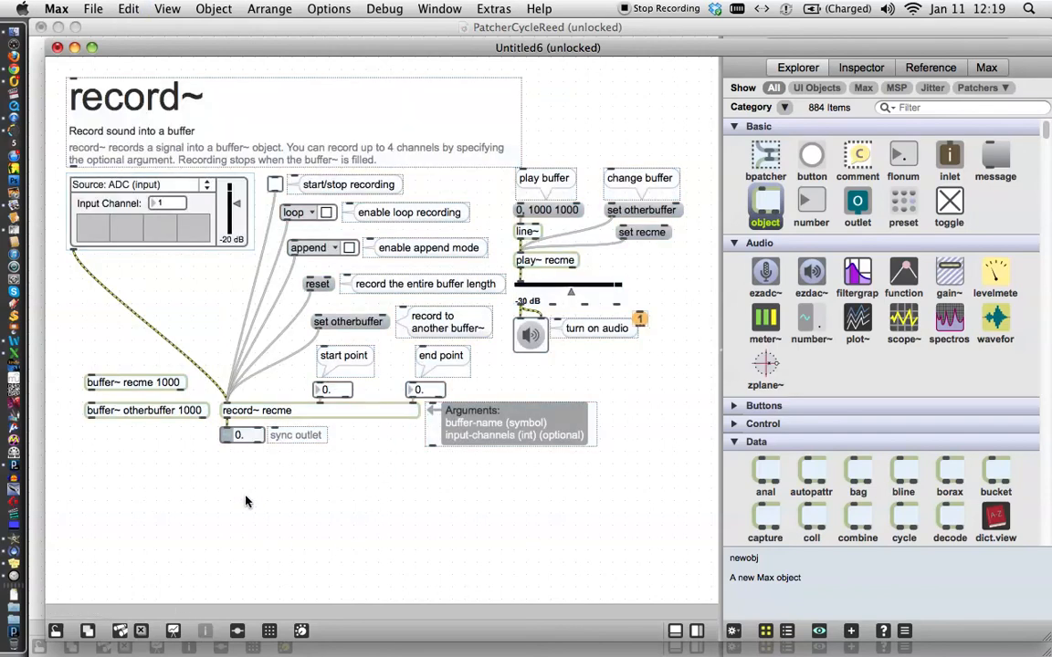
mouse_move(617, 142)
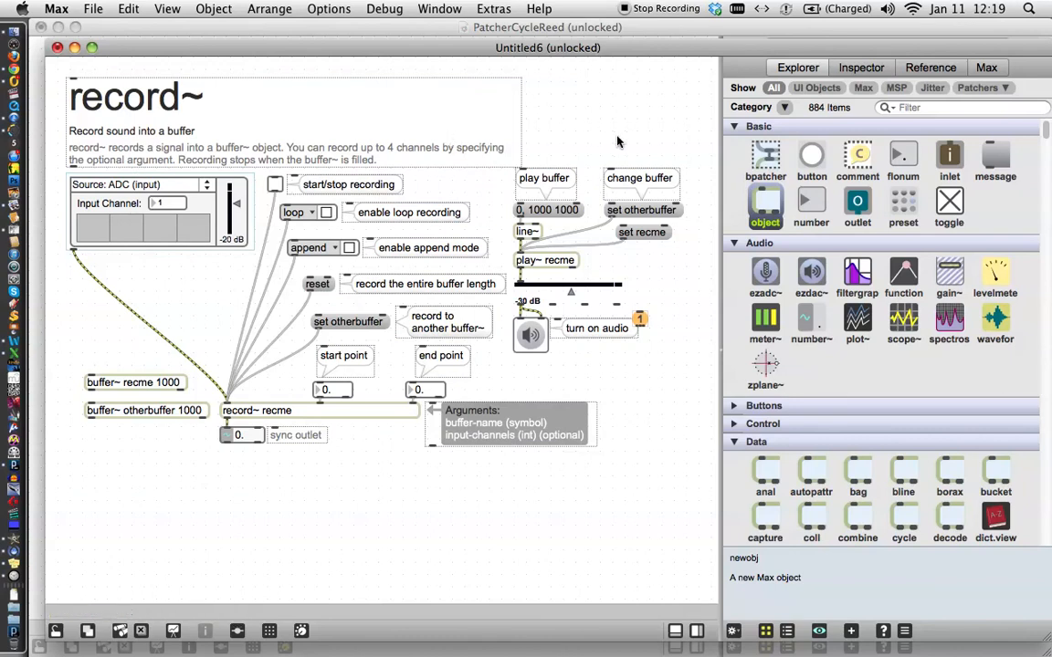
mouse_move(182, 489)
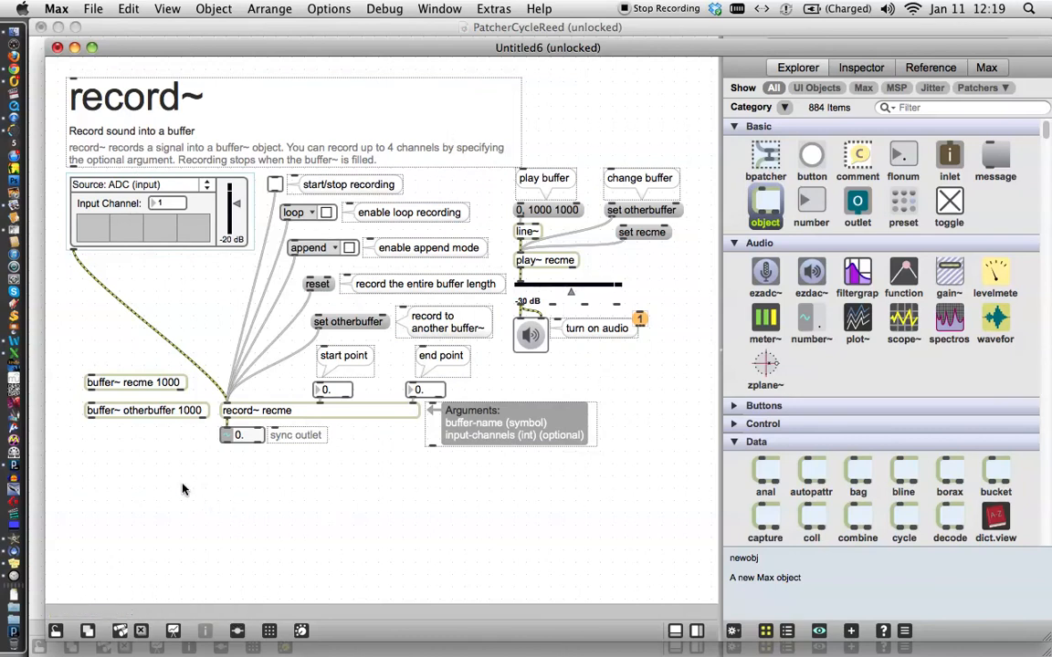
mouse_move(615, 113)
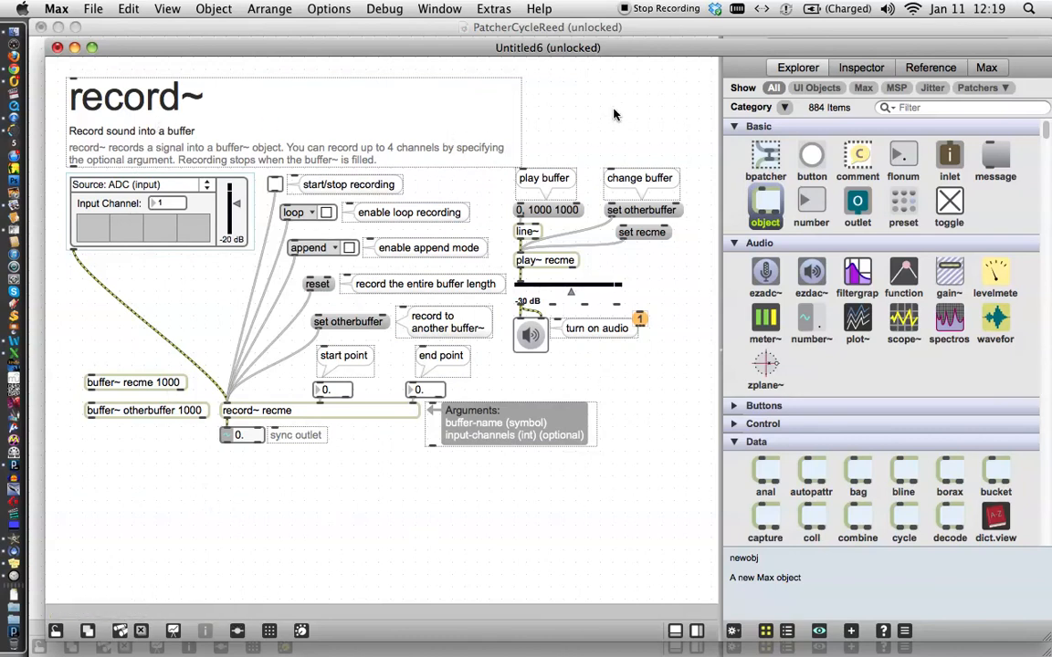
mouse_move(650, 477)
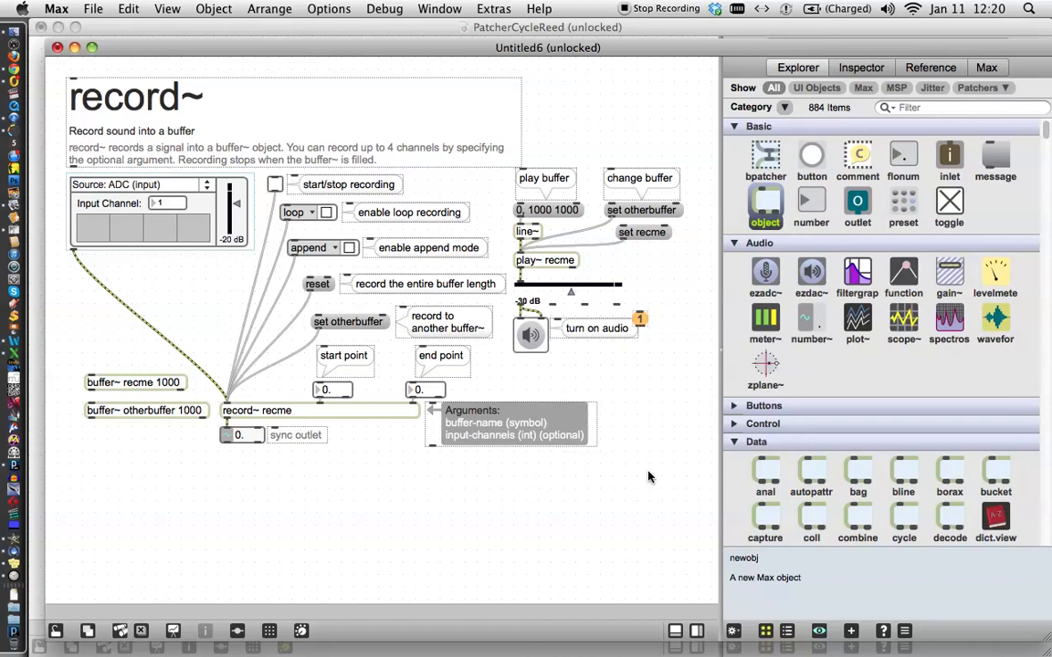
mouse_move(369, 498)
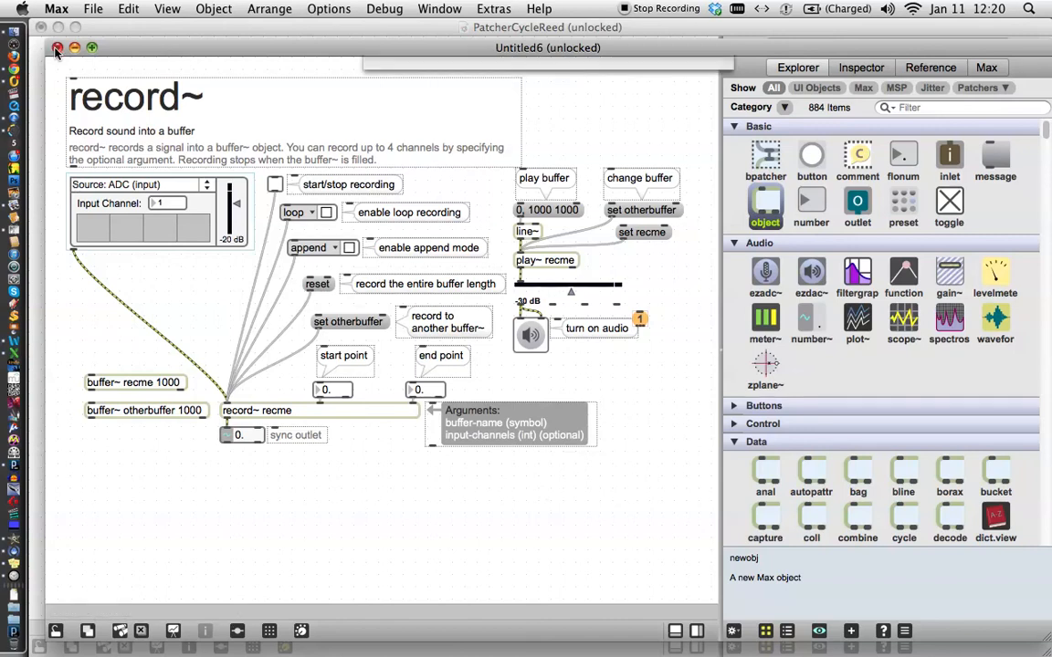
Step: Close the untitled scratch patcher, choosing Don't Save at the prompt
left_click(56, 47)
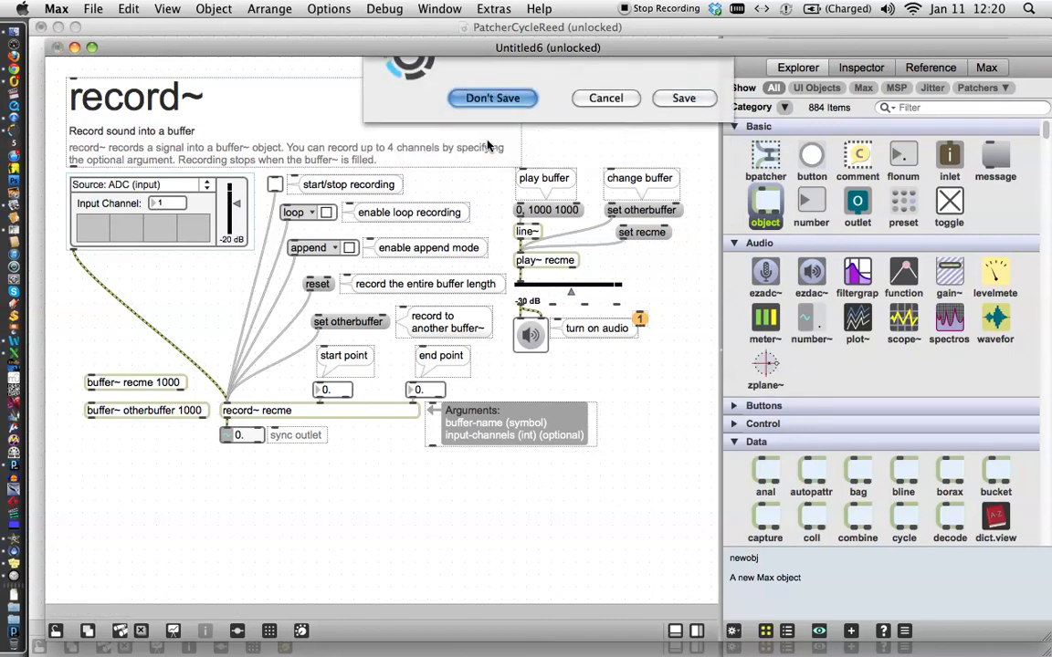
left_click(493, 98)
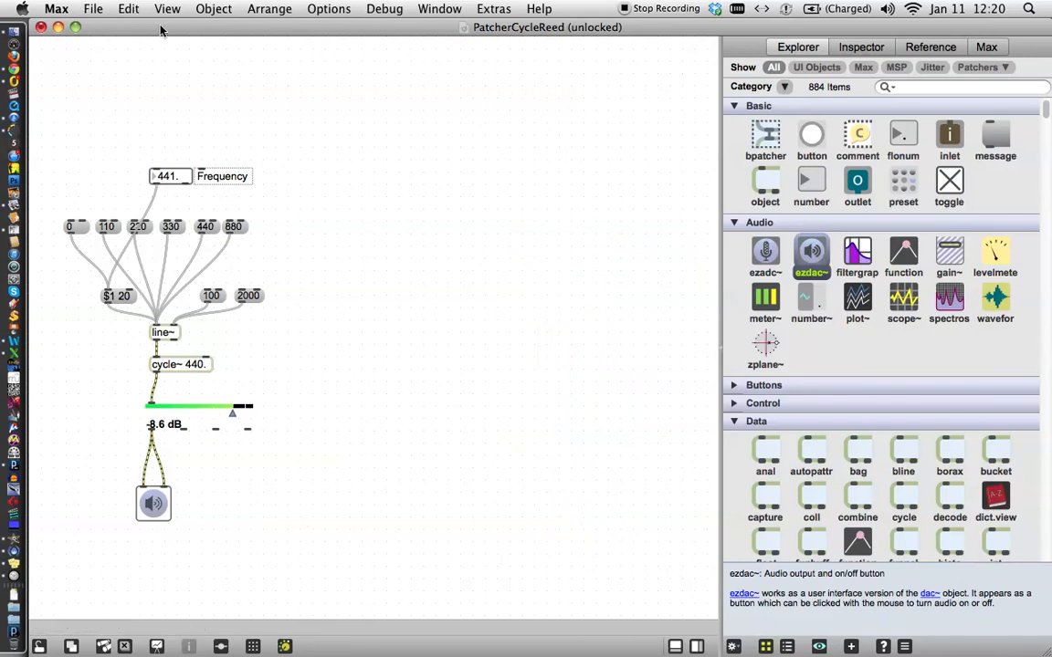
mouse_move(519, 47)
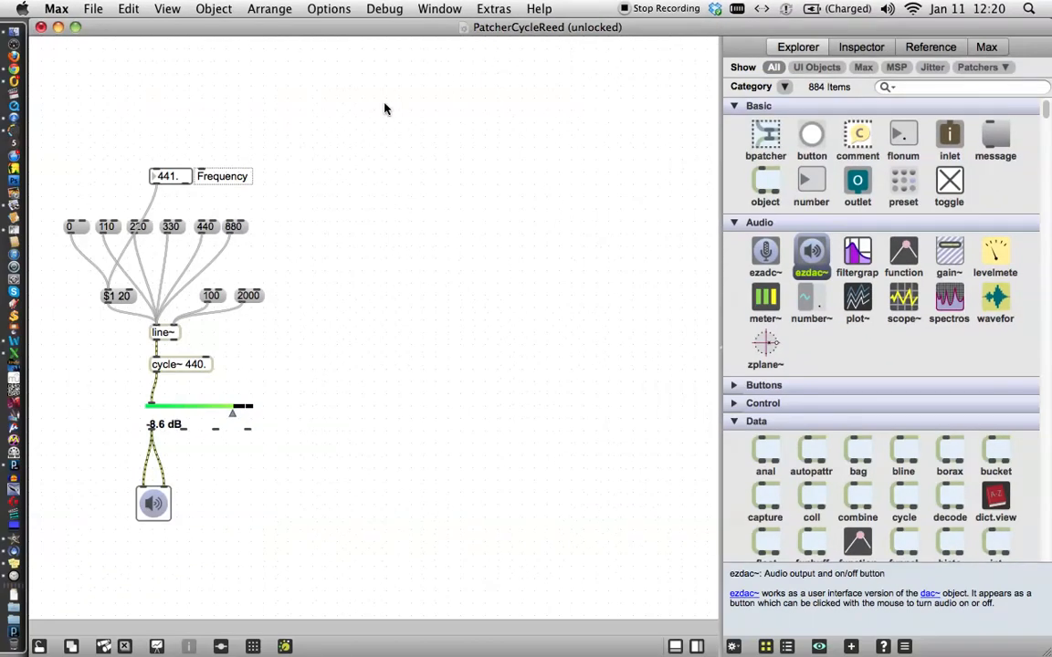
mouse_move(252, 124)
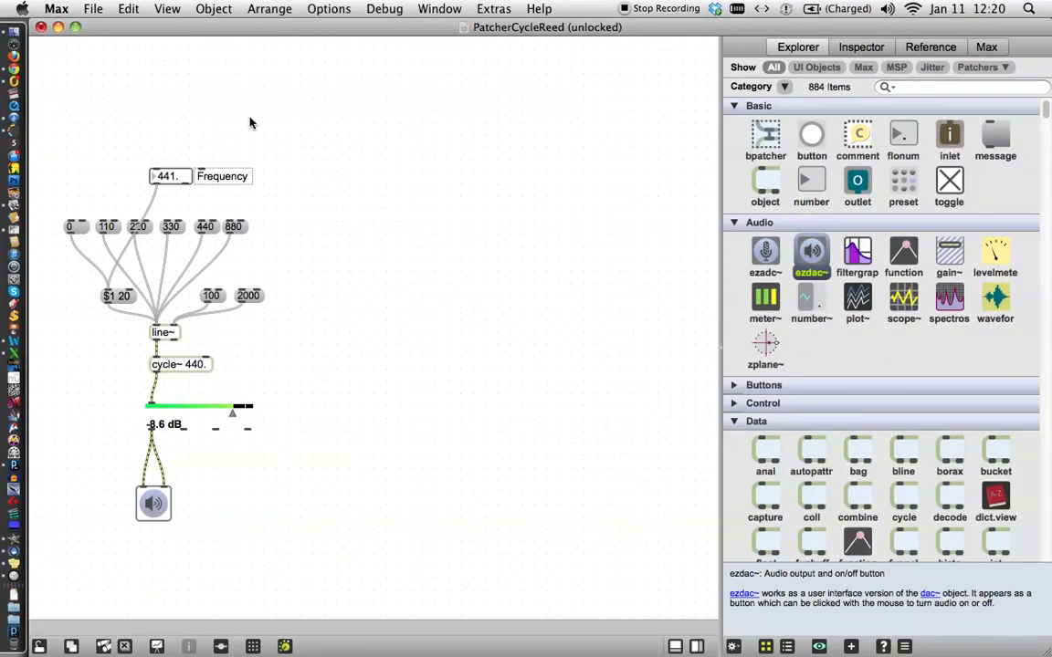
mouse_move(193, 123)
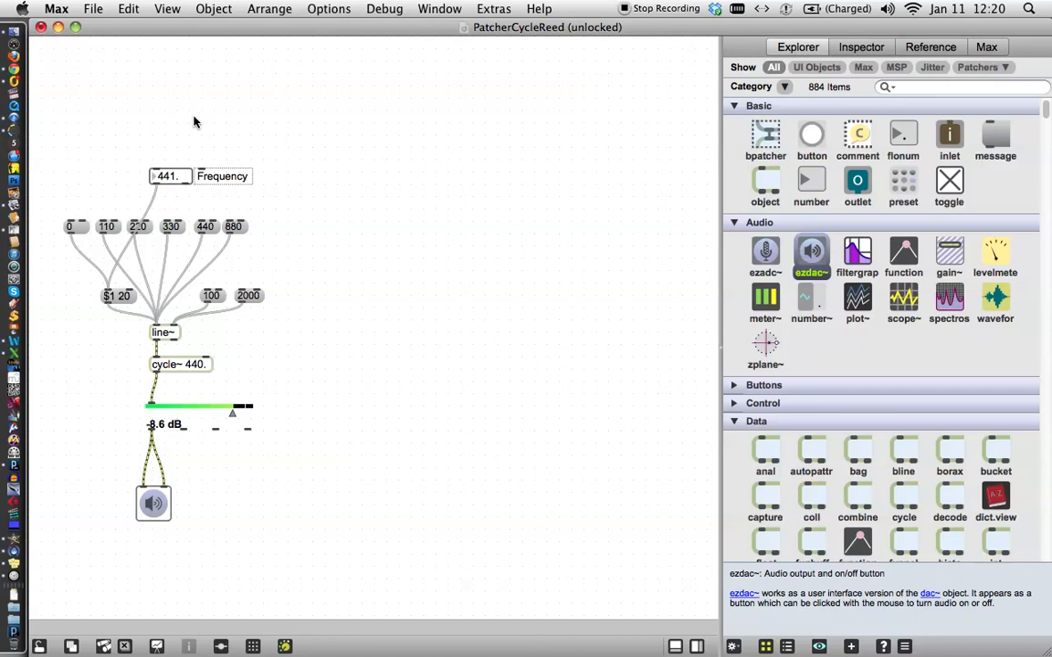
mouse_move(192, 121)
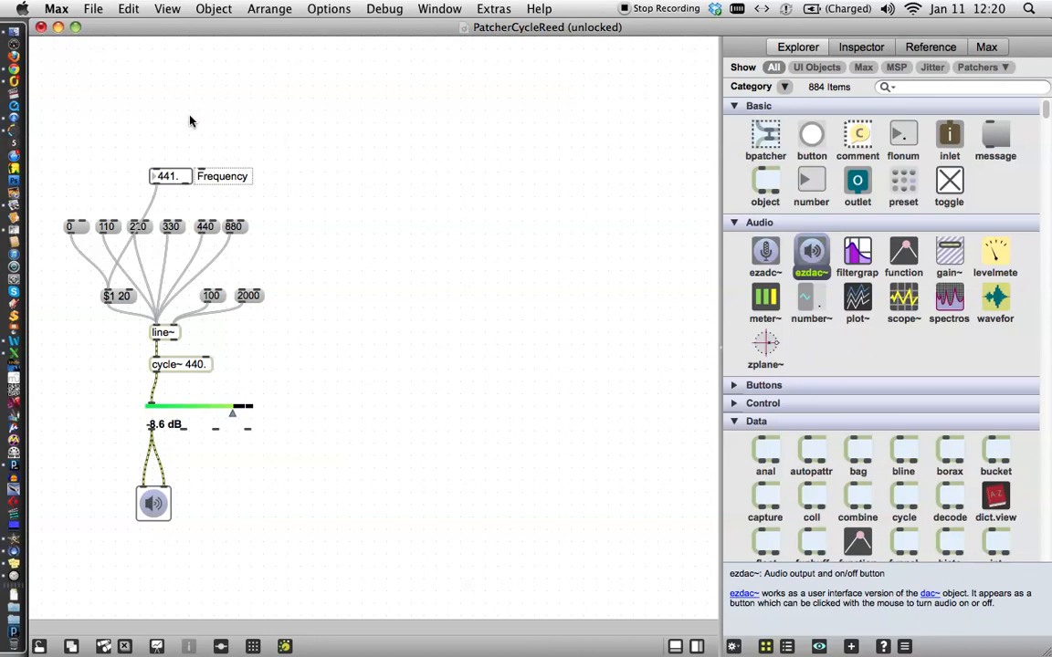
mouse_move(187, 121)
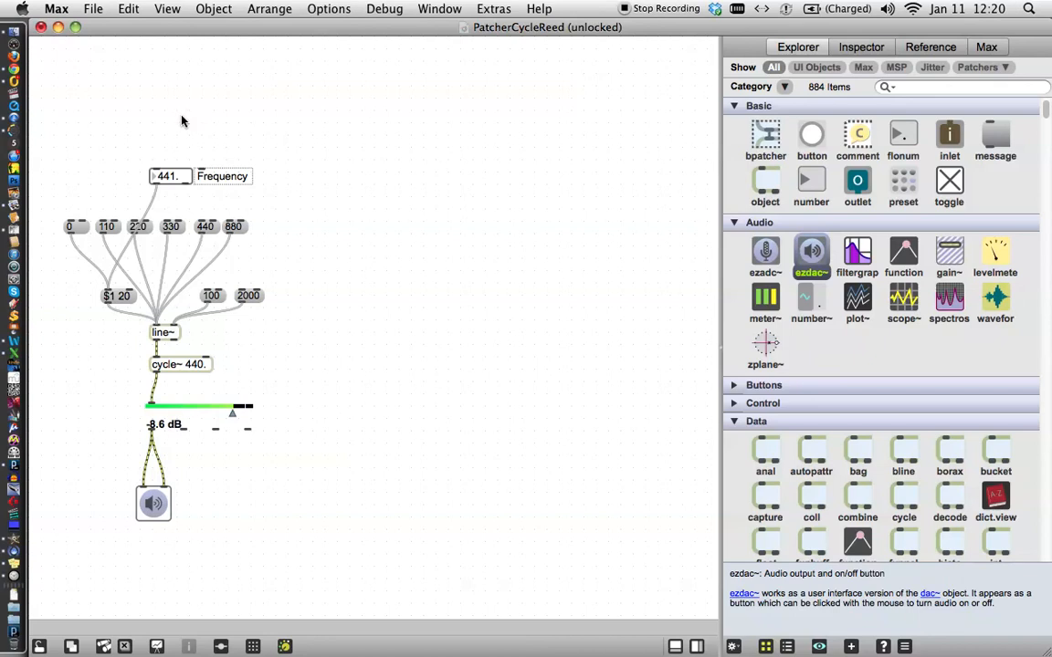